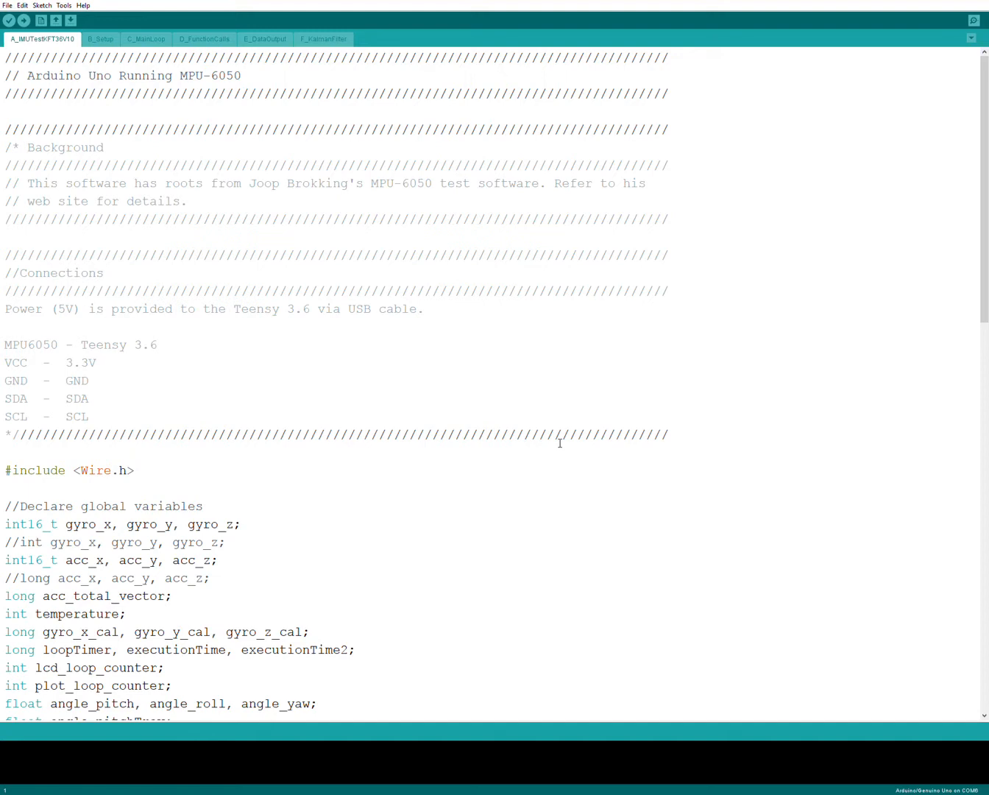
mouse_move(346, 494)
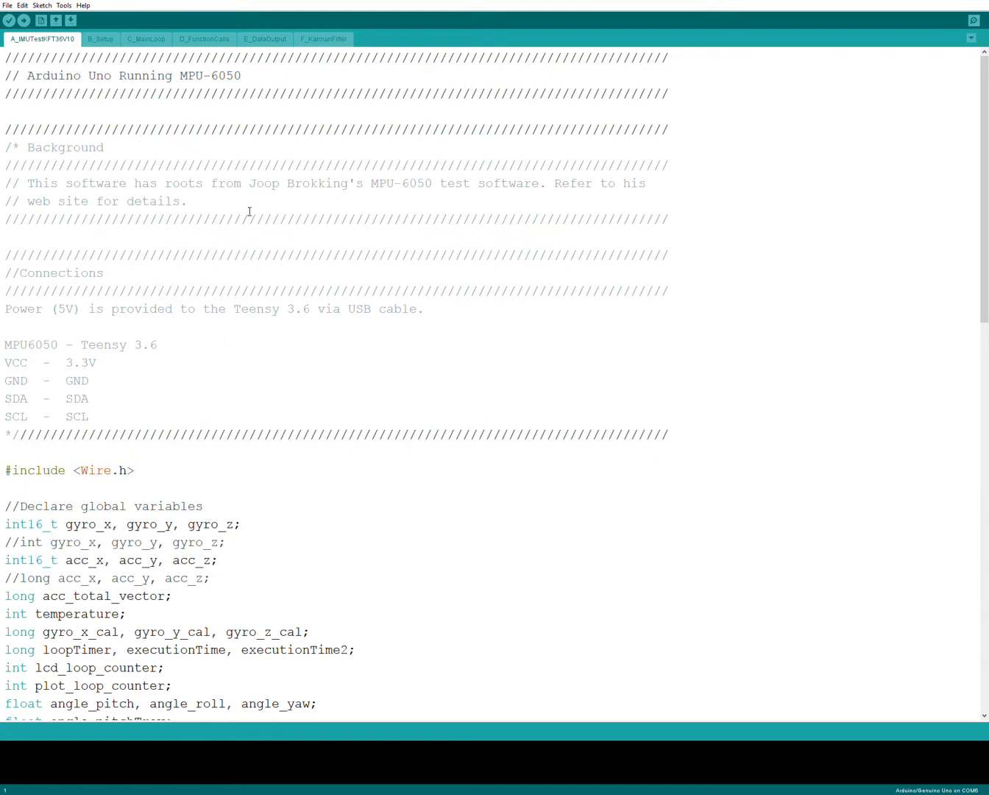
mouse_move(418, 276)
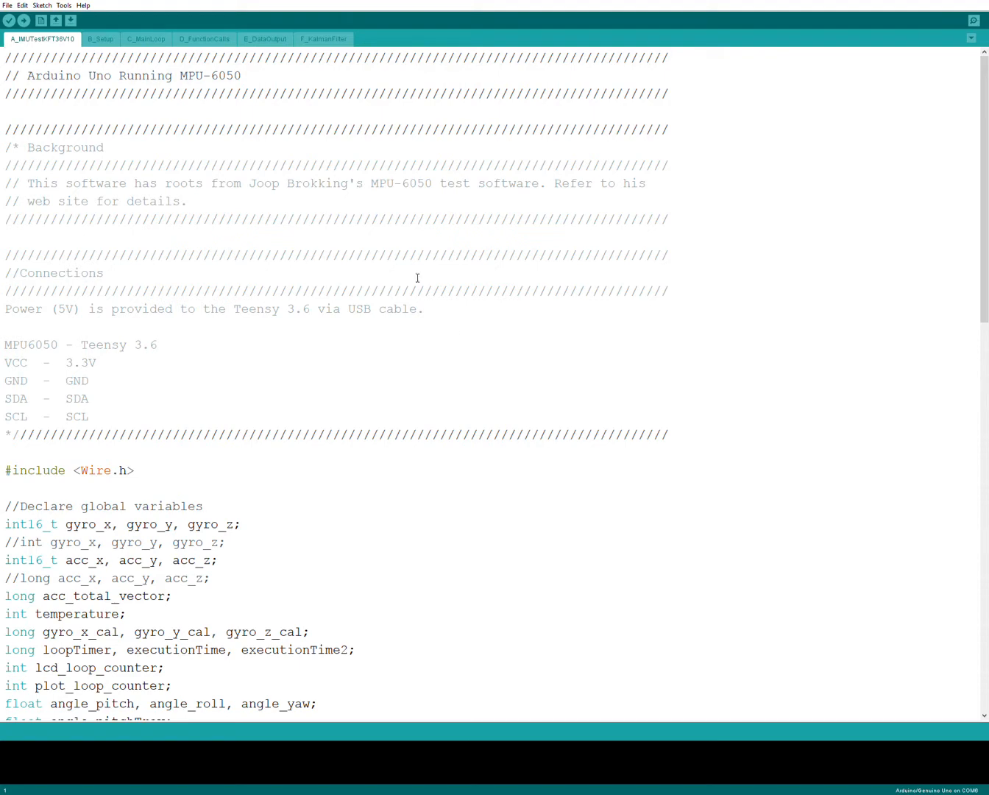
mouse_move(162, 62)
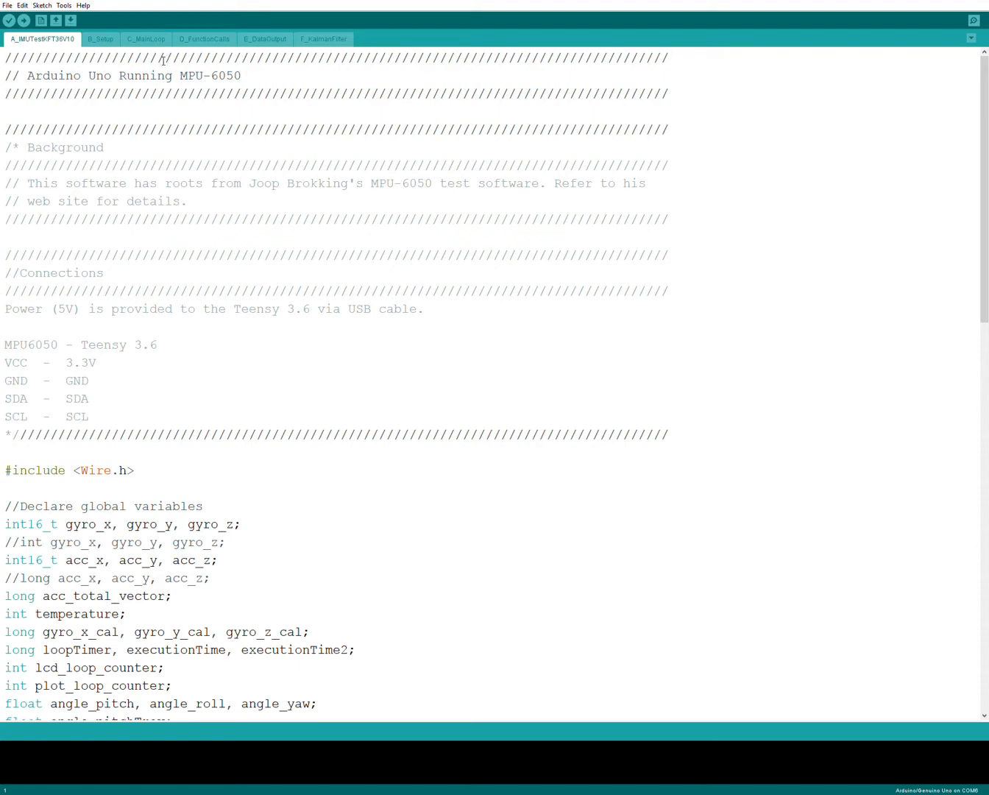
- Step through the B_Setup, C_MainLoop, E_DataOutput and F_KalmanFilter files, then return to the main file
click(100, 38)
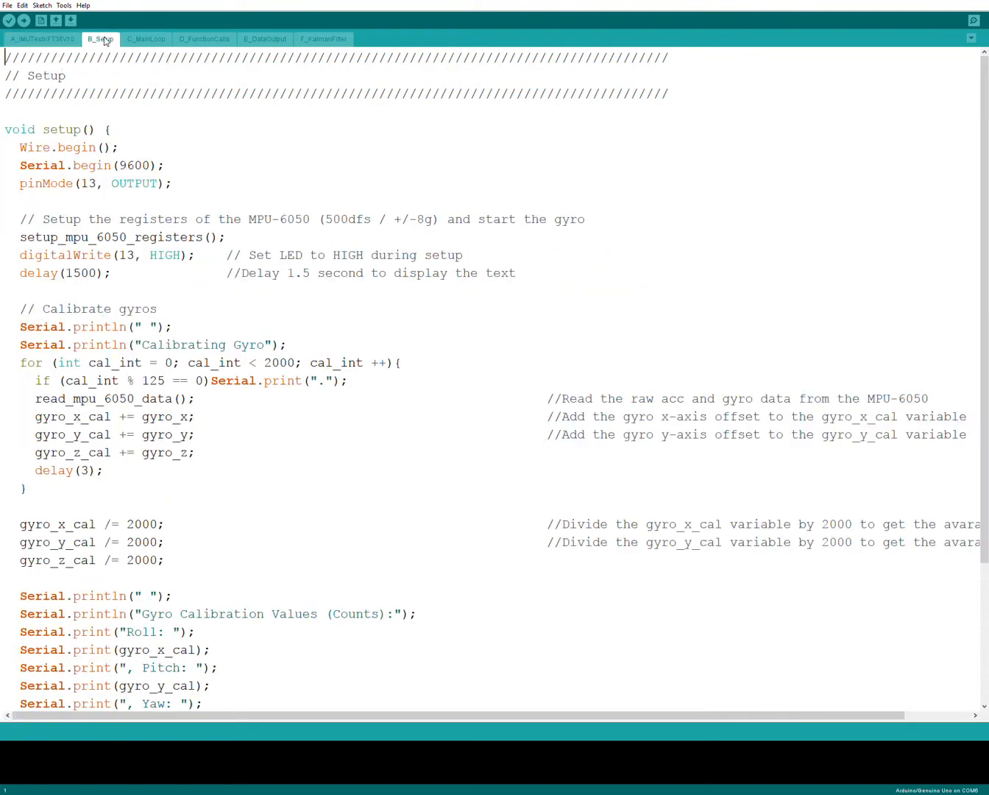
click(145, 38)
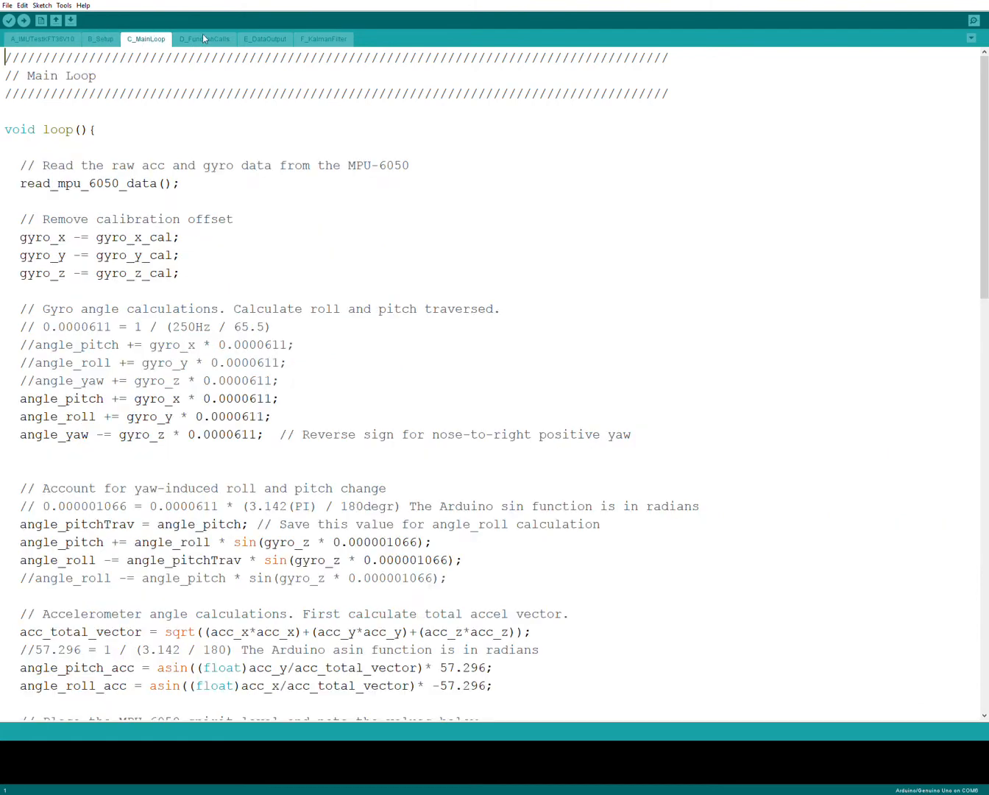
click(265, 38)
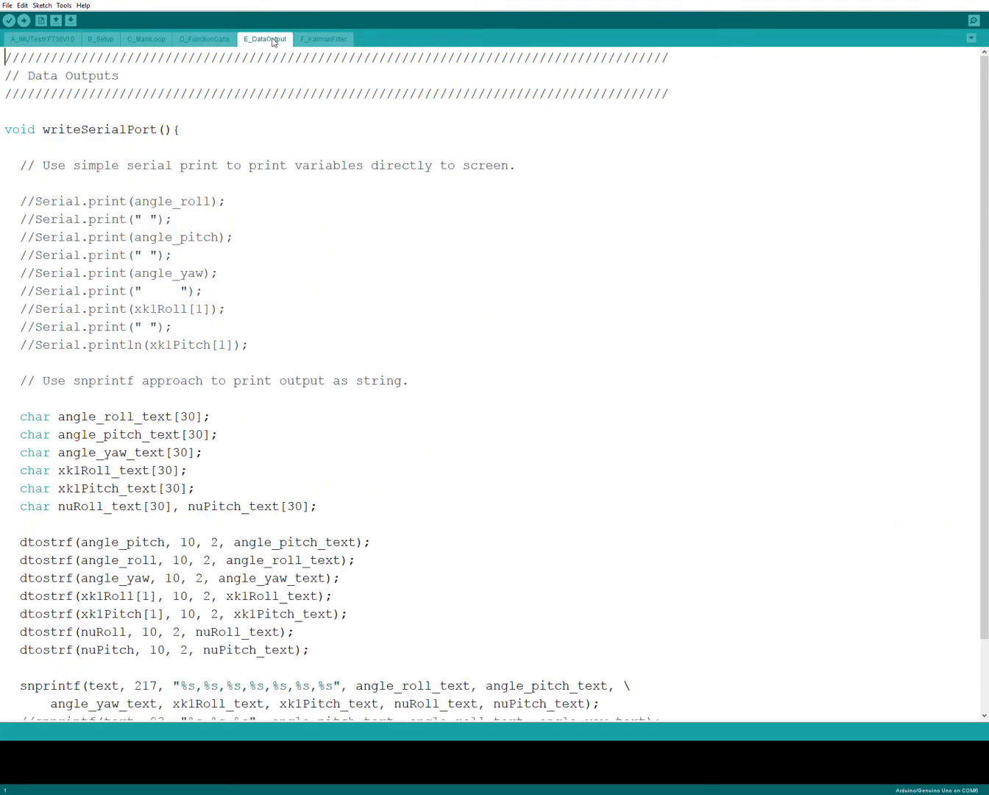
click(323, 38)
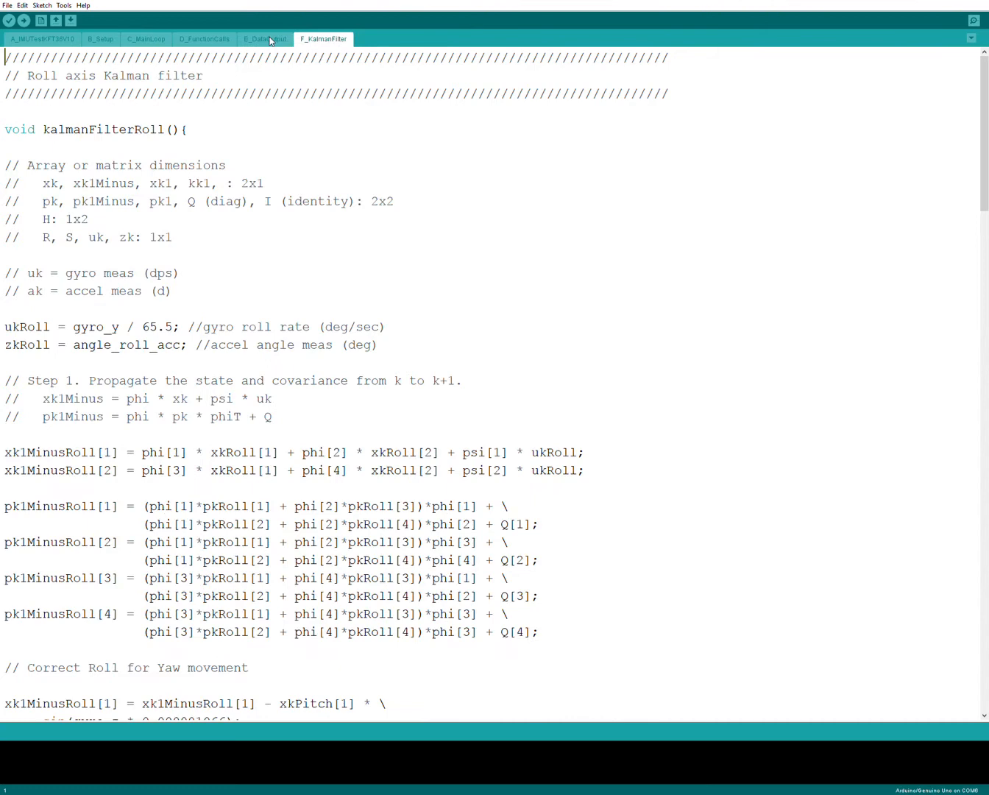
click(41, 38)
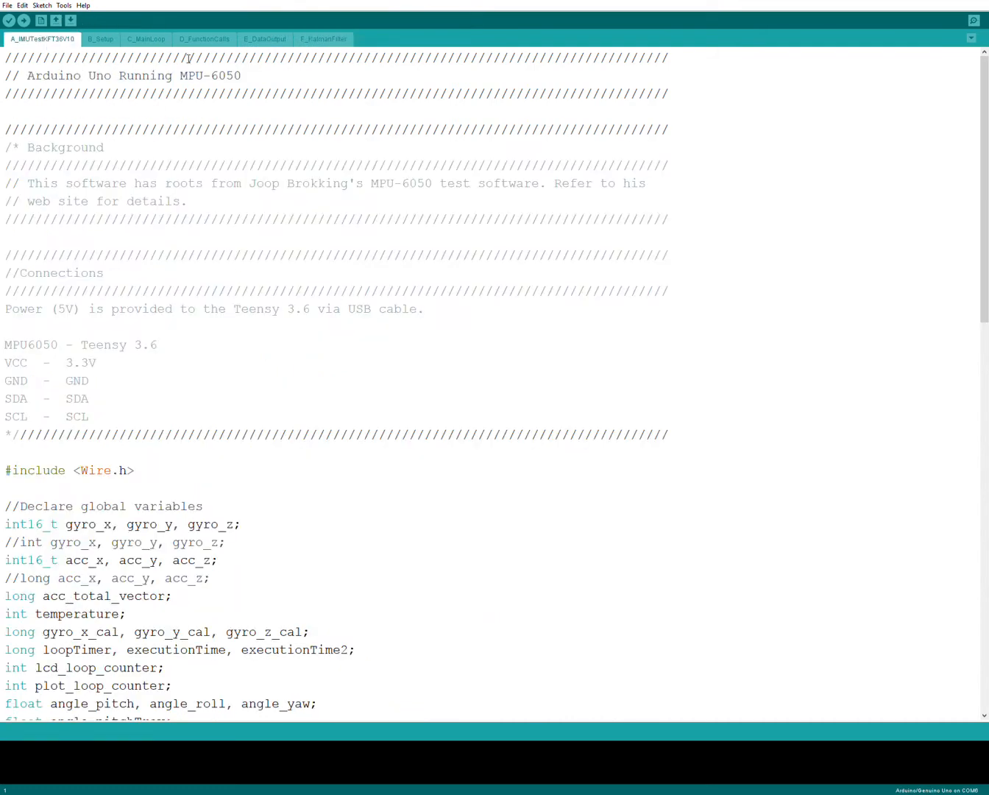
mouse_move(279, 356)
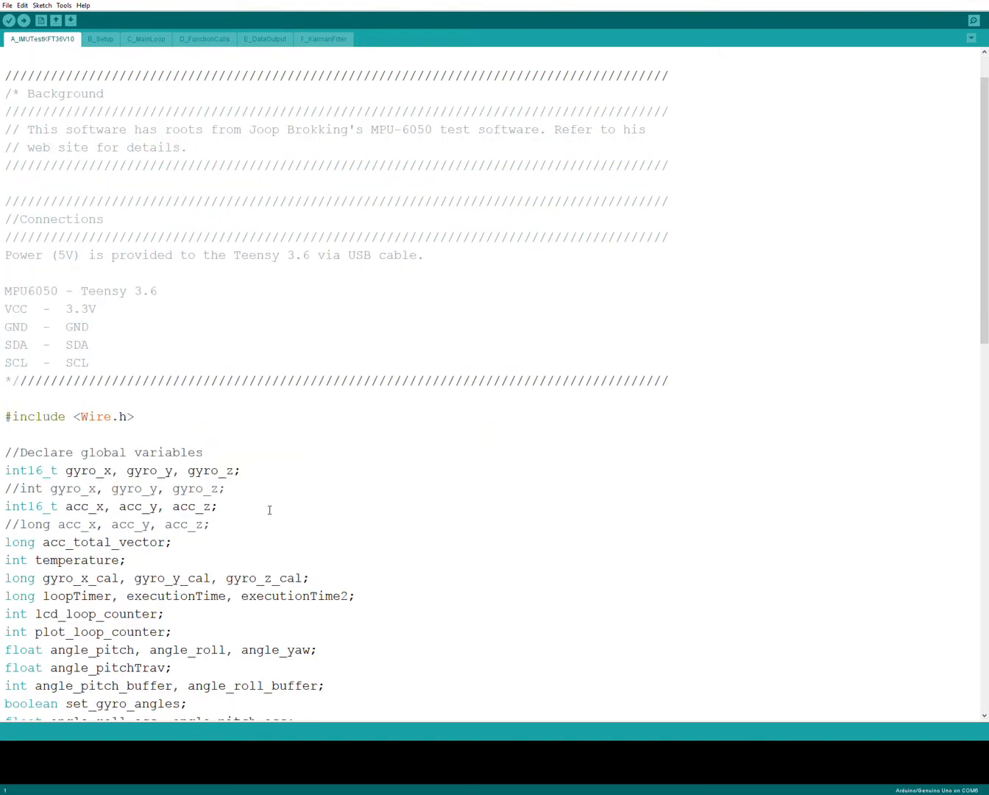
- Mark the complementary filter gain lines k1Gain1 and k1Gain2 among the global variables
scroll(down, 3)
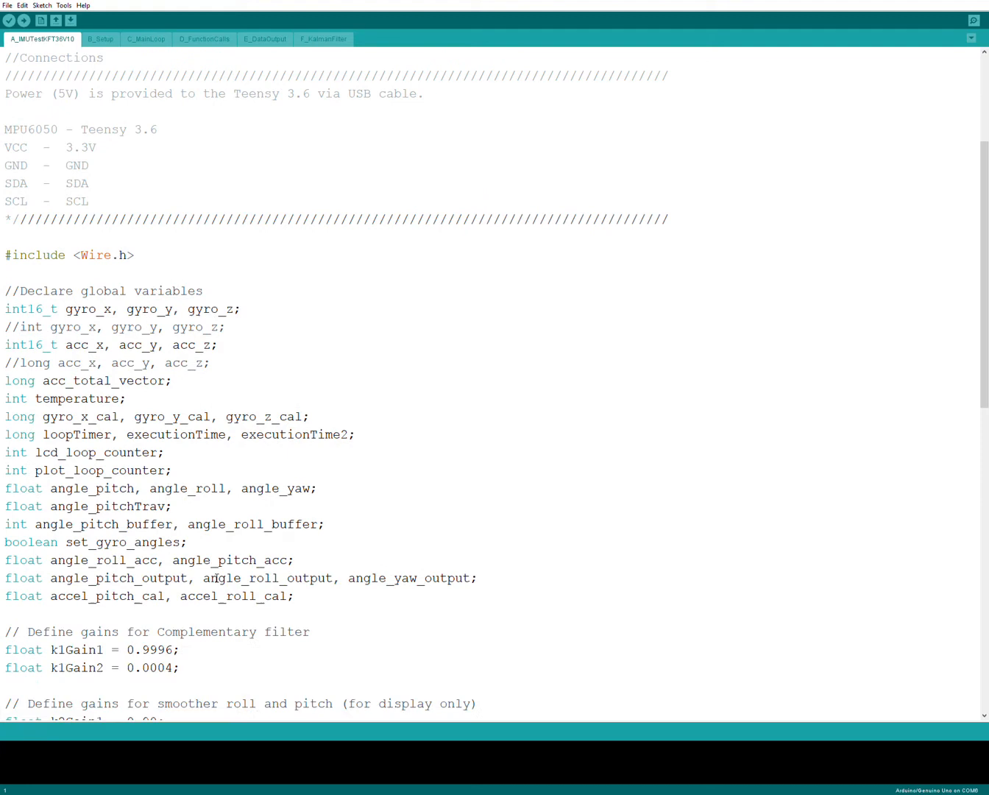
scroll(down, 3)
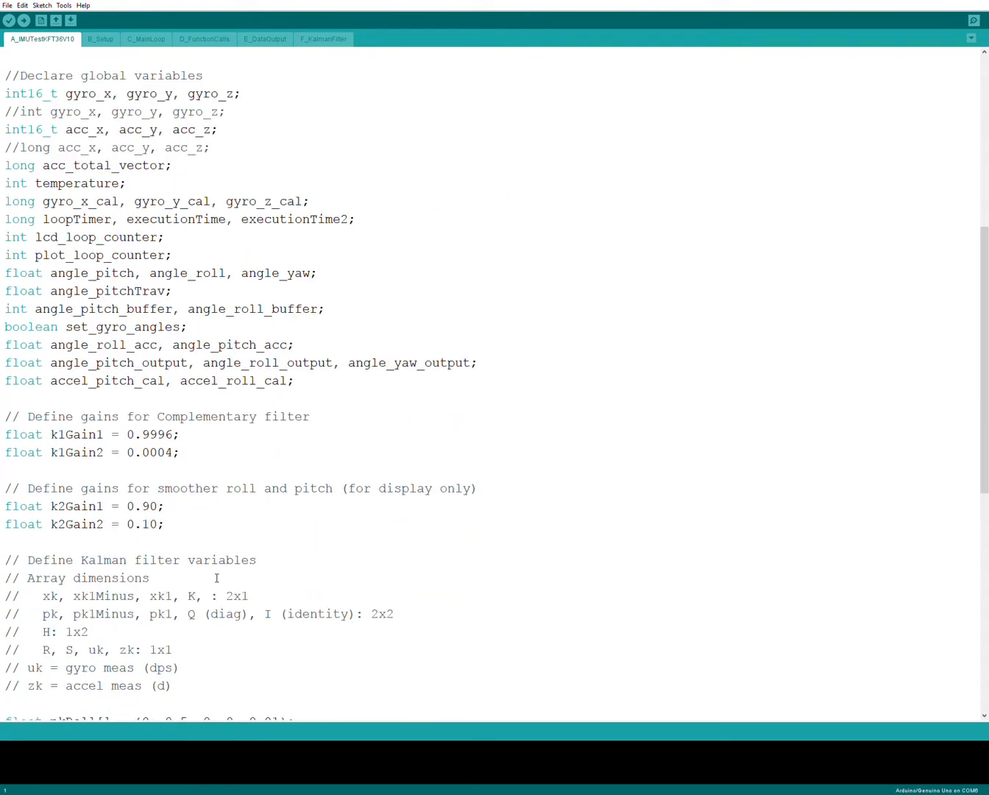
scroll(down, 3)
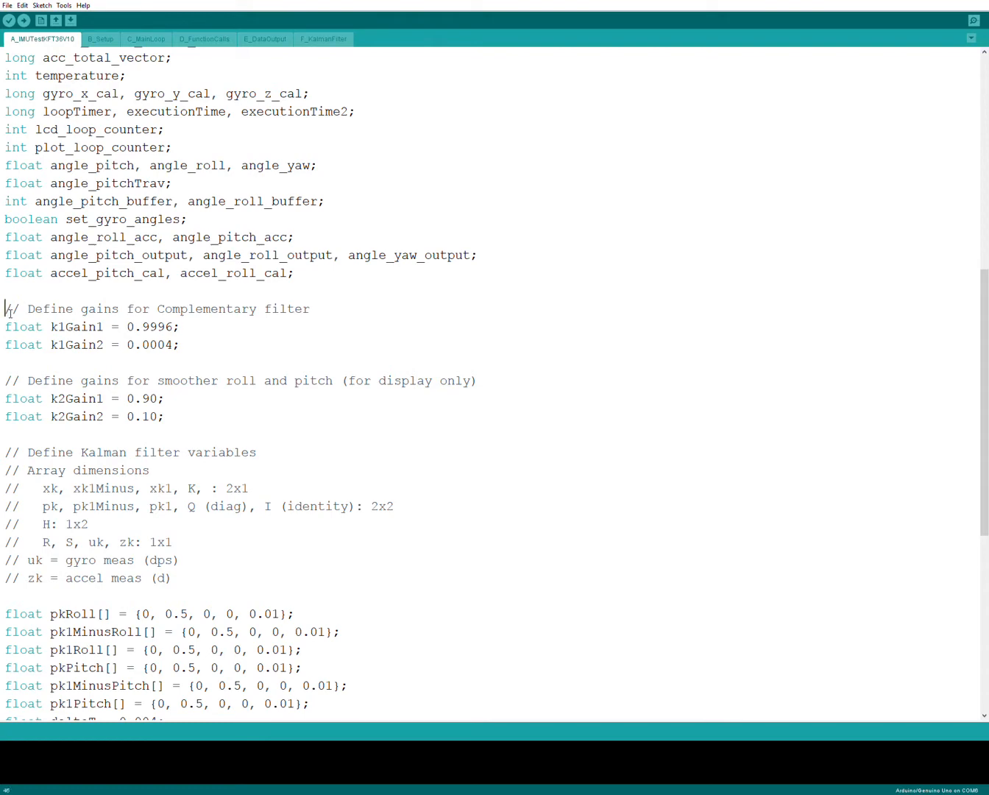
drag(6, 309, 181, 344)
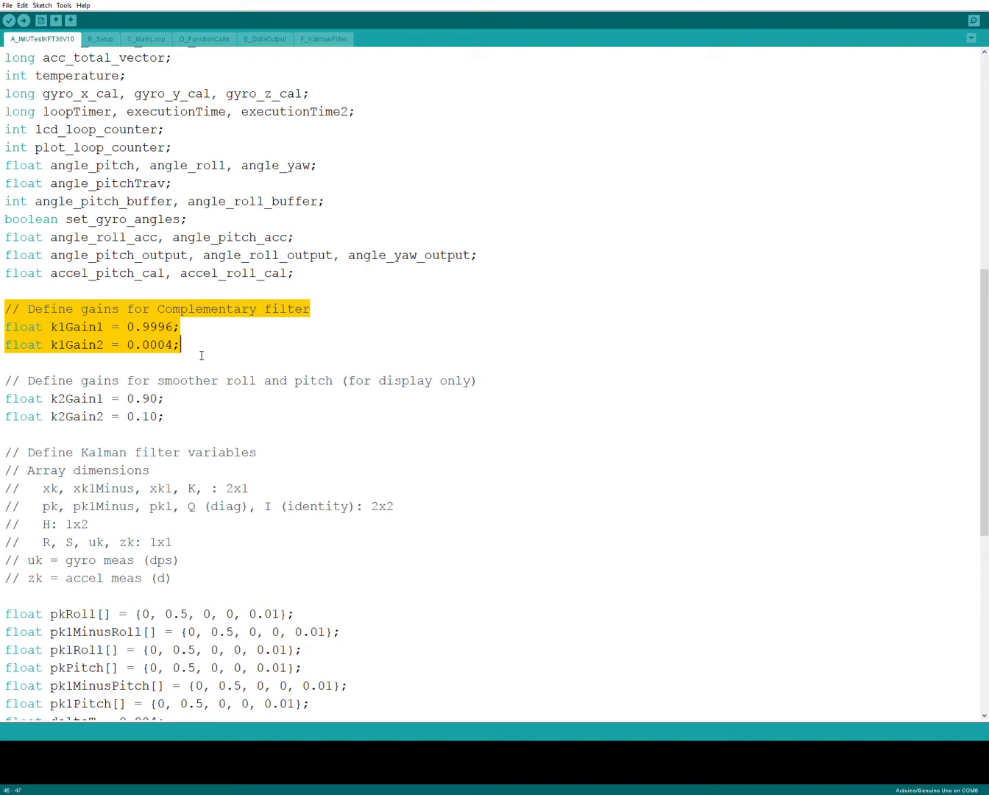
mouse_move(434, 507)
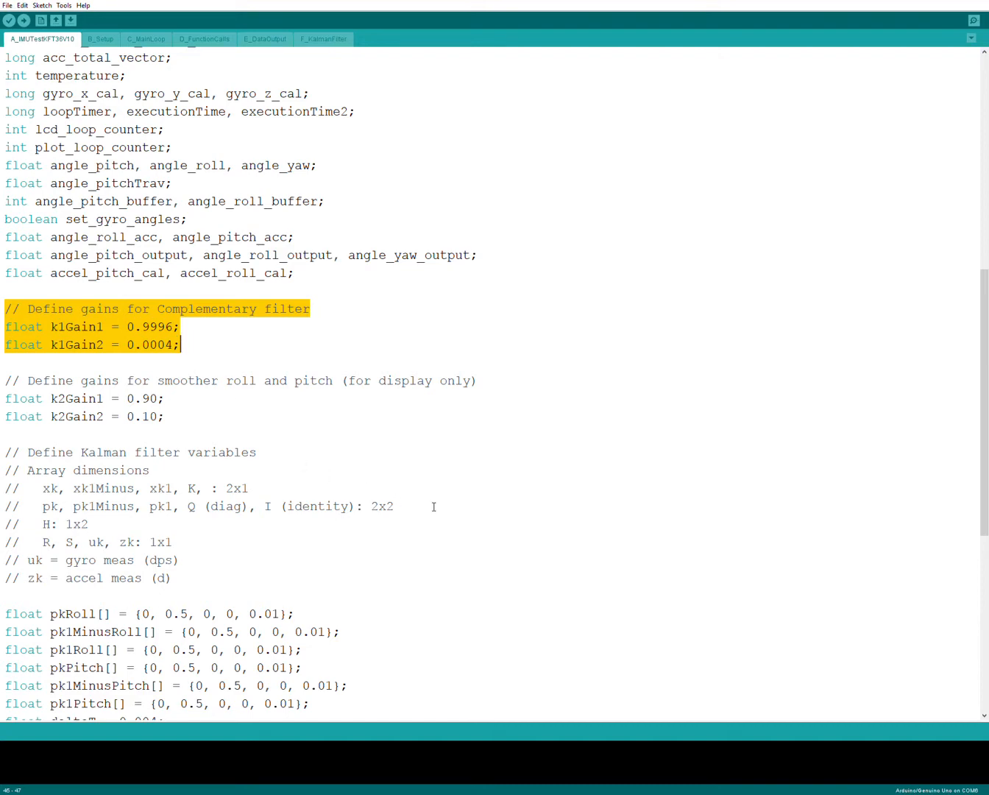
- Review the Kalman filter array-dimension comments and leave them unmarked
scroll(down, 3)
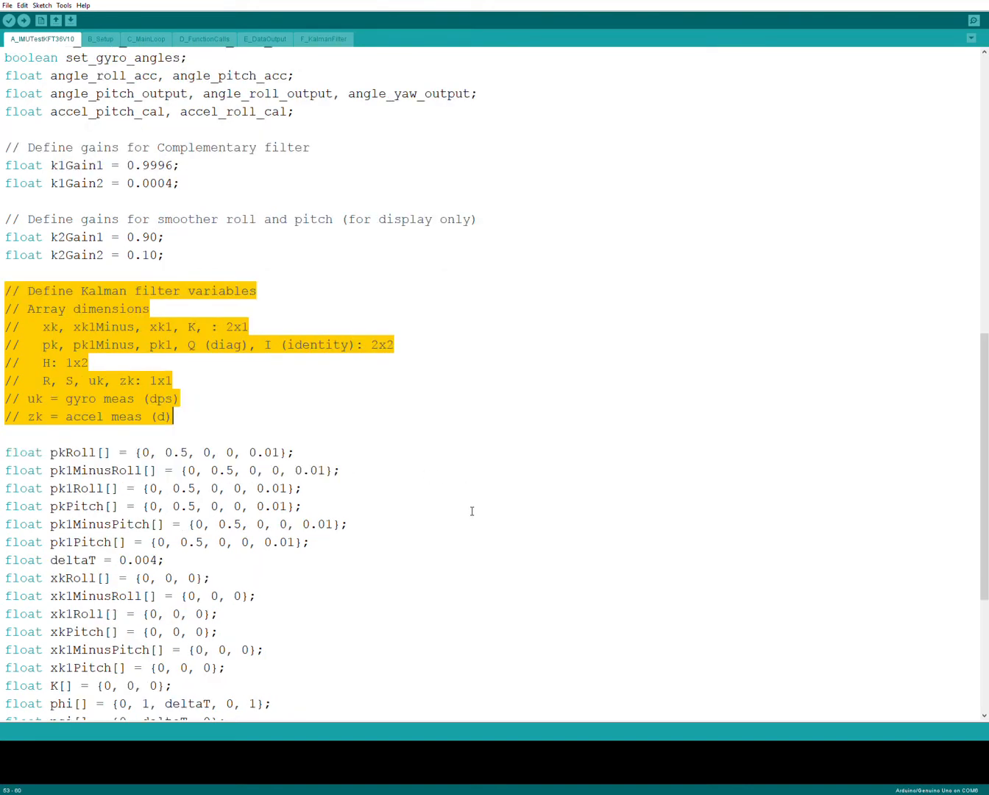
scroll(down, 3)
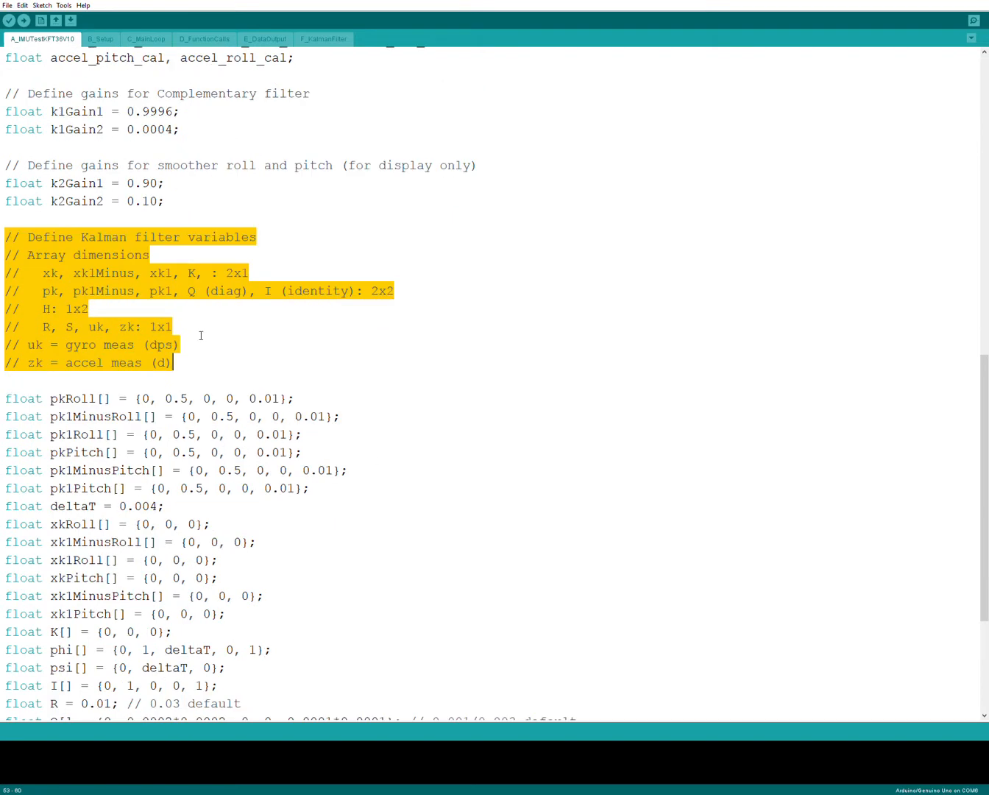
mouse_move(88, 272)
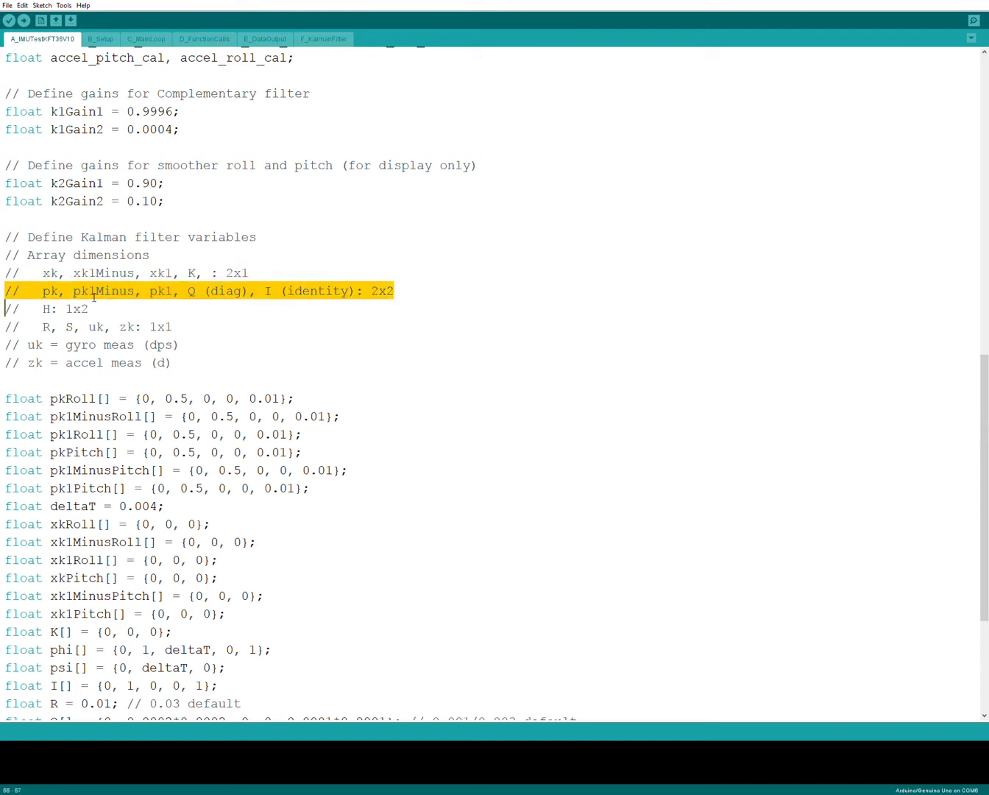
click(57, 309)
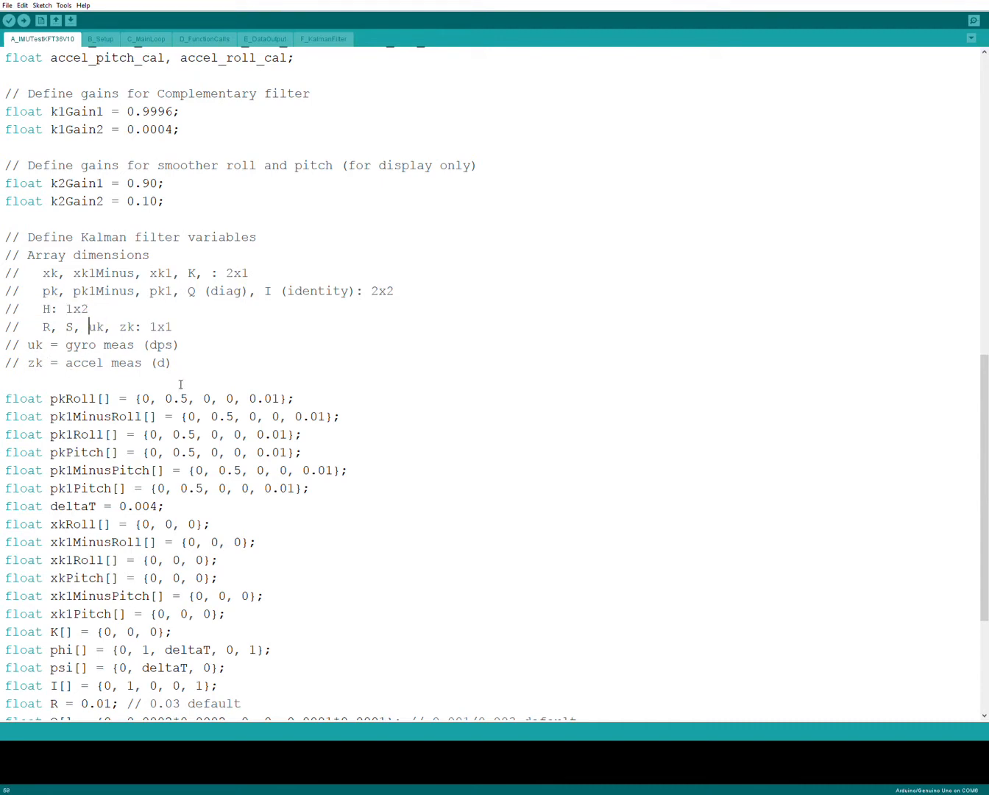
mouse_move(278, 352)
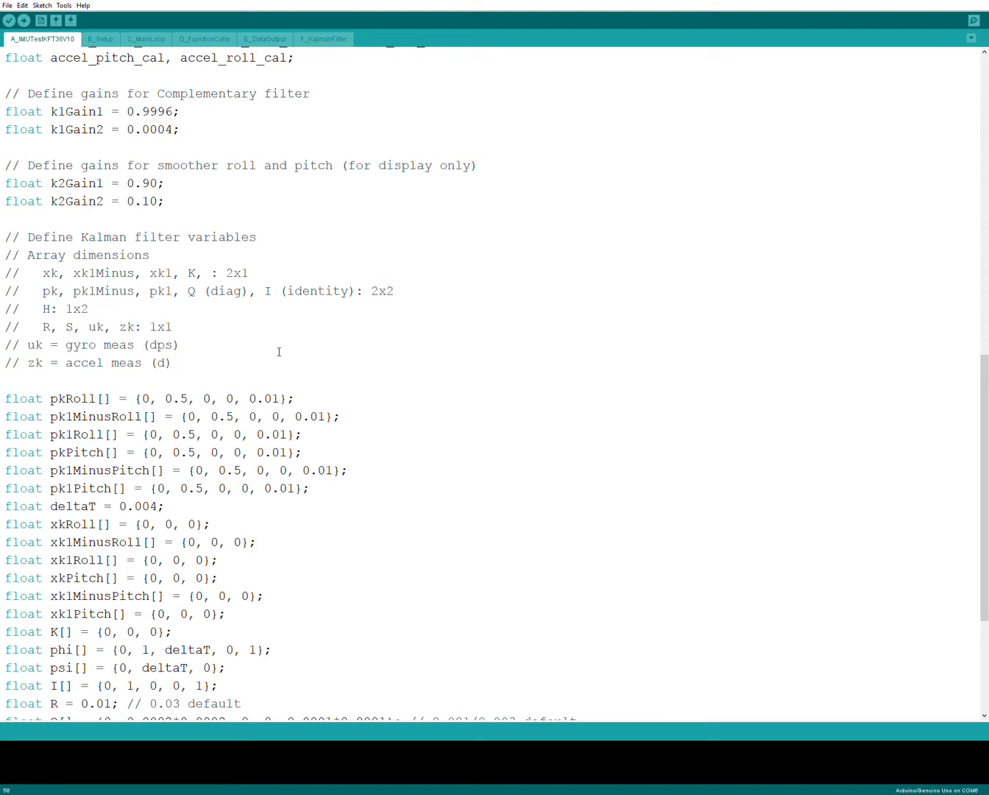
mouse_move(356, 447)
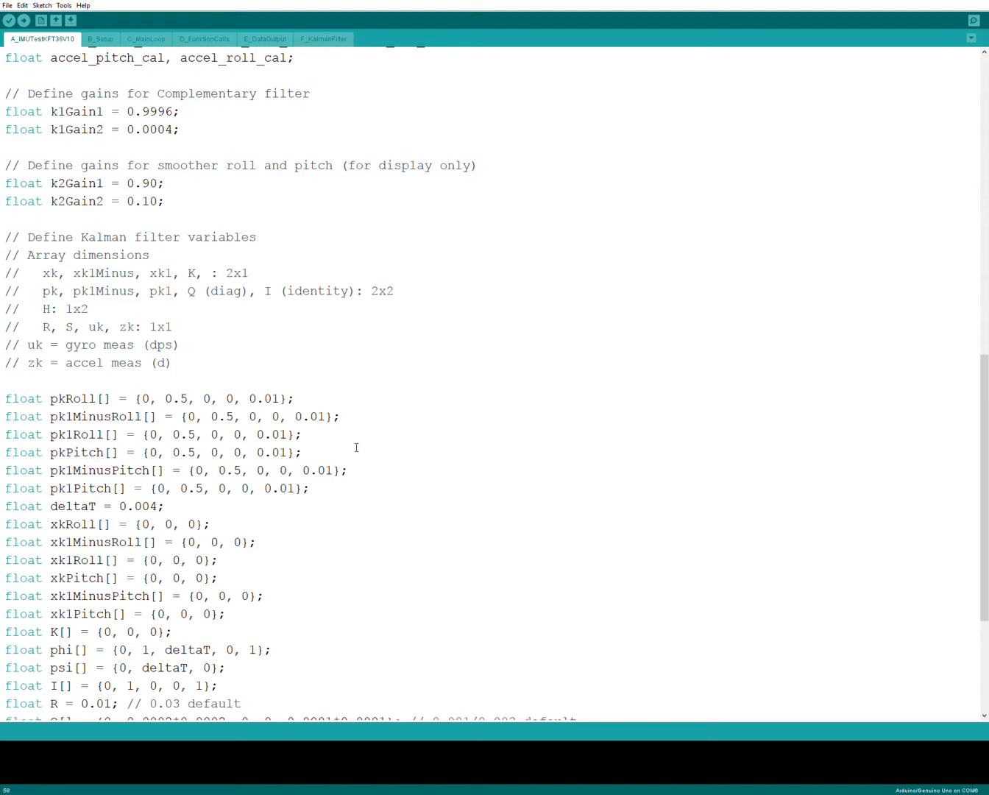
- Select the whole xkRoll roll state array declaration line
scroll(down, 3)
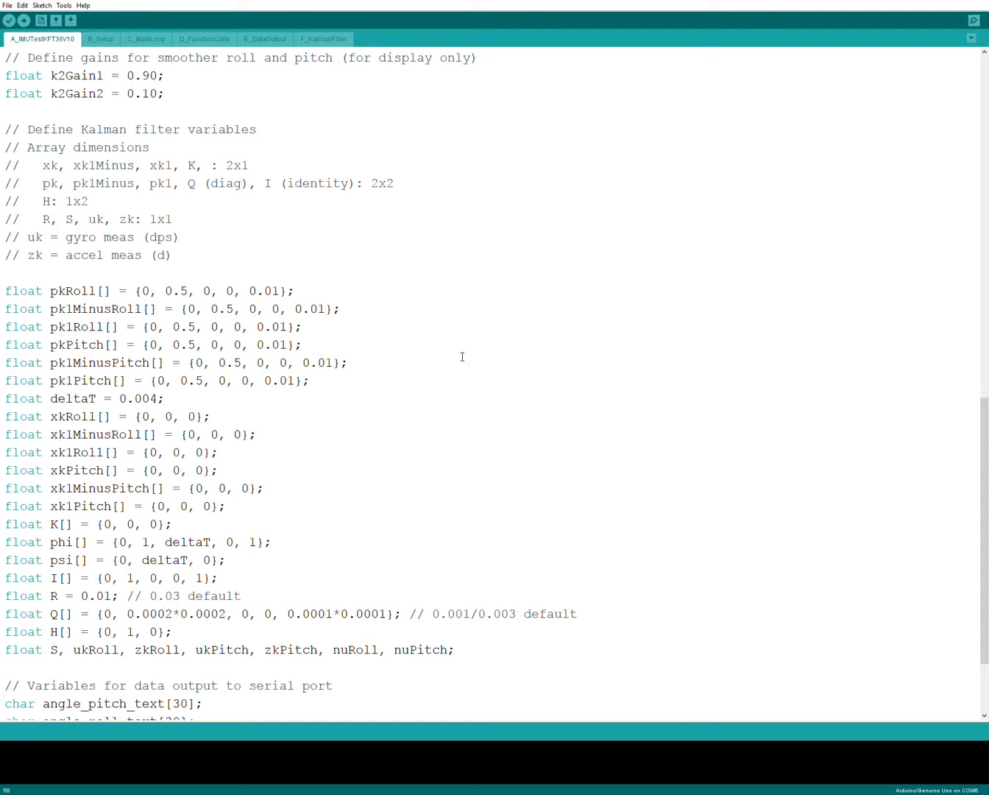
mouse_move(380, 379)
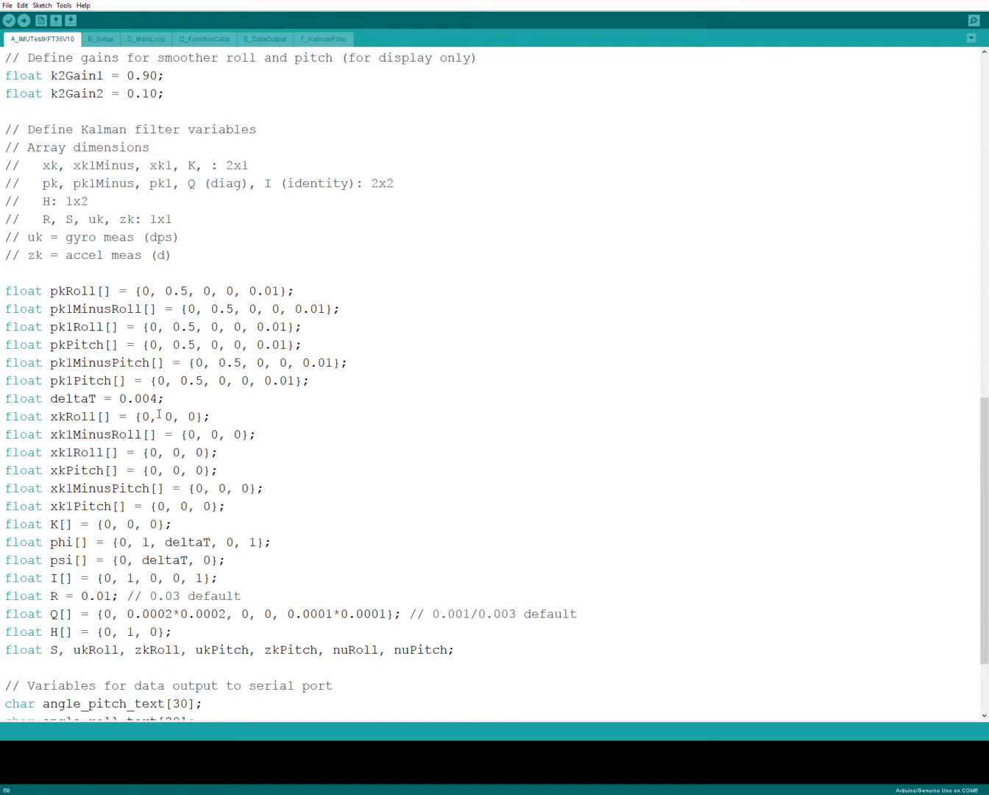
double_click(59, 416)
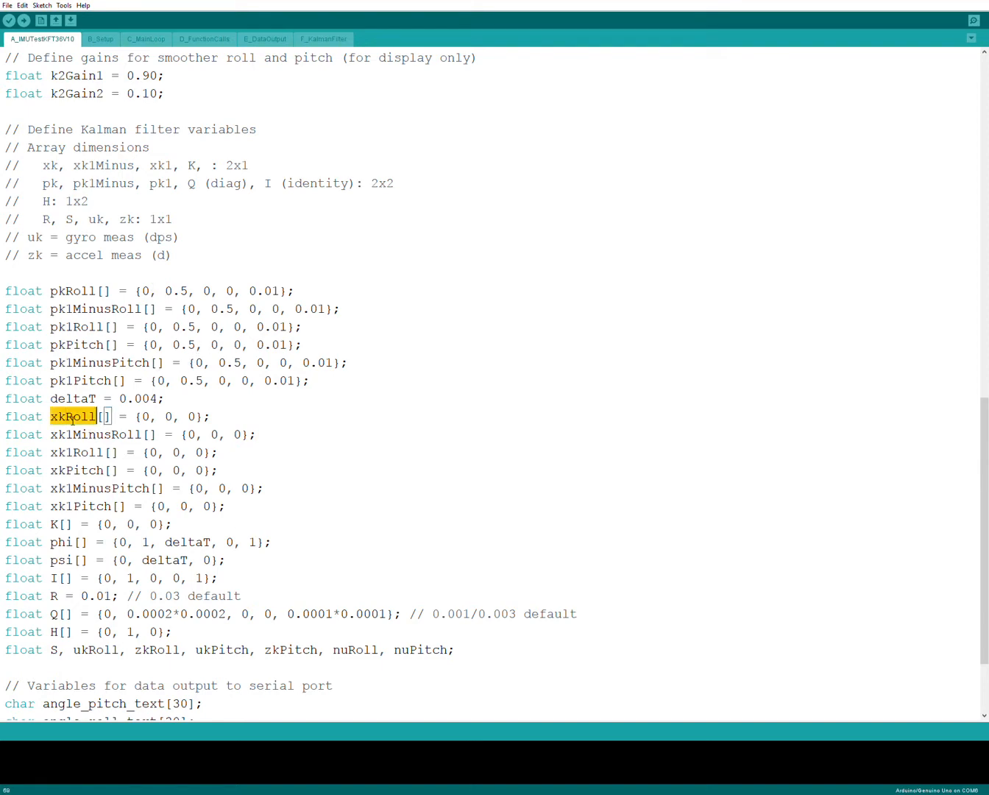
triple_click(71, 415)
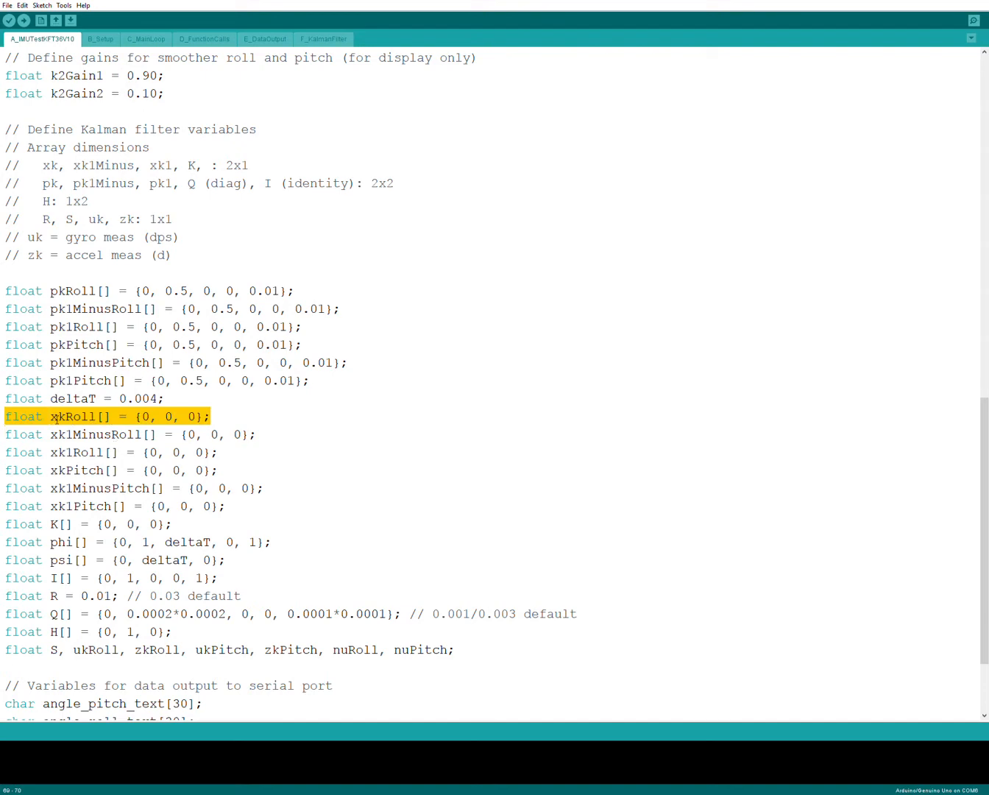
mouse_move(309, 437)
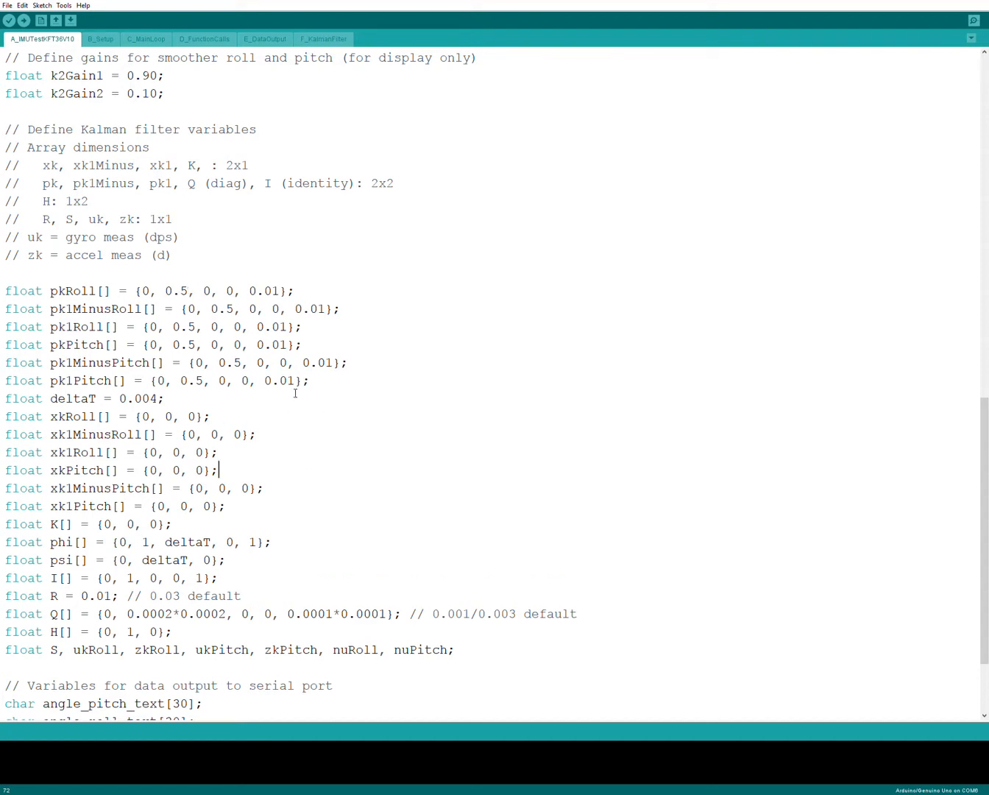
scroll(down, 3)
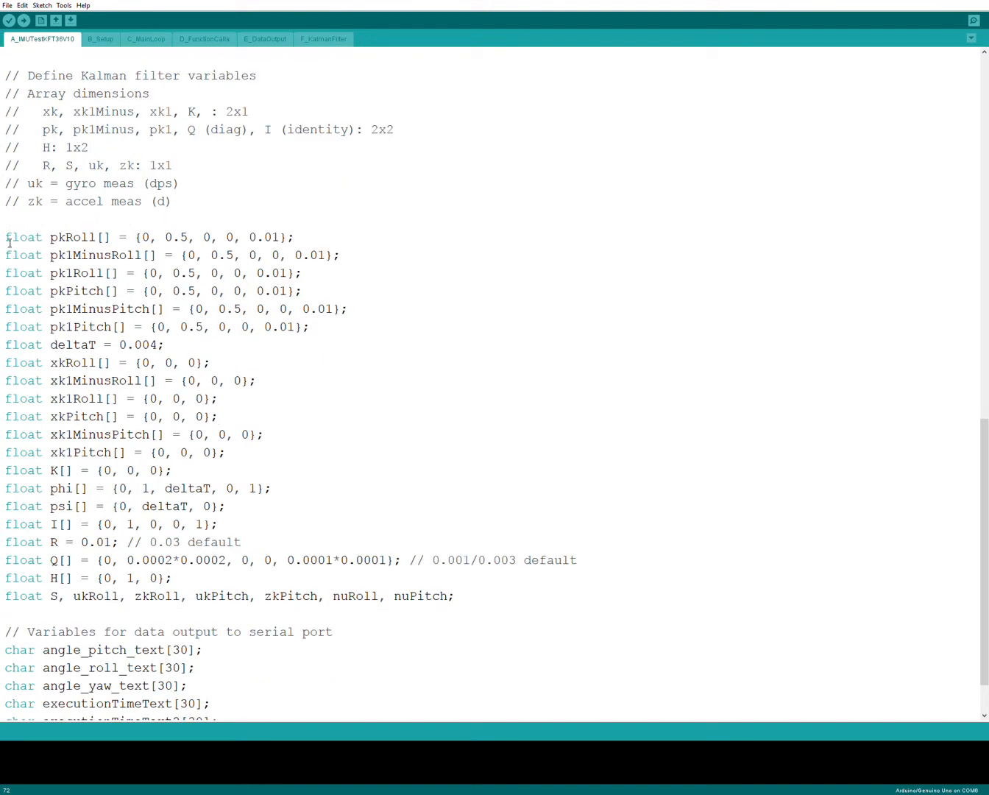
- Mark the declarations from pkRoll through the S, ukRoll and nu line, then clear the mark
drag(5, 237, 228, 506)
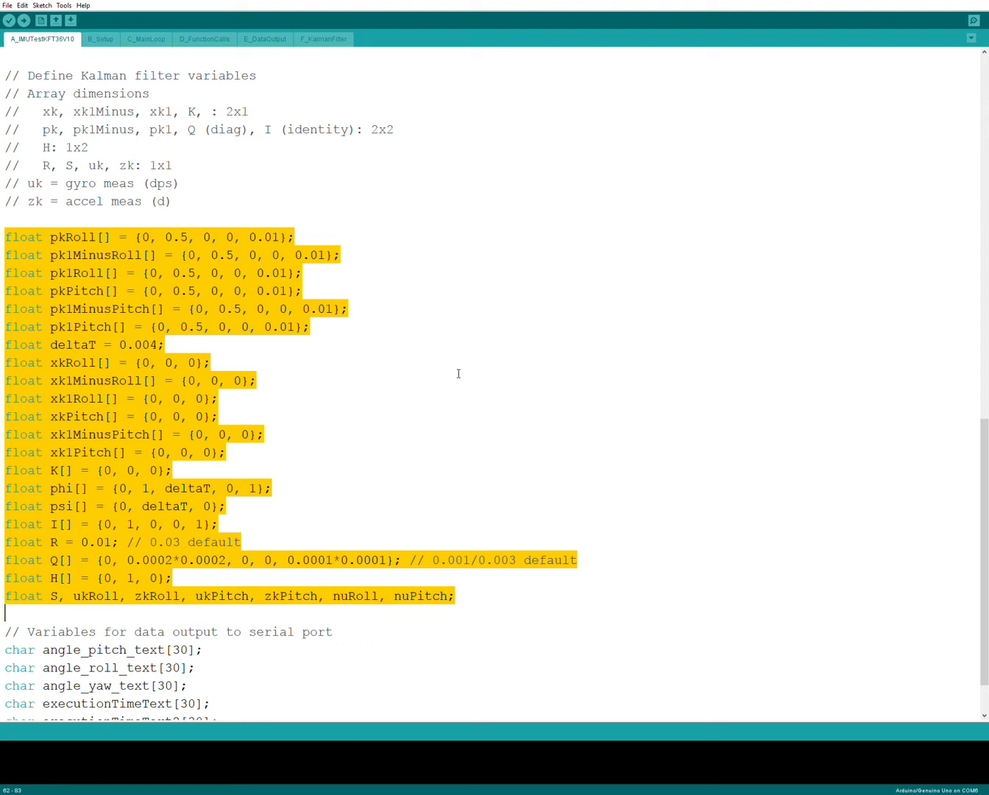
click(209, 362)
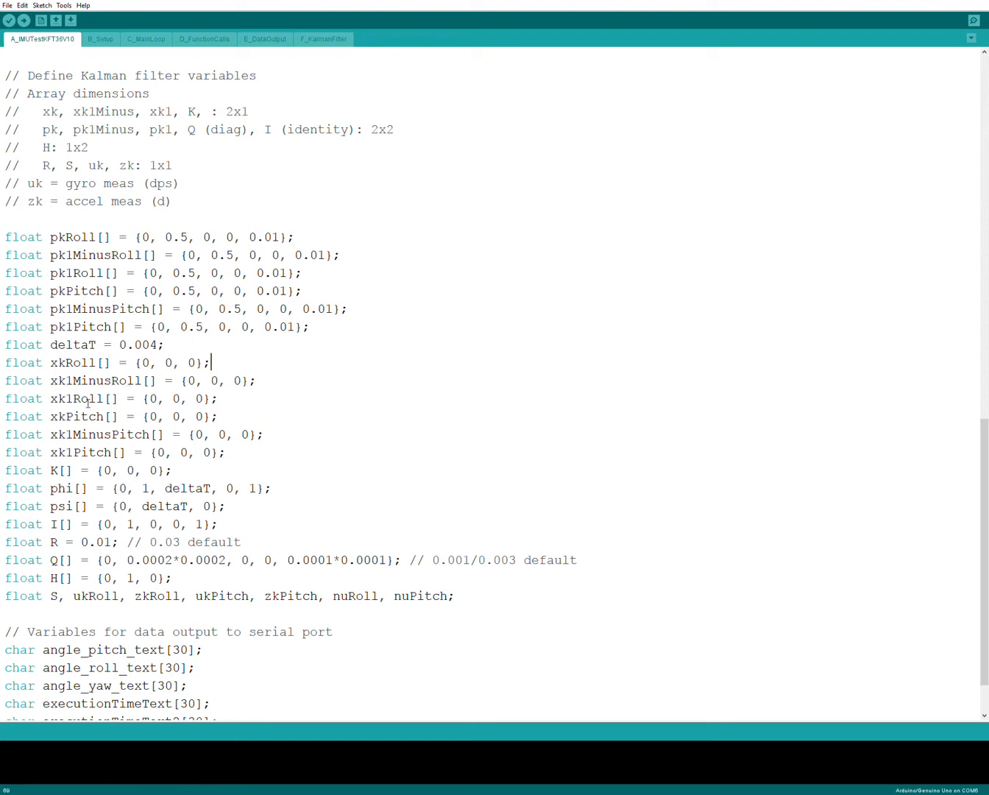
mouse_move(327, 412)
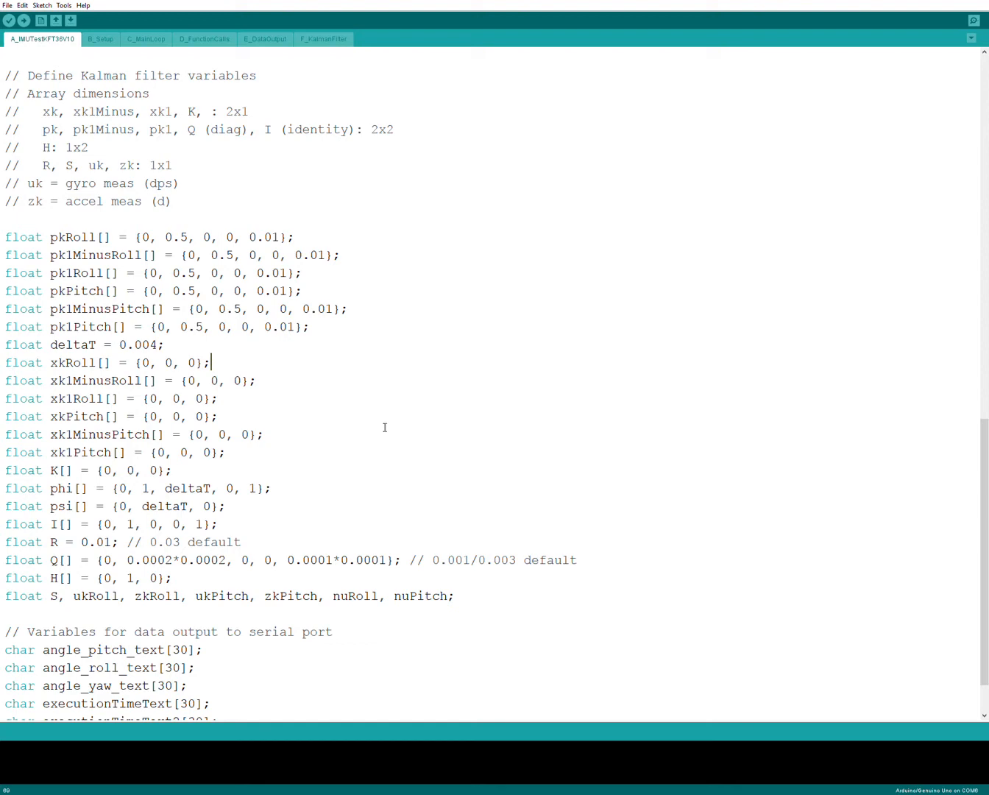
scroll(down, 3)
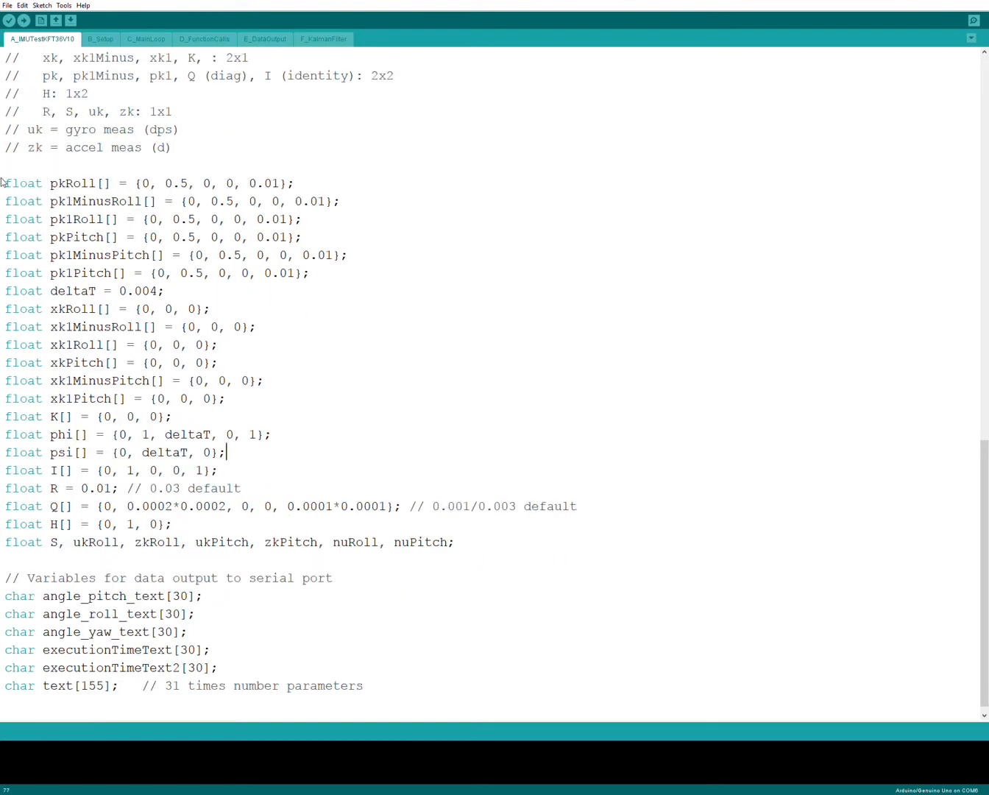
mouse_move(29, 580)
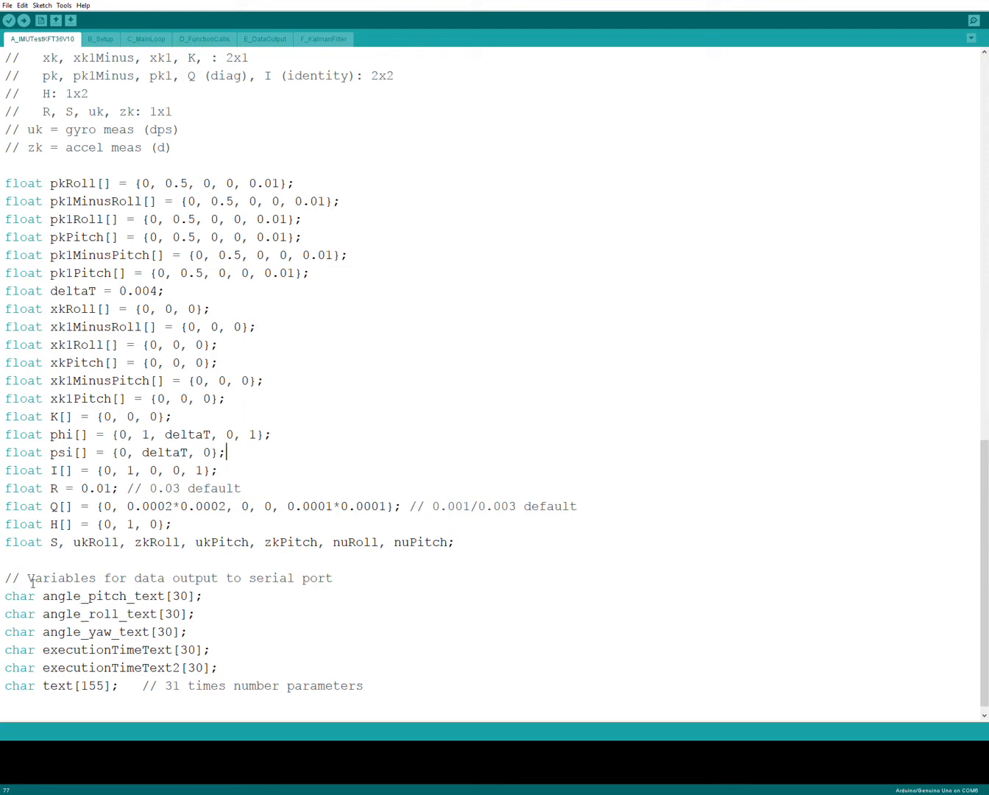
double_click(37, 577)
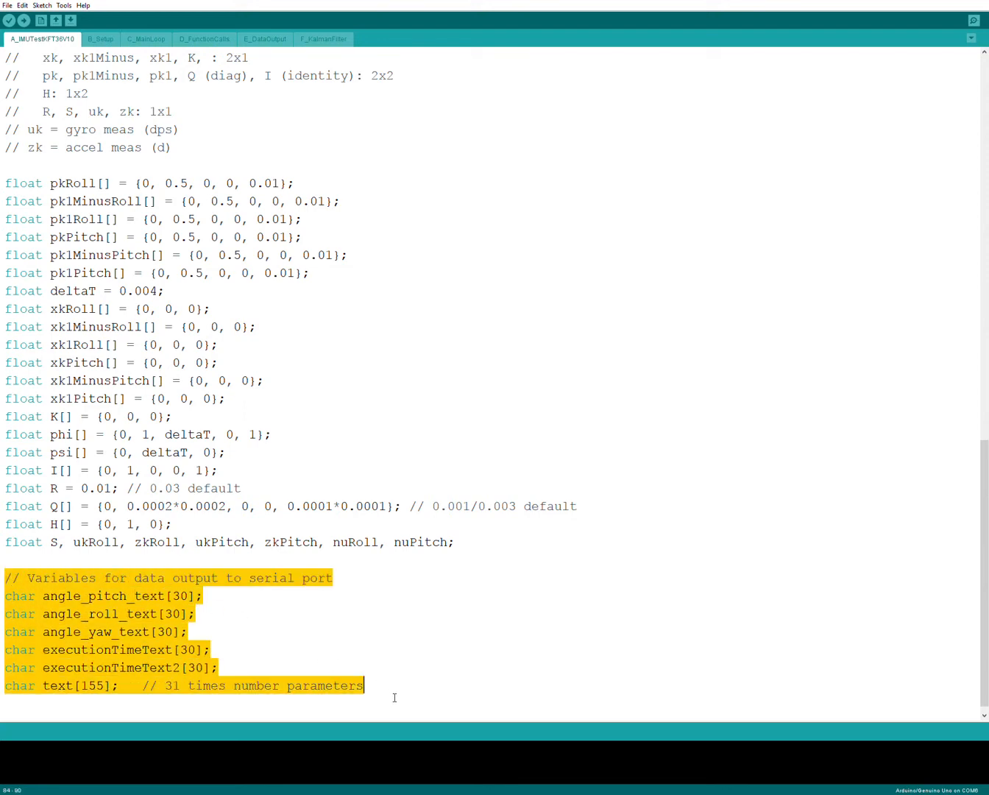
click(189, 631)
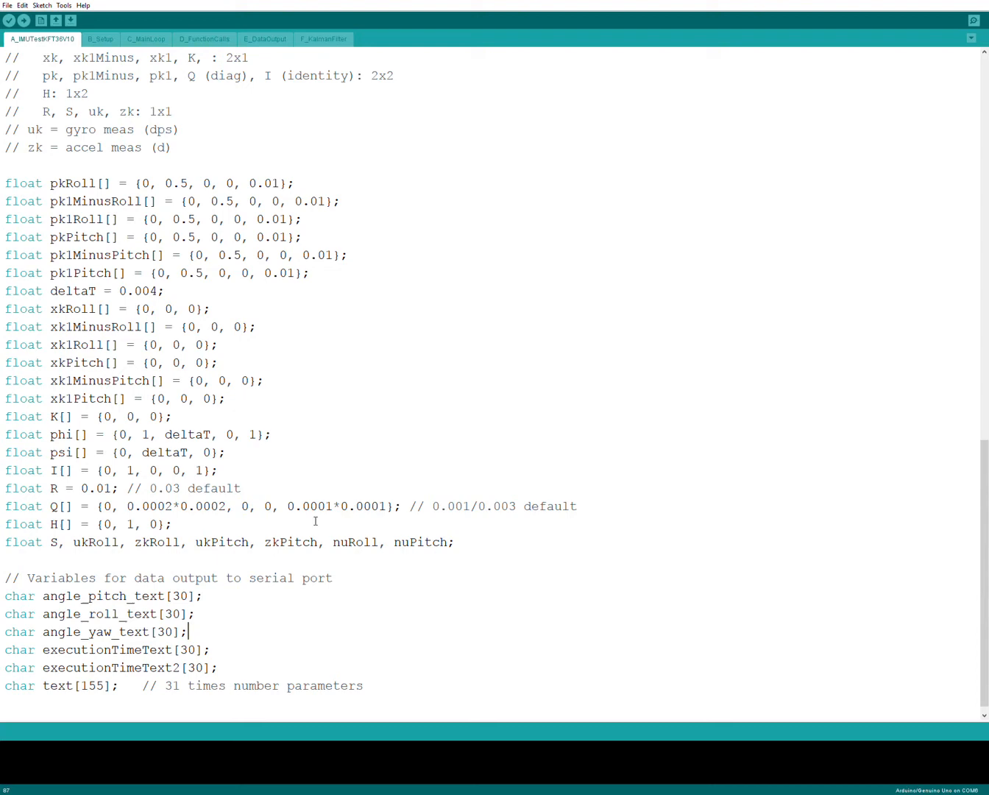
scroll(down, 3)
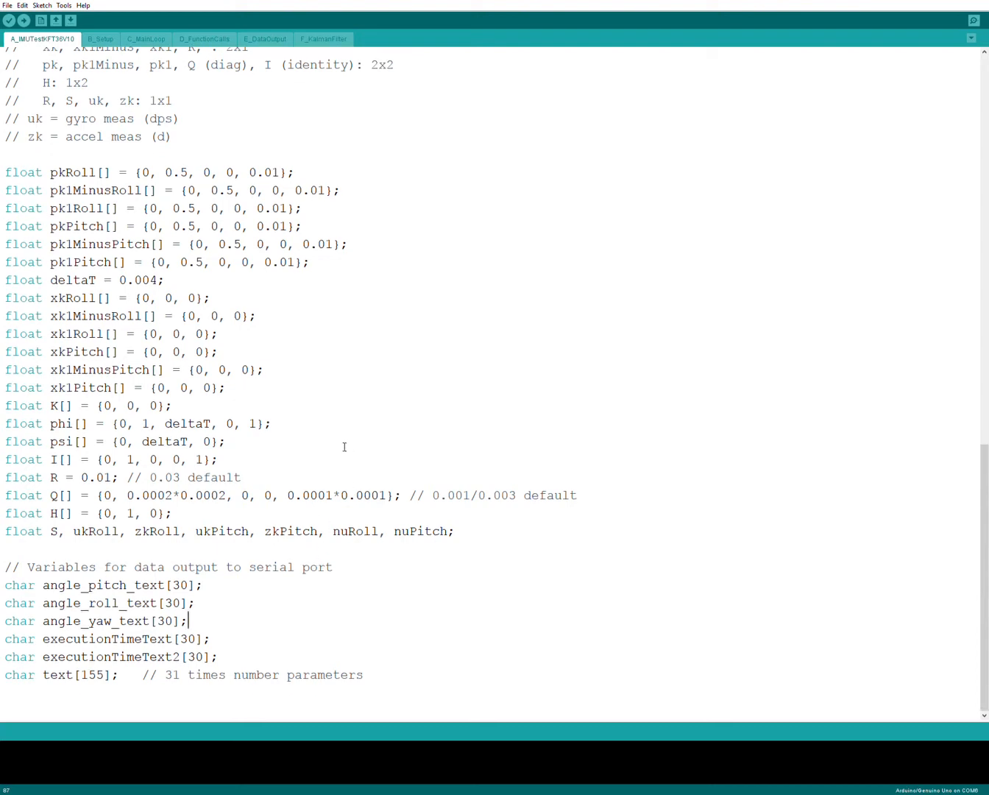
mouse_move(415, 282)
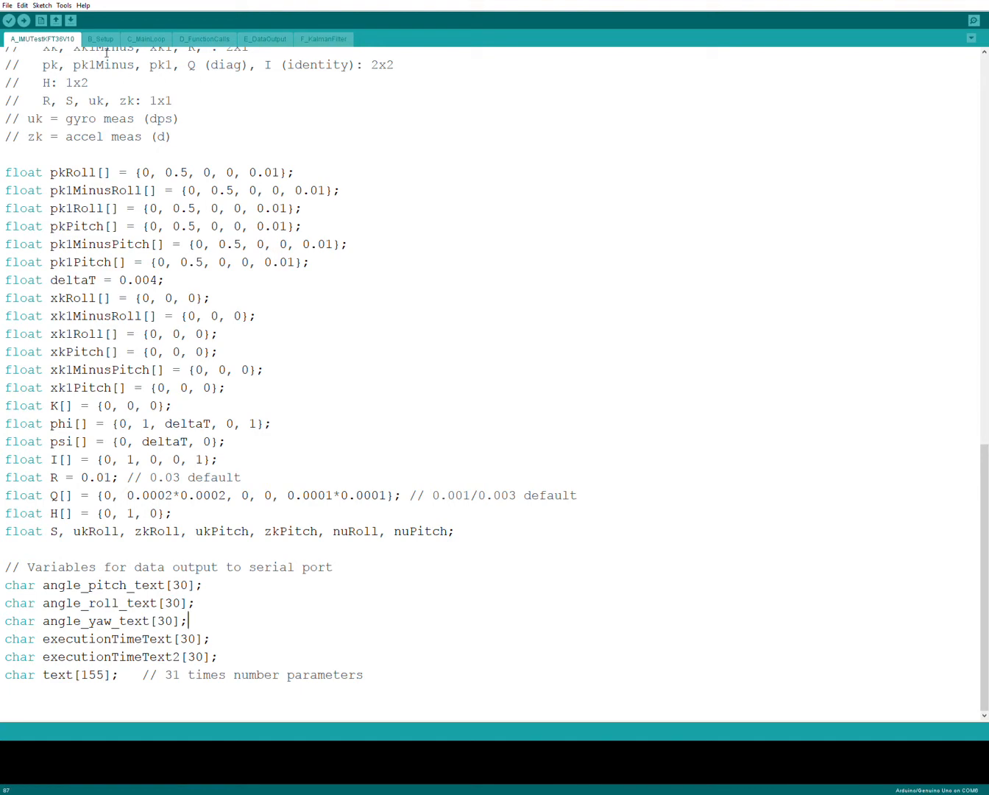
- Show the setup() function in the B_Setup file with Wire, Serial and MPU-6050 initialization
click(100, 39)
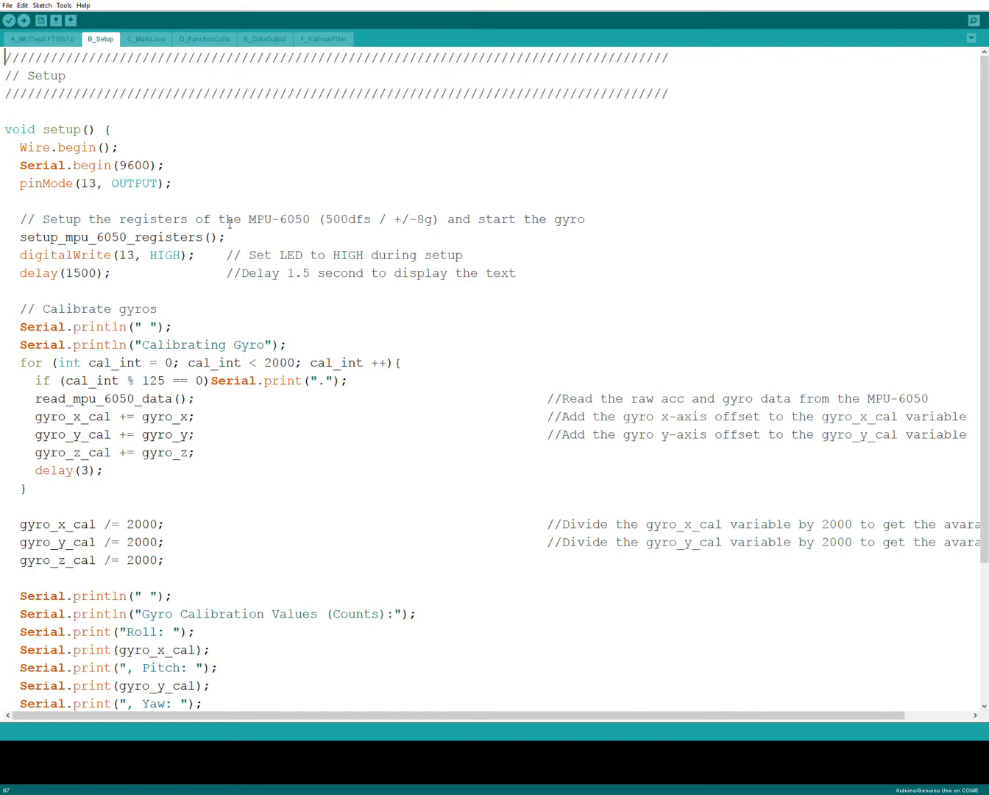
scroll(down, 3)
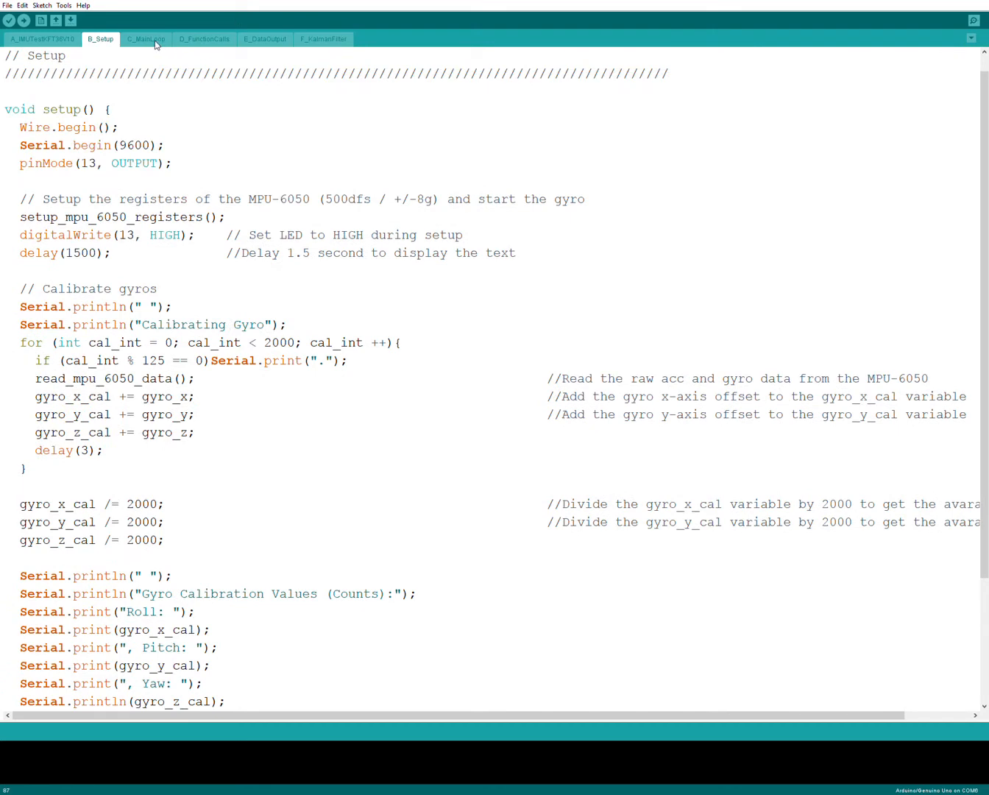
- In C_MainLoop's loop(), highlight the first-pass complementary filter lines under if(set_gyro_angles)
click(152, 39)
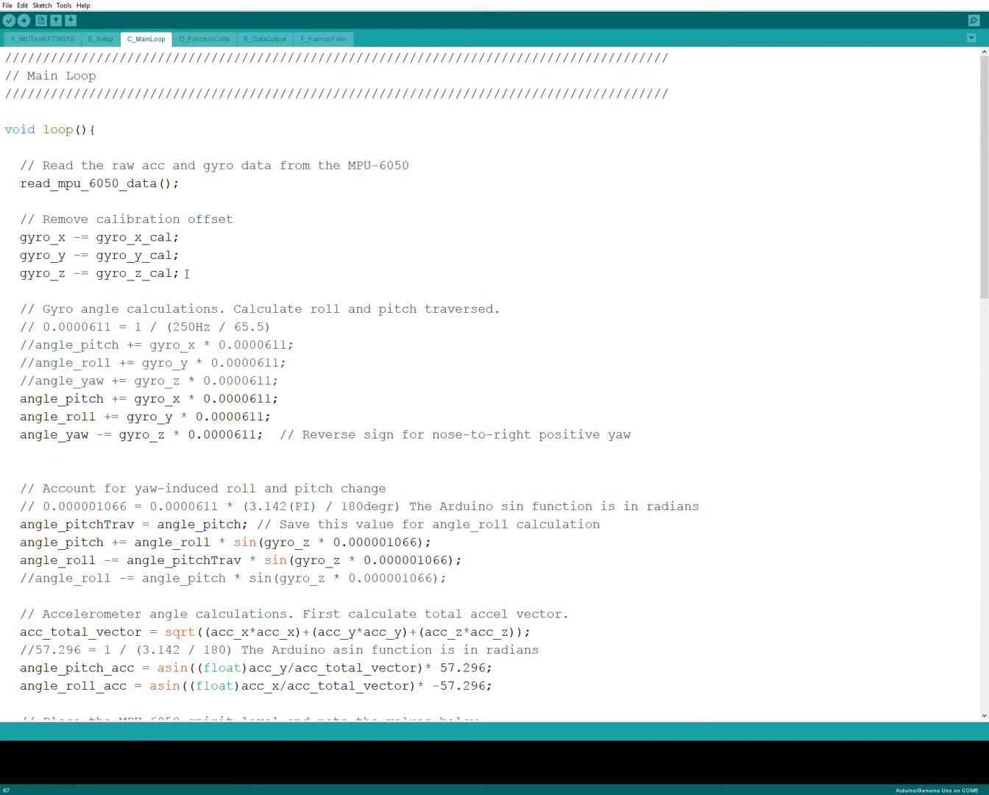
scroll(down, 3)
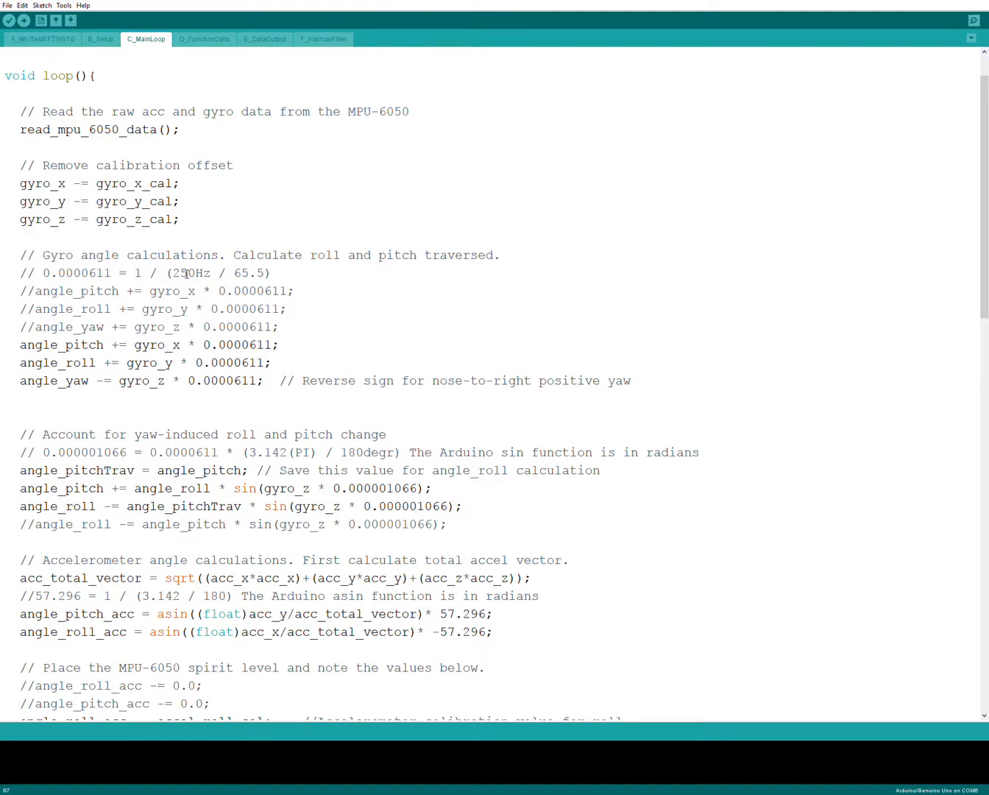
scroll(down, 3)
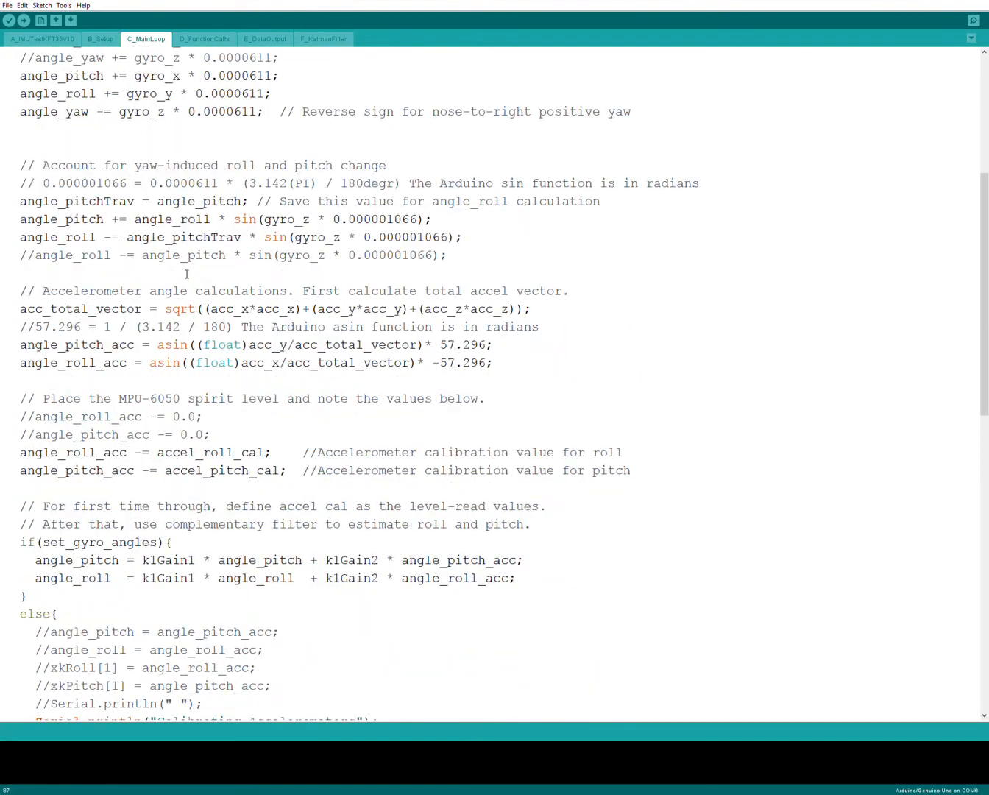
scroll(down, 3)
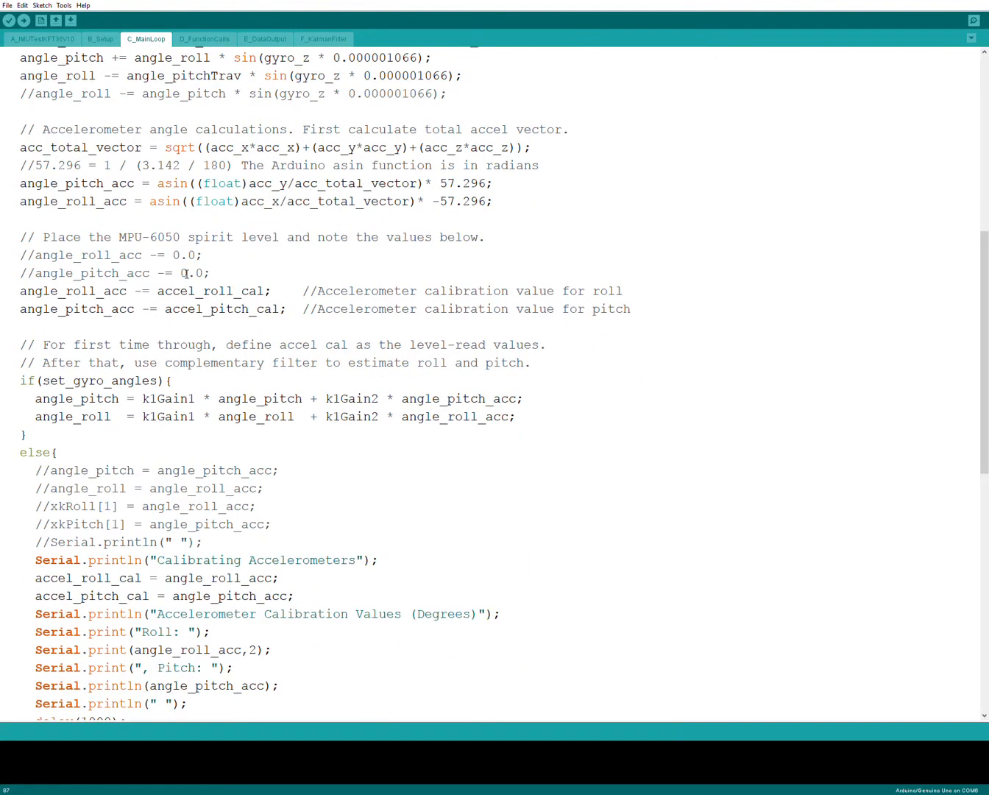
scroll(down, 3)
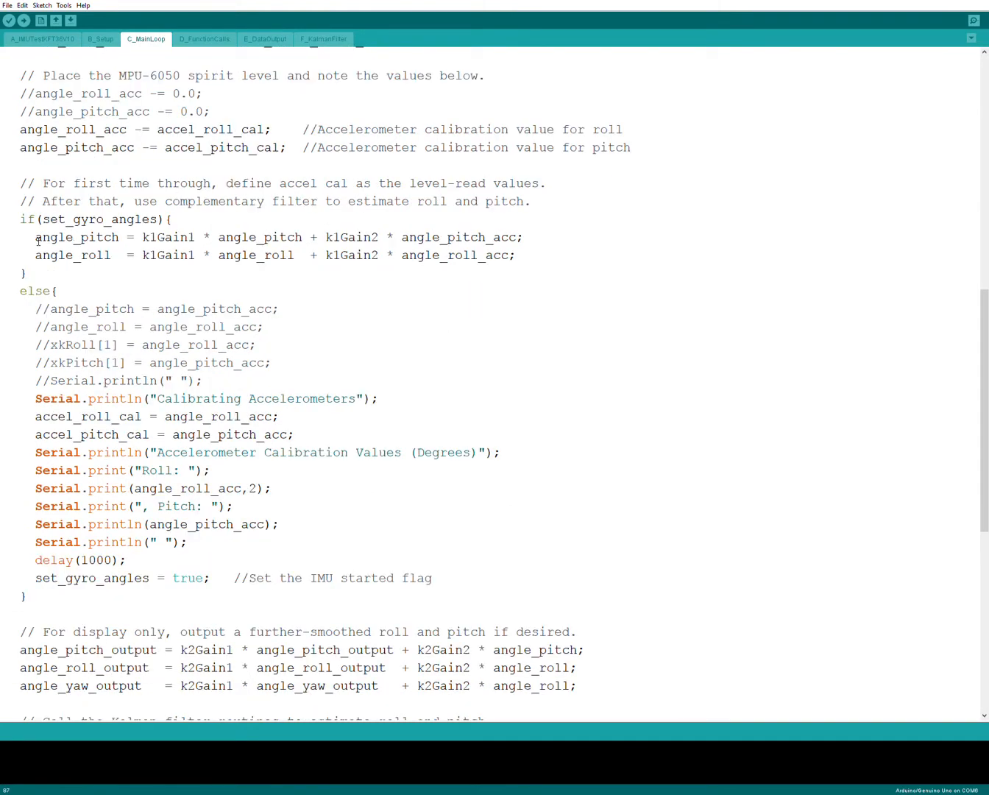
drag(20, 217, 26, 274)
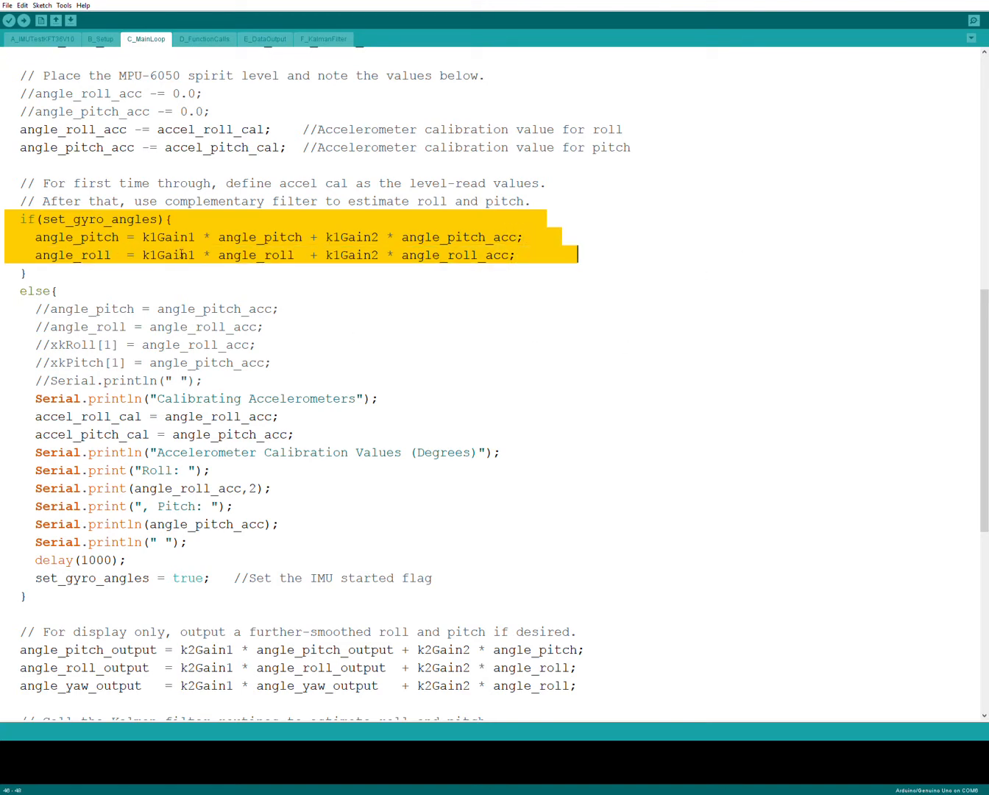
mouse_move(406, 442)
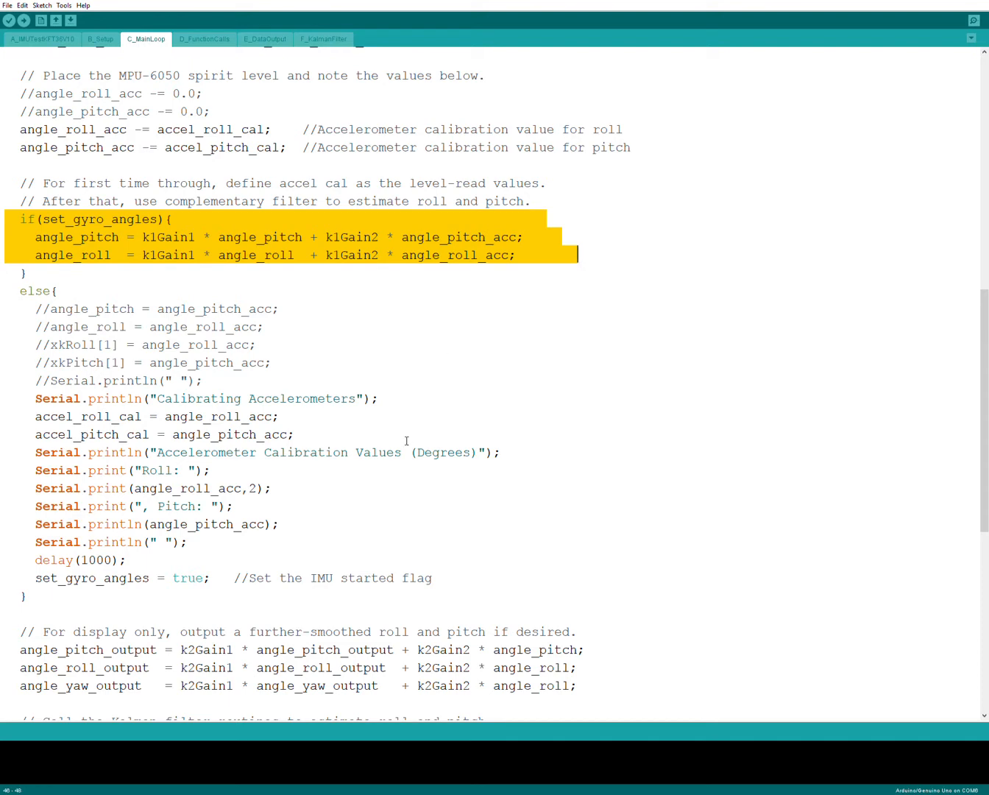
- Highlight the accel_cal accelerometer-calibration lines further down in loop()
scroll(down, 3)
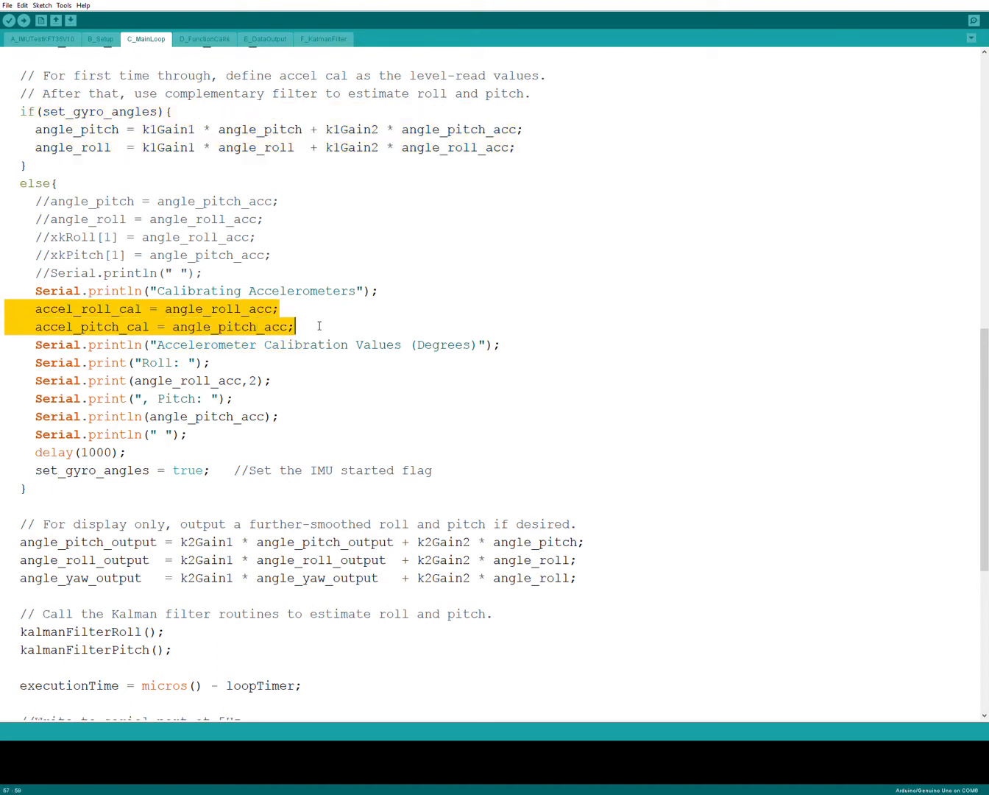
mouse_move(309, 320)
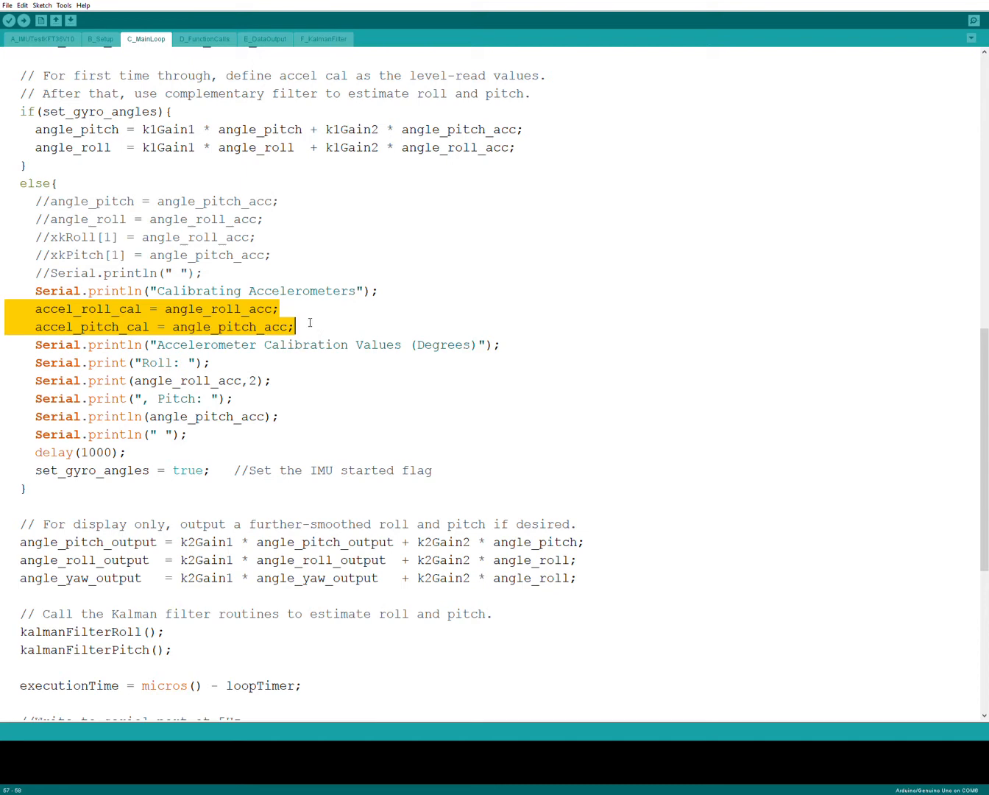
mouse_move(409, 449)
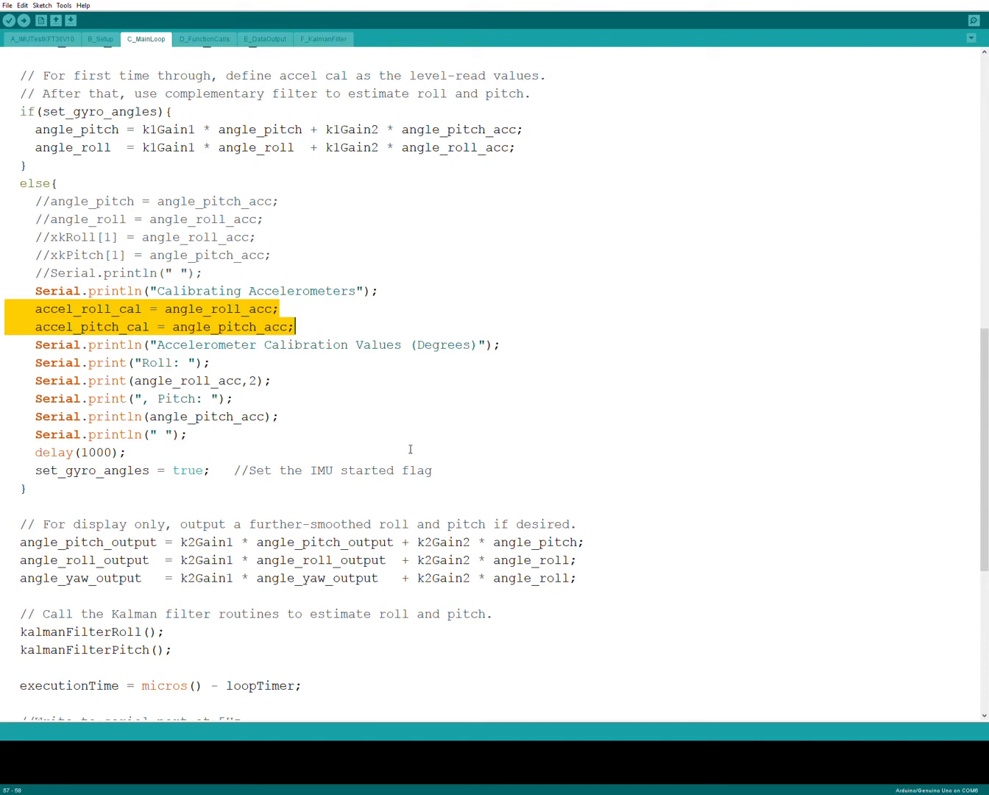
mouse_move(439, 391)
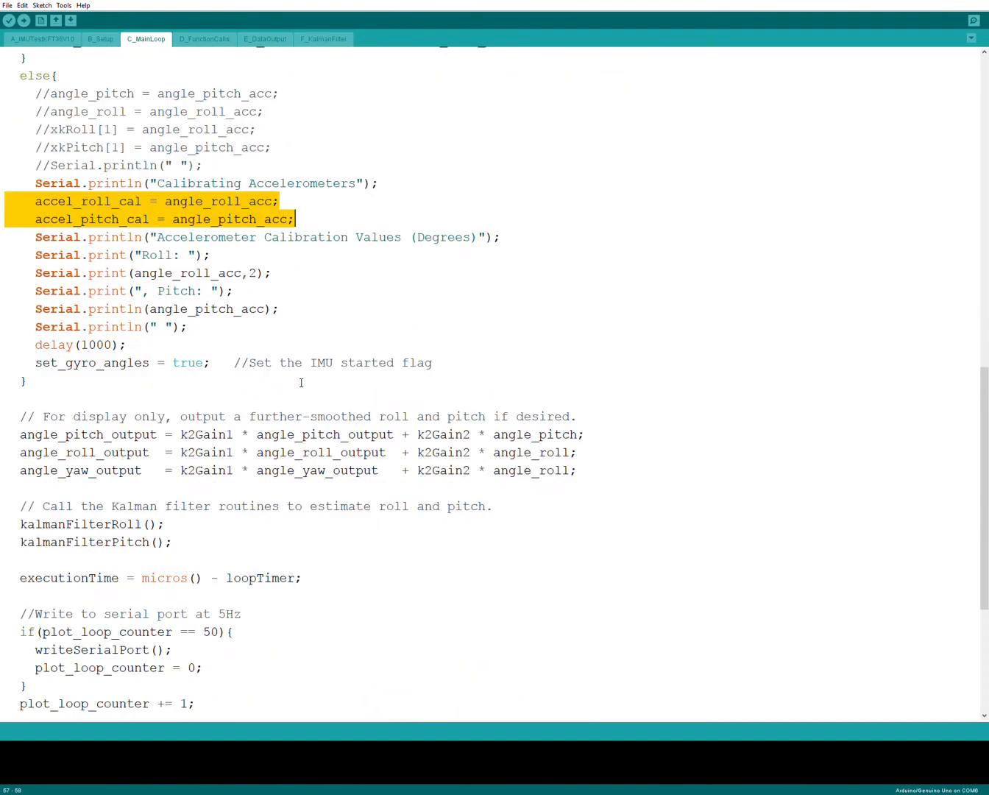
scroll(down, 3)
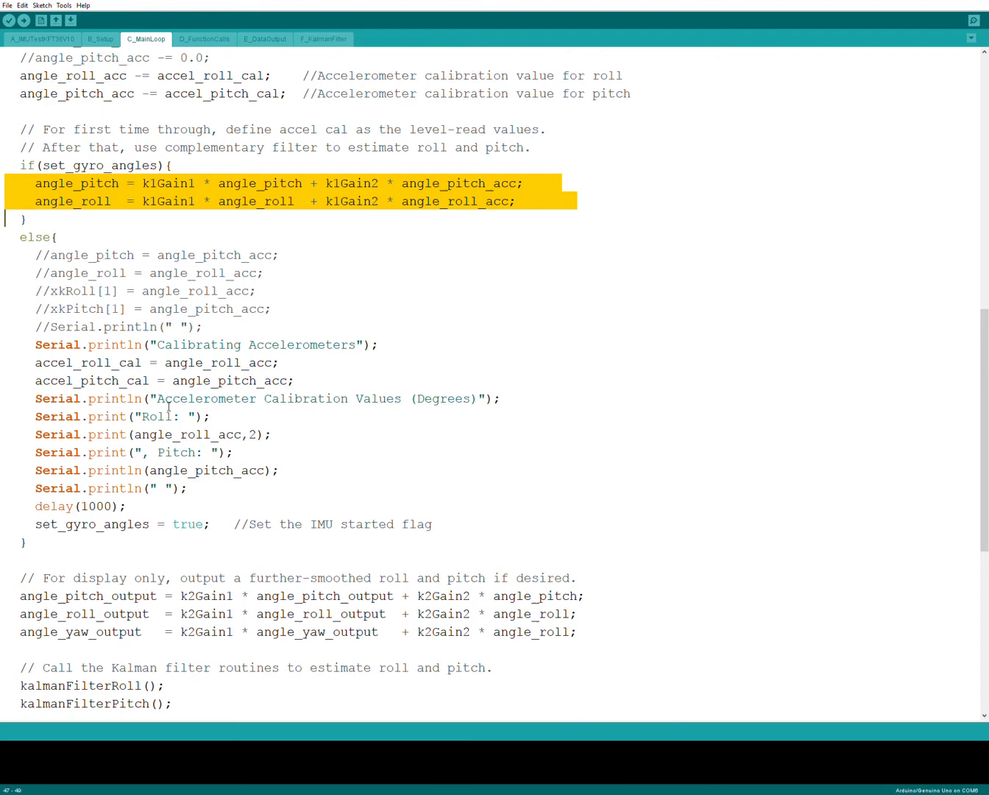
scroll(down, 3)
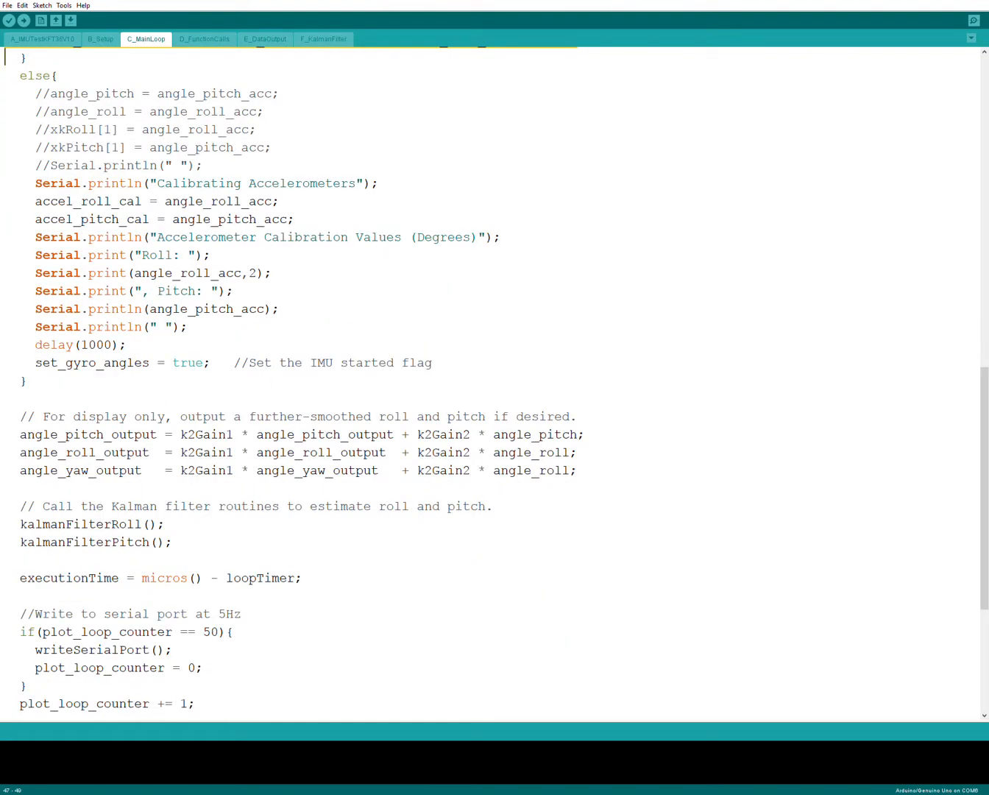
drag(21, 415, 574, 451)
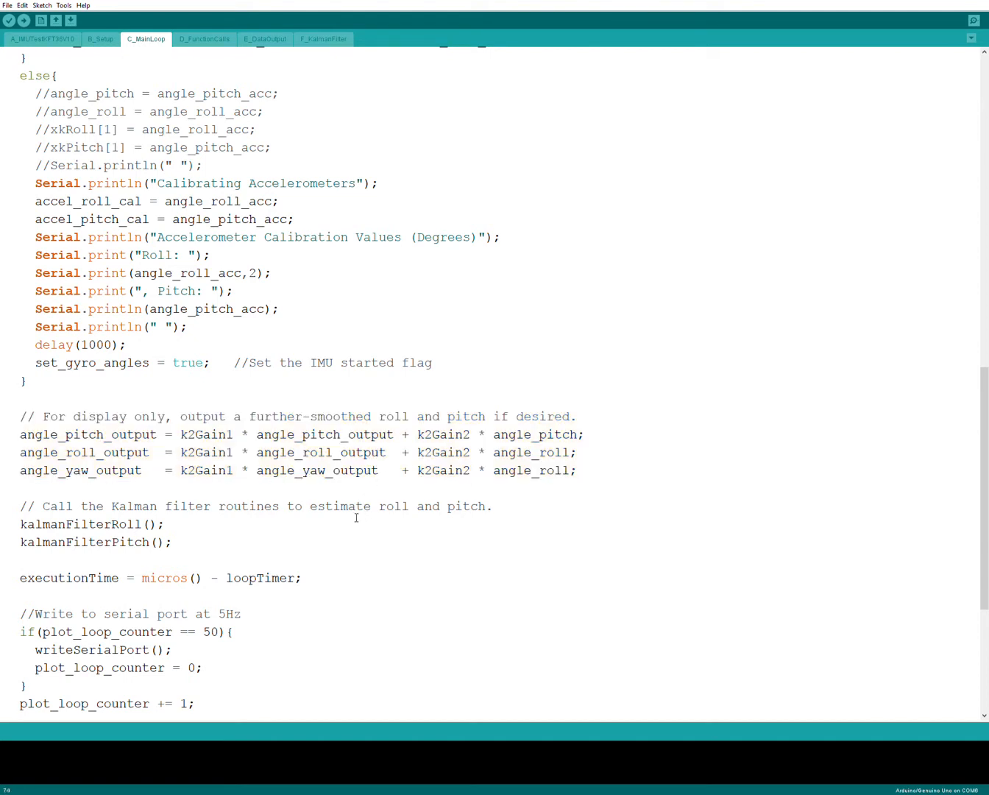
- Highlight the kalmanFilterRoll and kalmanFilterPitch calls in the main loop
click(8, 507)
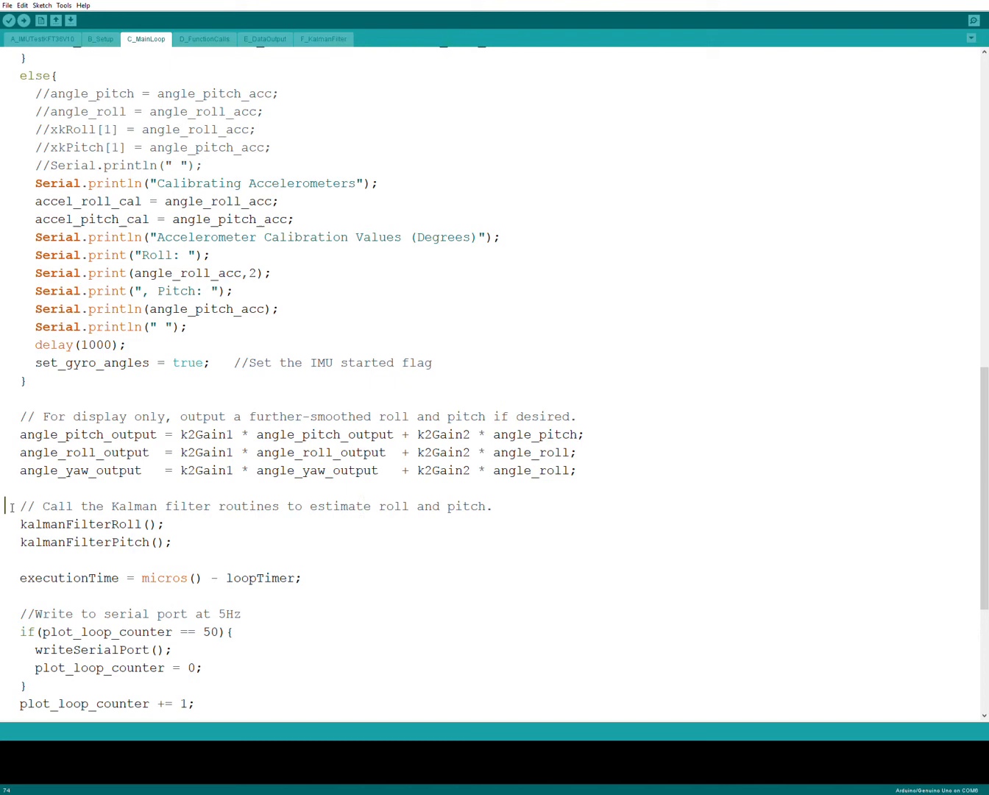
drag(20, 507, 173, 542)
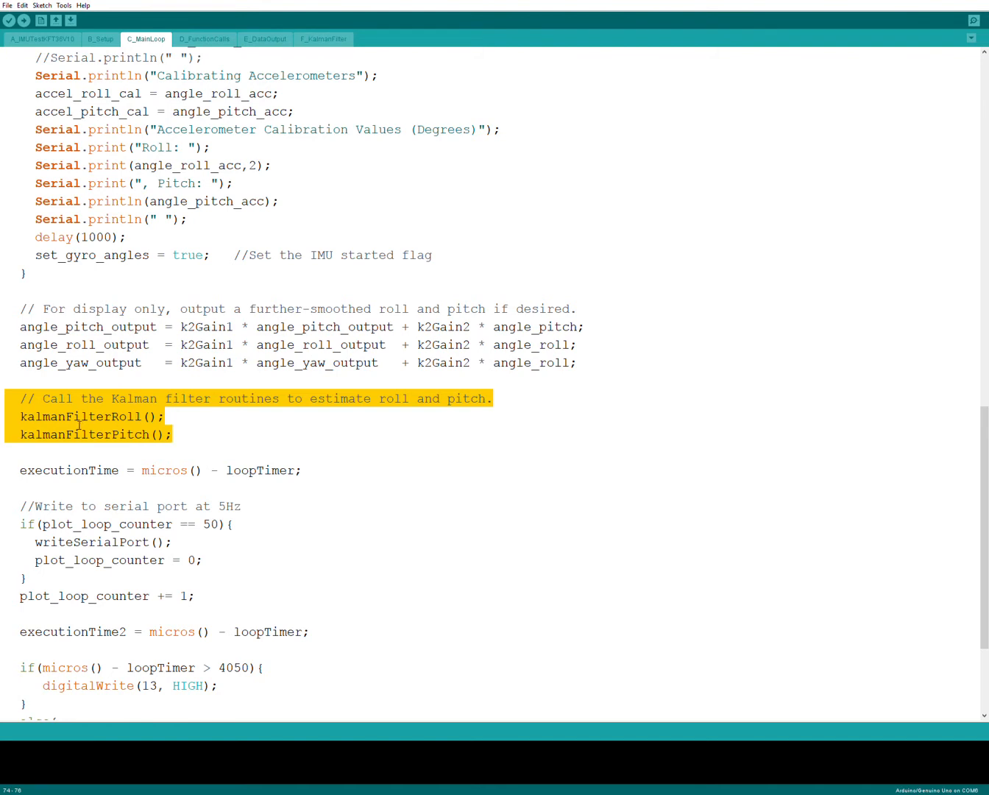
mouse_move(253, 471)
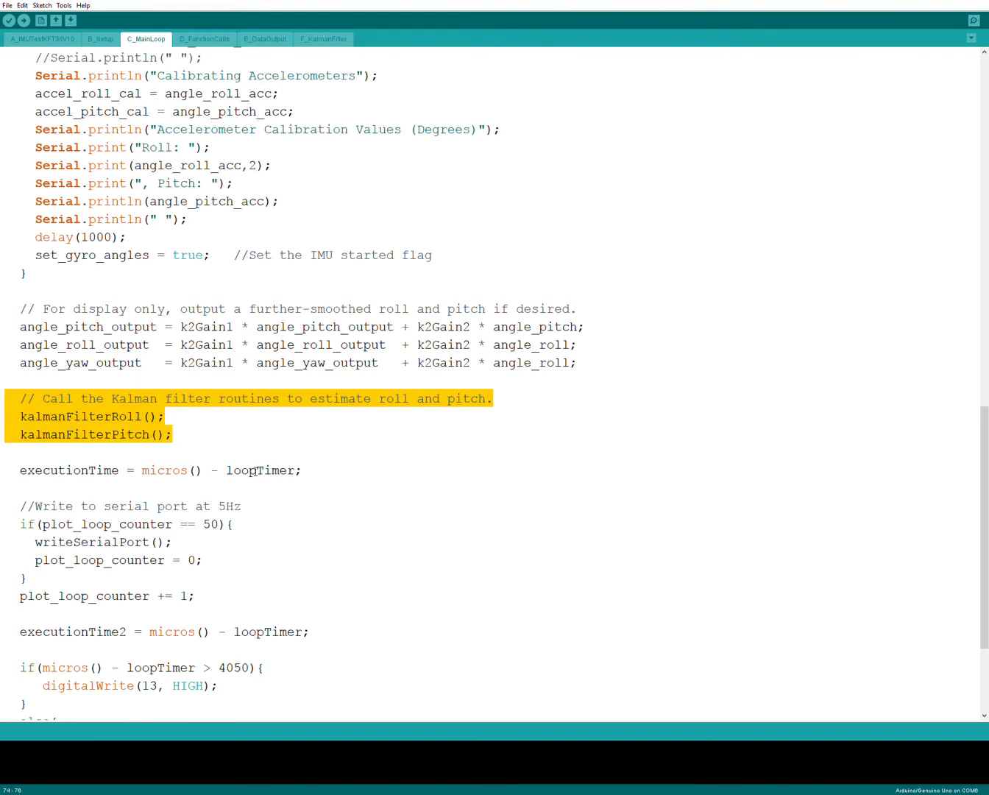
click(110, 443)
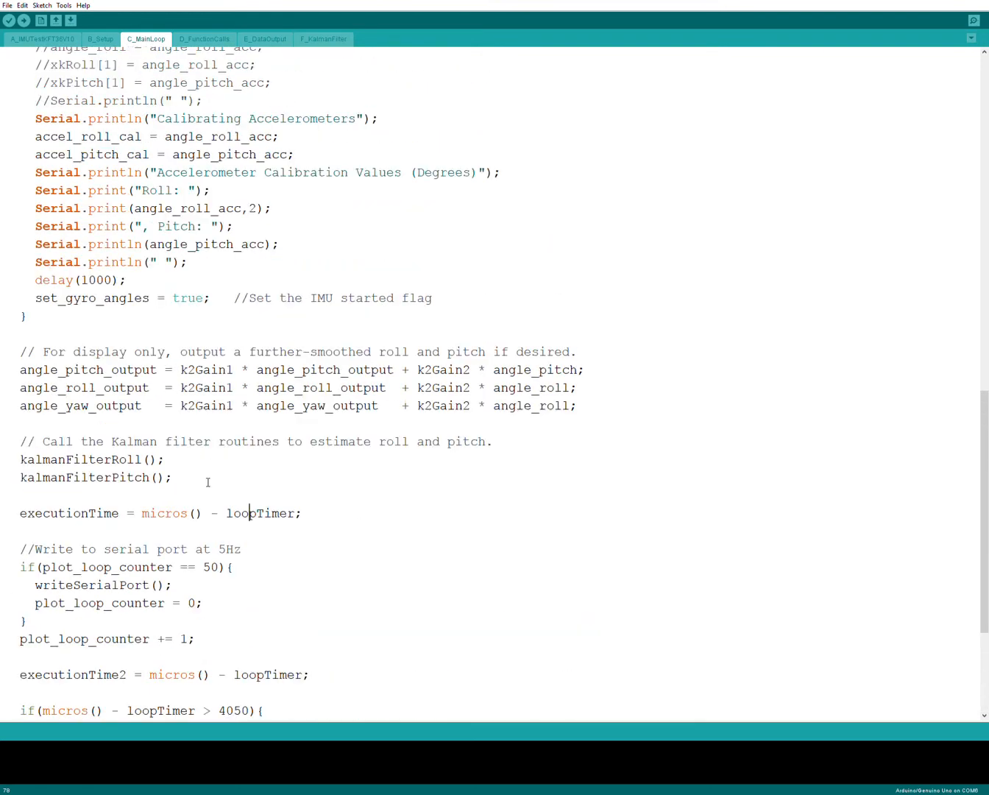
mouse_move(9, 441)
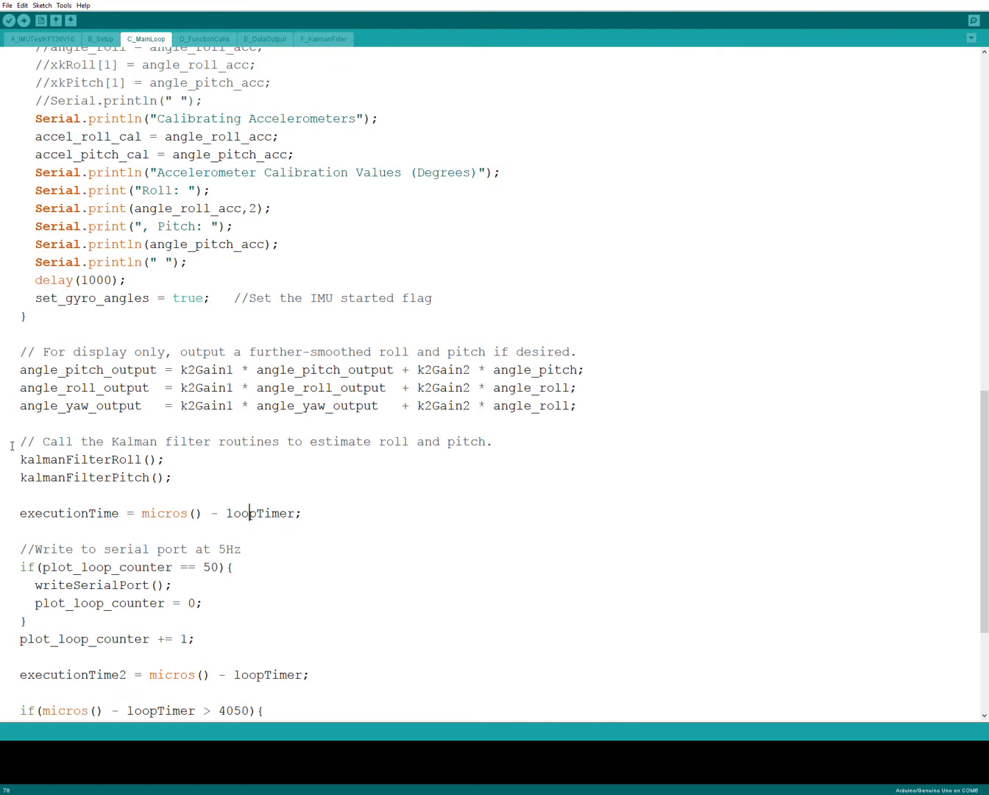
drag(21, 441, 173, 477)
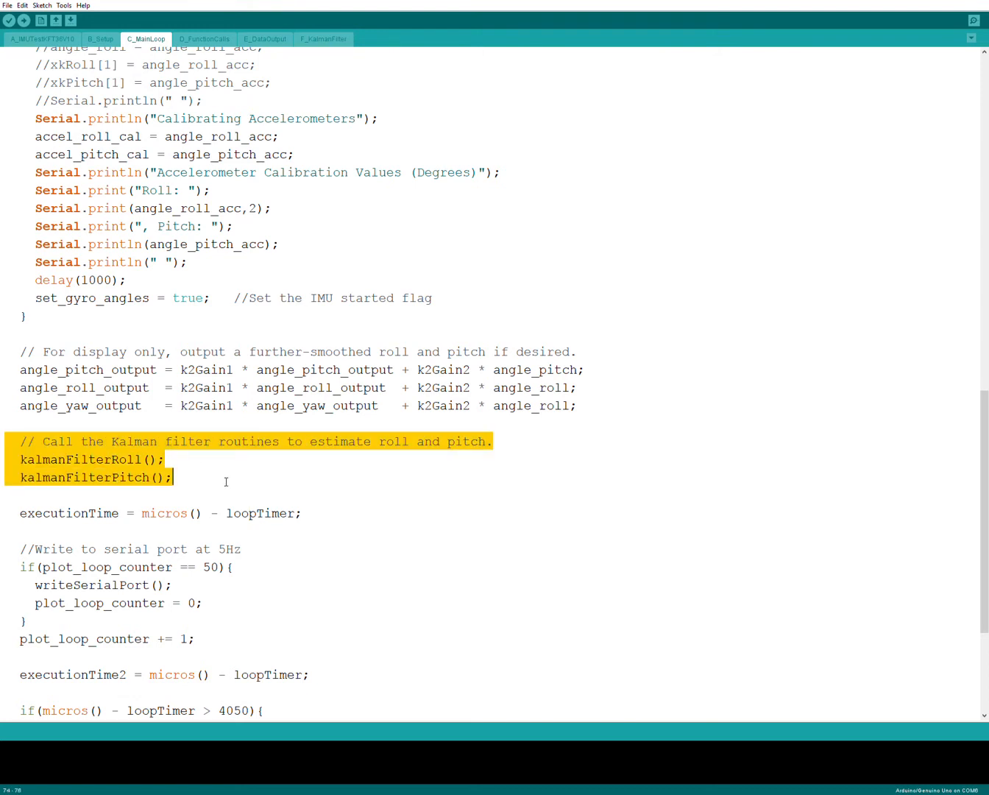
mouse_move(233, 129)
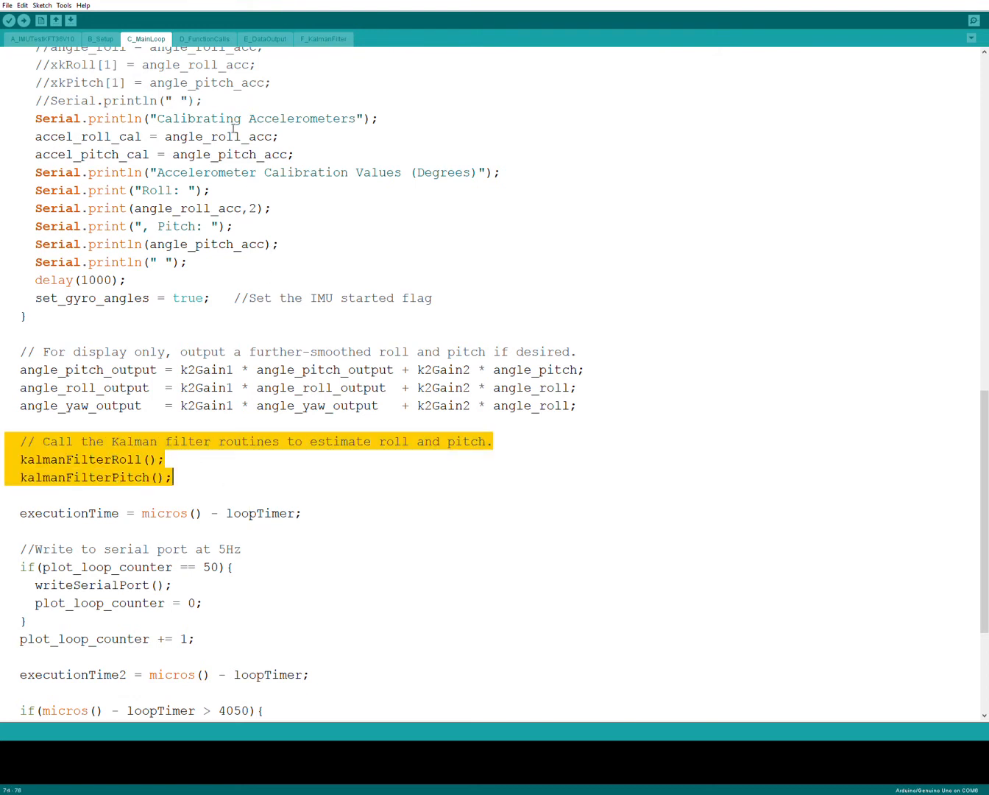
- Show D_FunctionCalls briefly, then the writeSerialPort() code in E_DataOutput
click(203, 39)
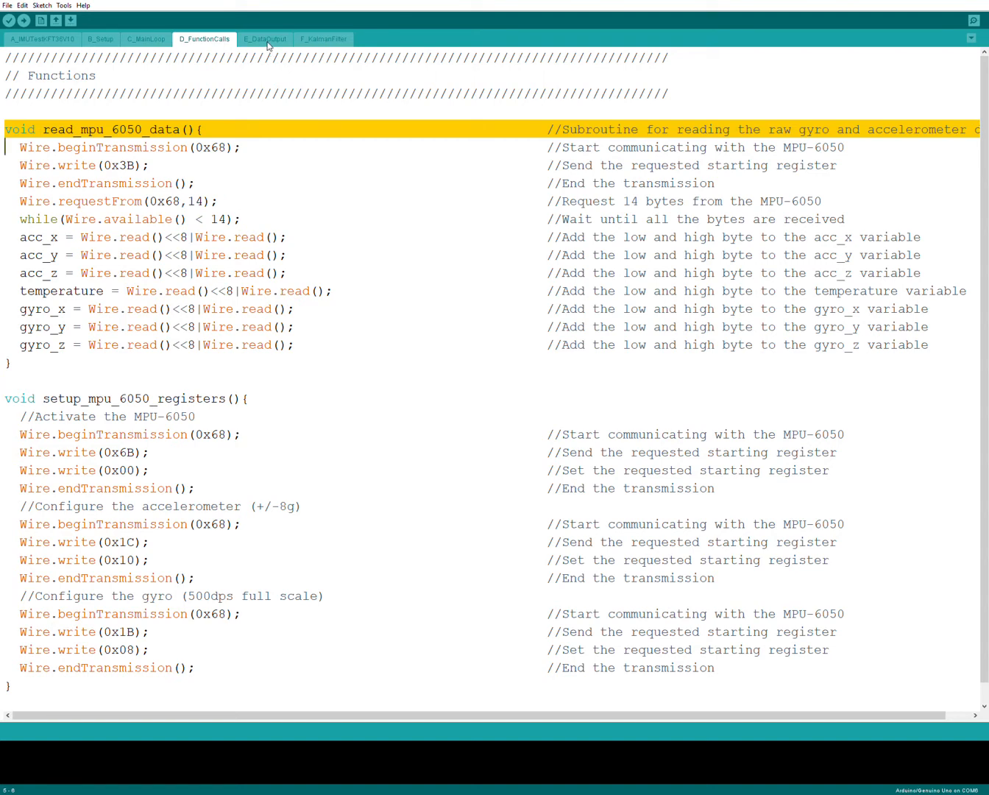
click(265, 39)
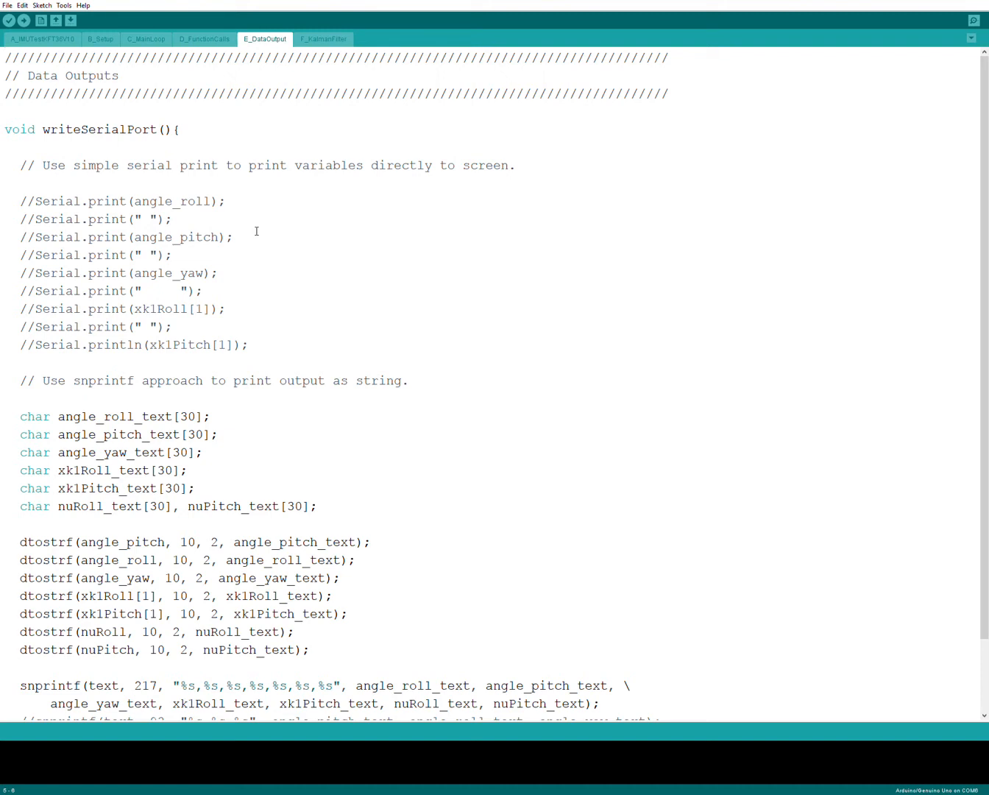
mouse_move(346, 288)
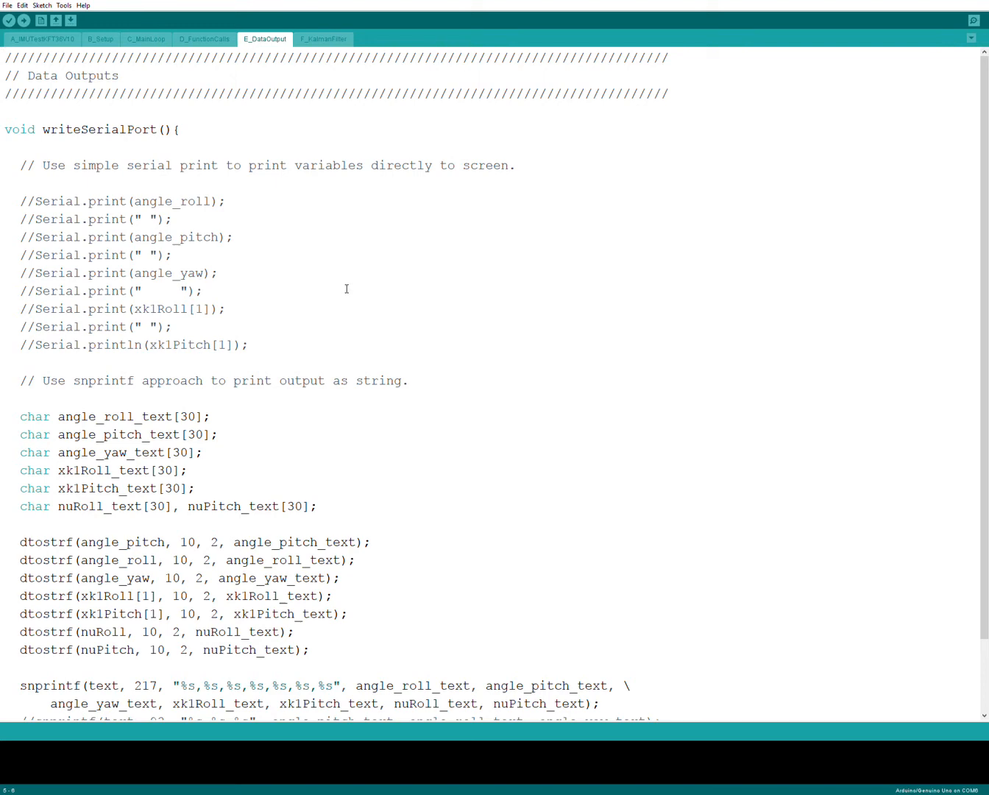
scroll(down, 3)
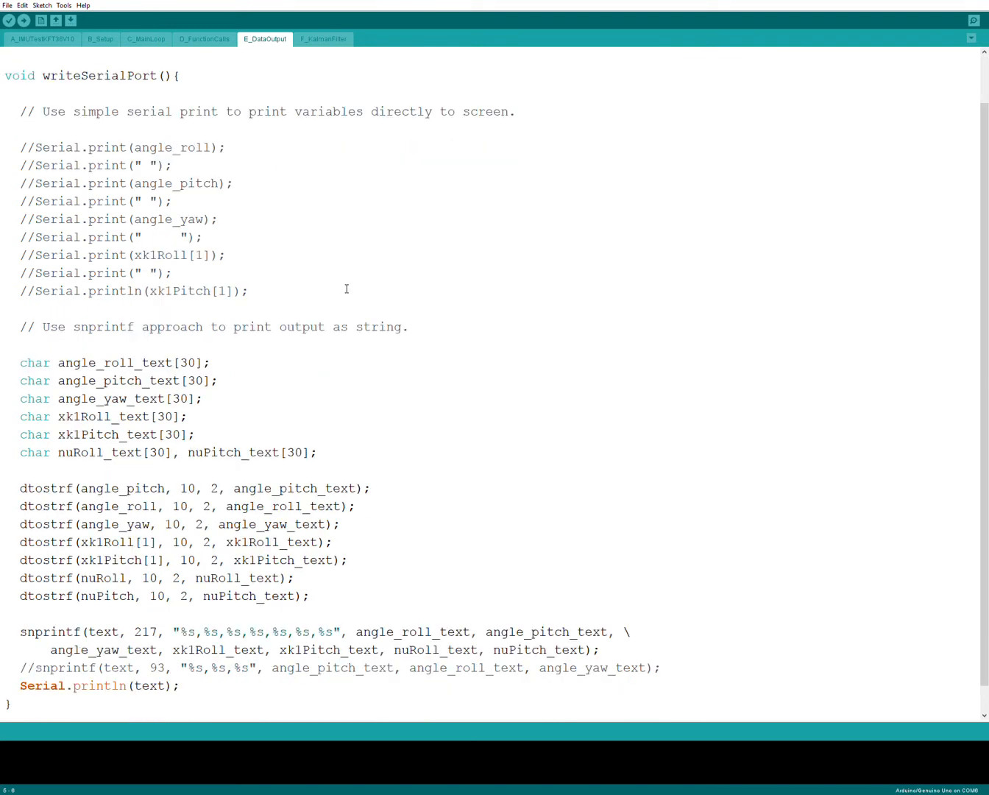
mouse_move(15, 380)
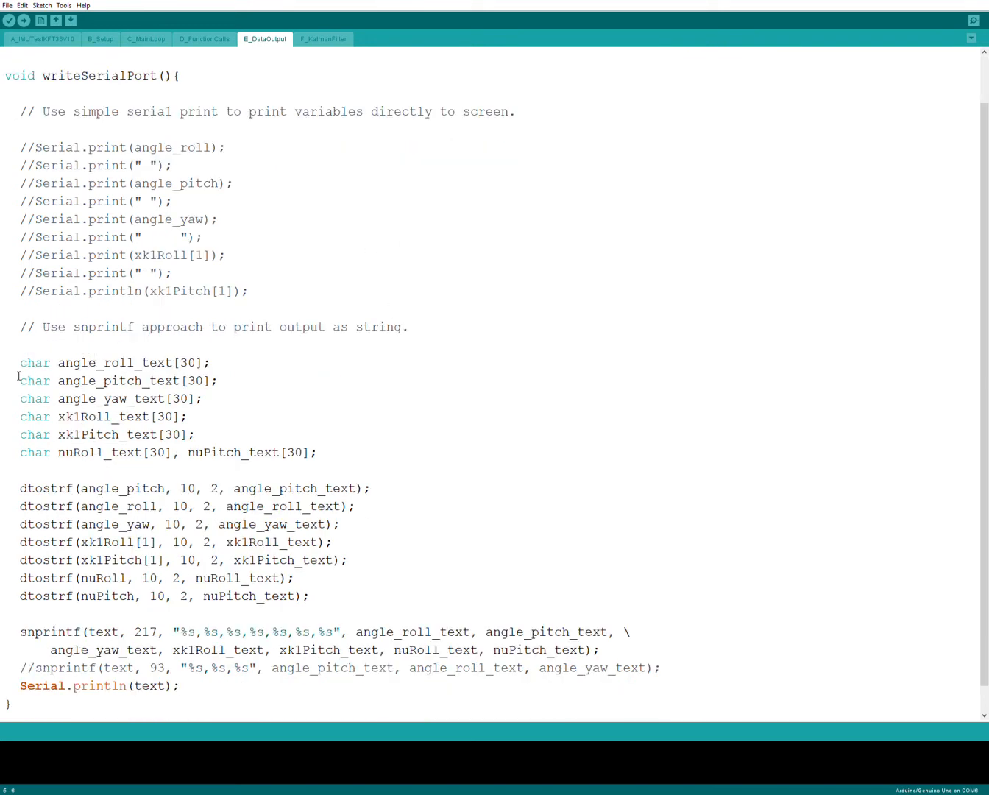
drag(21, 362, 195, 434)
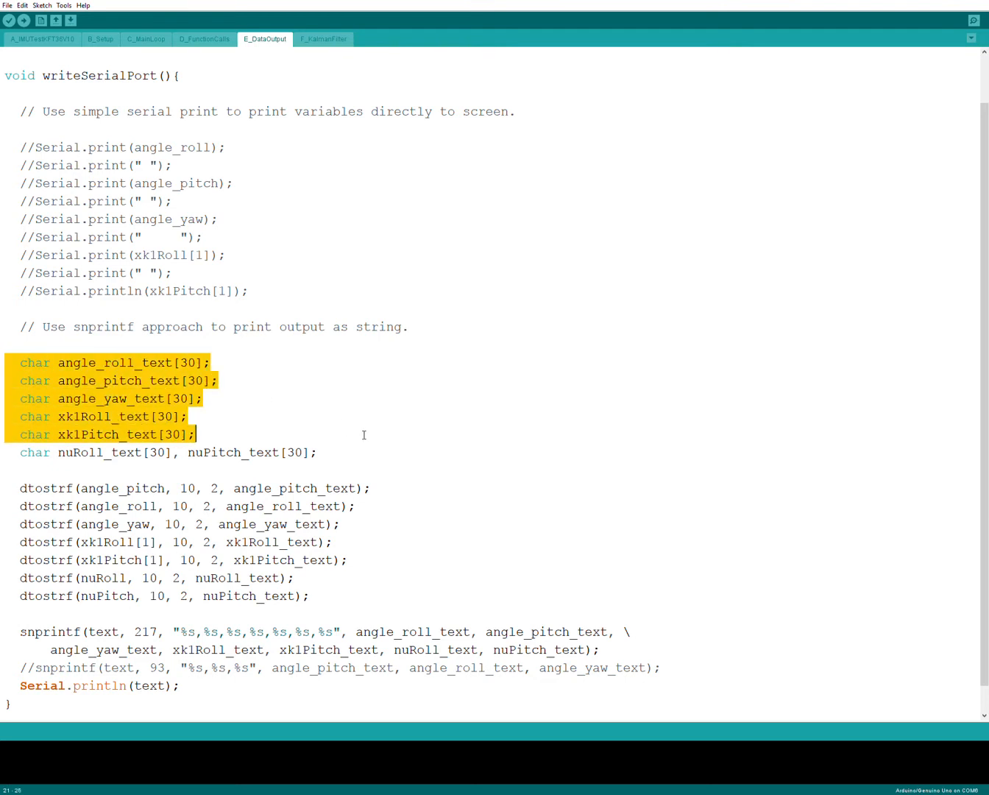
drag(197, 434, 316, 451)
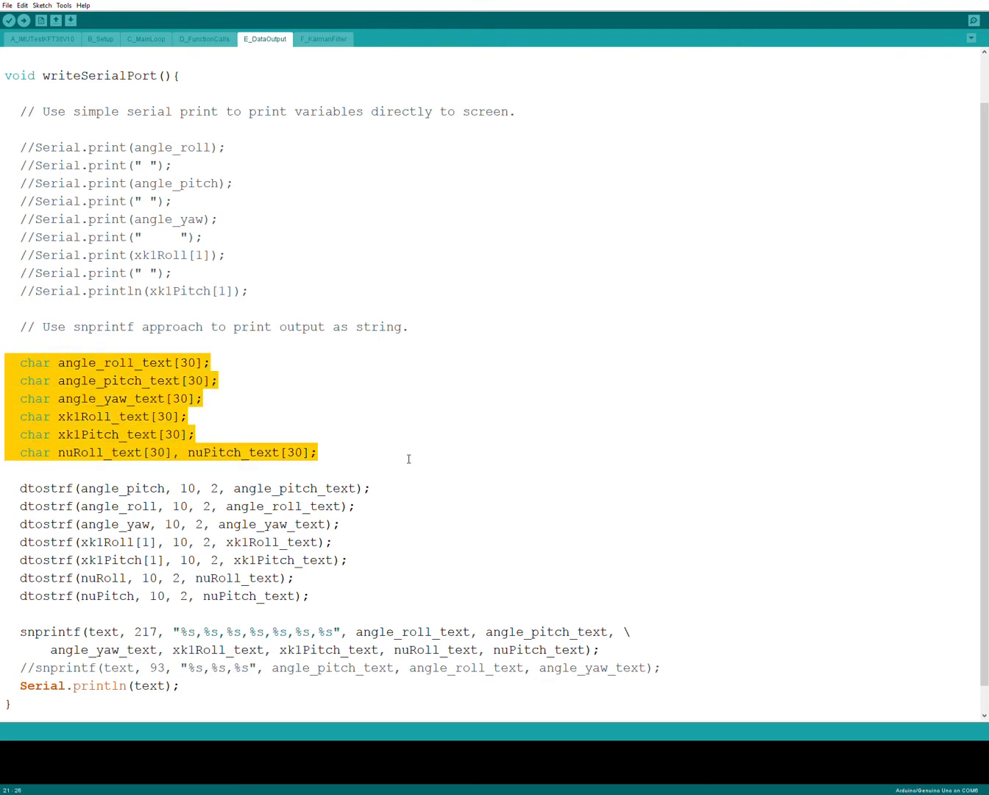
mouse_move(207, 465)
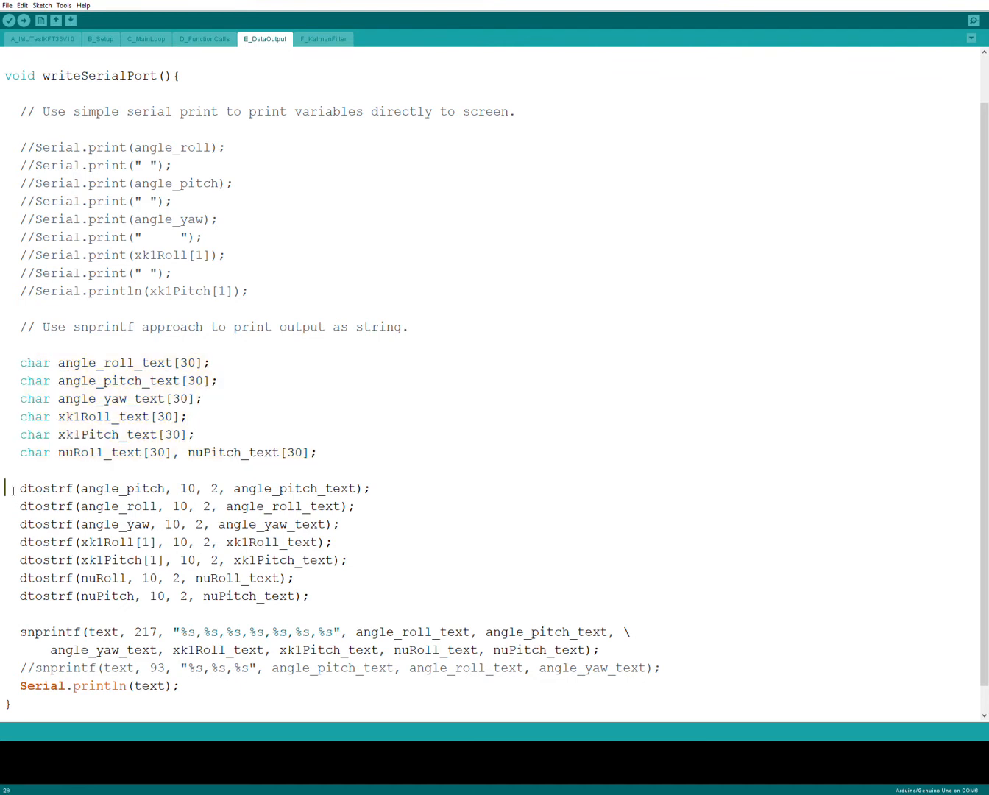
drag(21, 489, 229, 489)
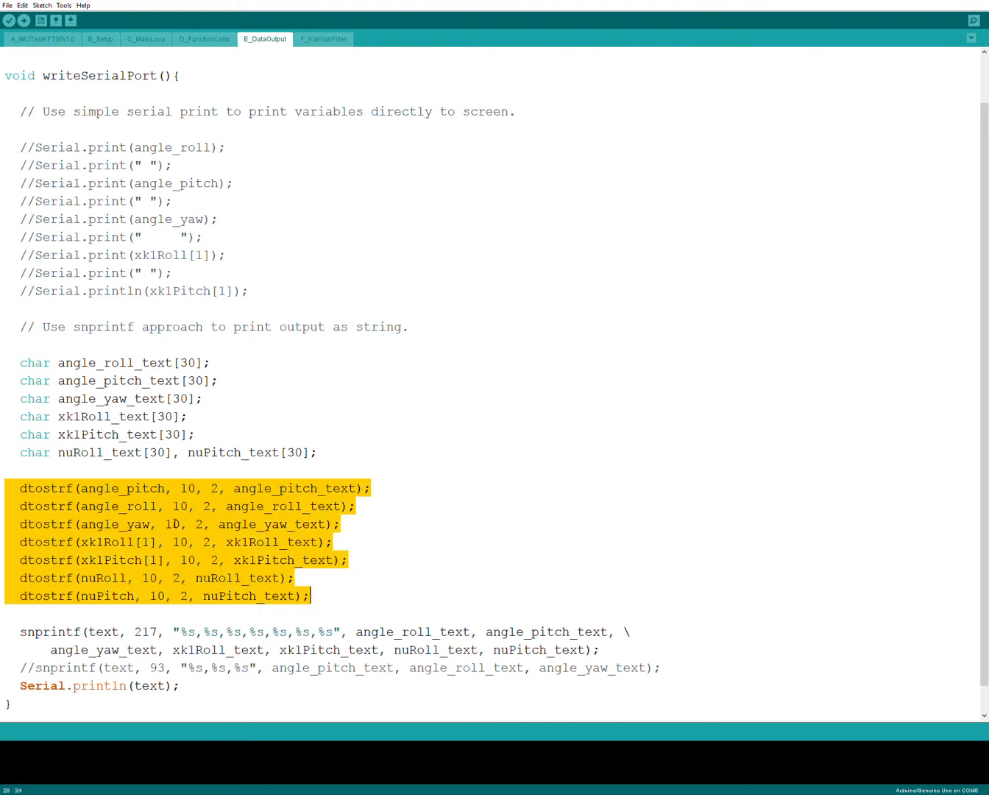
click(180, 523)
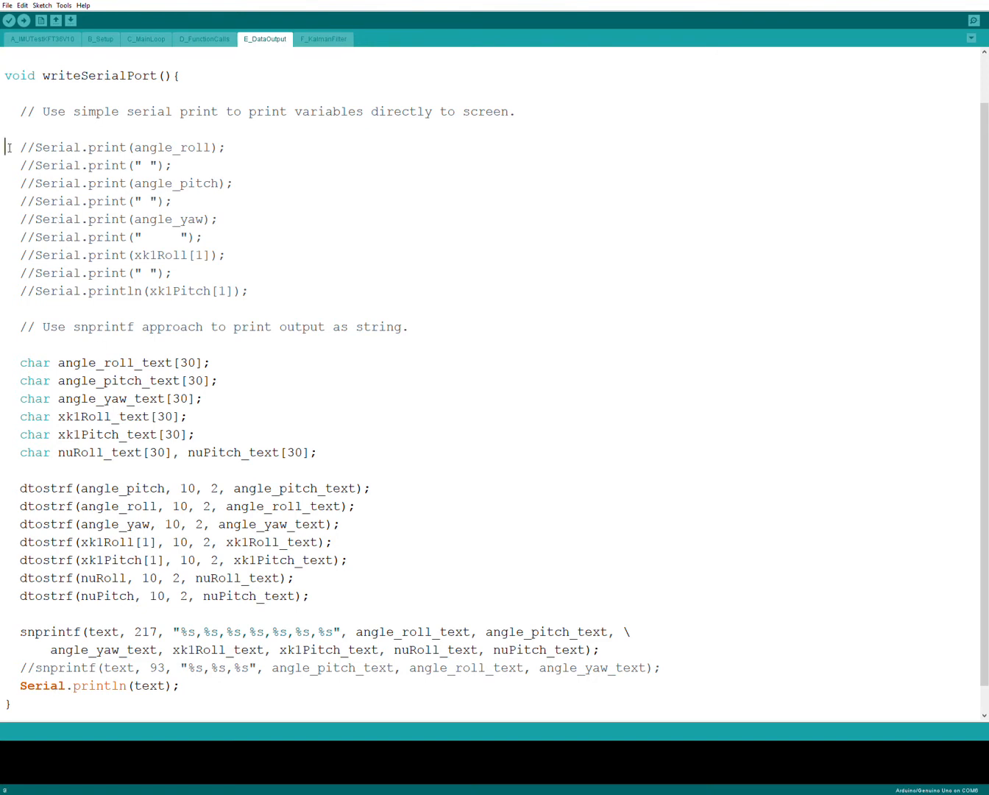
drag(4, 147, 249, 292)
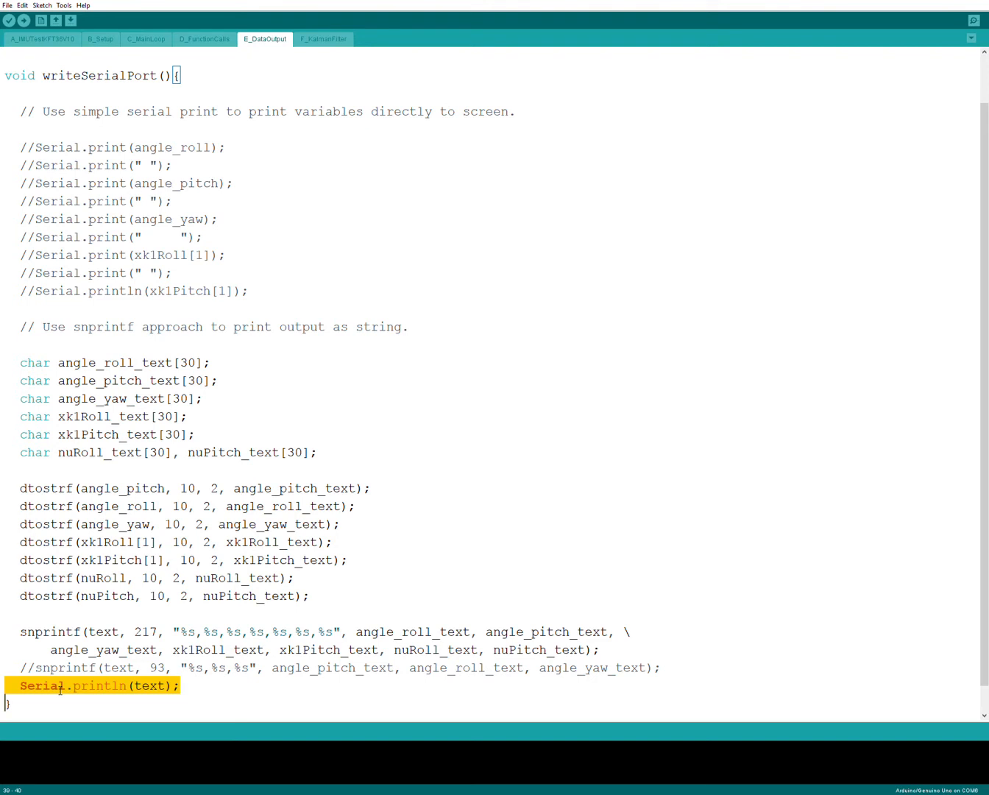
mouse_move(386, 284)
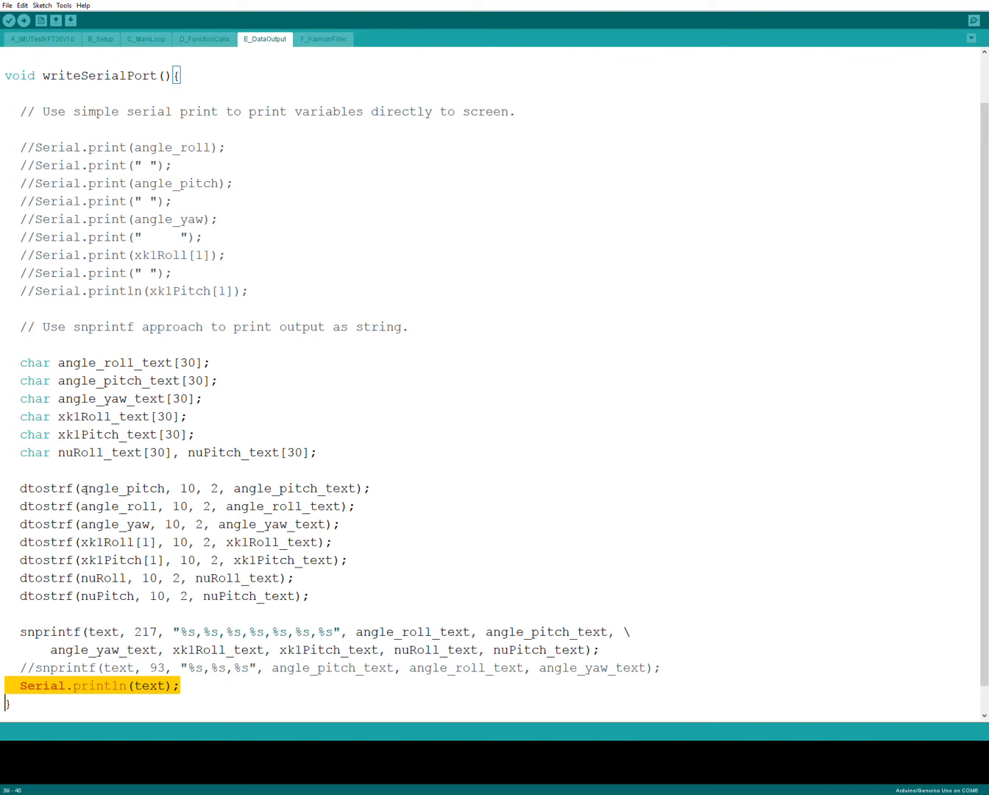
mouse_move(341, 408)
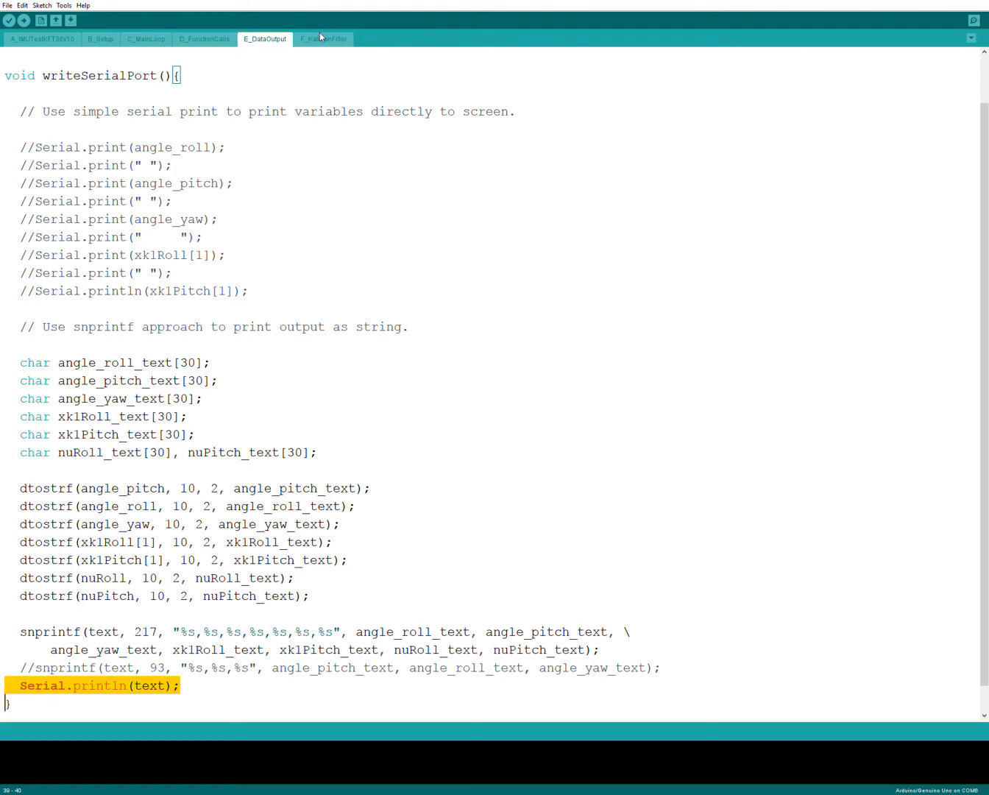
- Show kalmanFilterRoll() in the F_KalmanFilter file and mark lines in its body
click(322, 38)
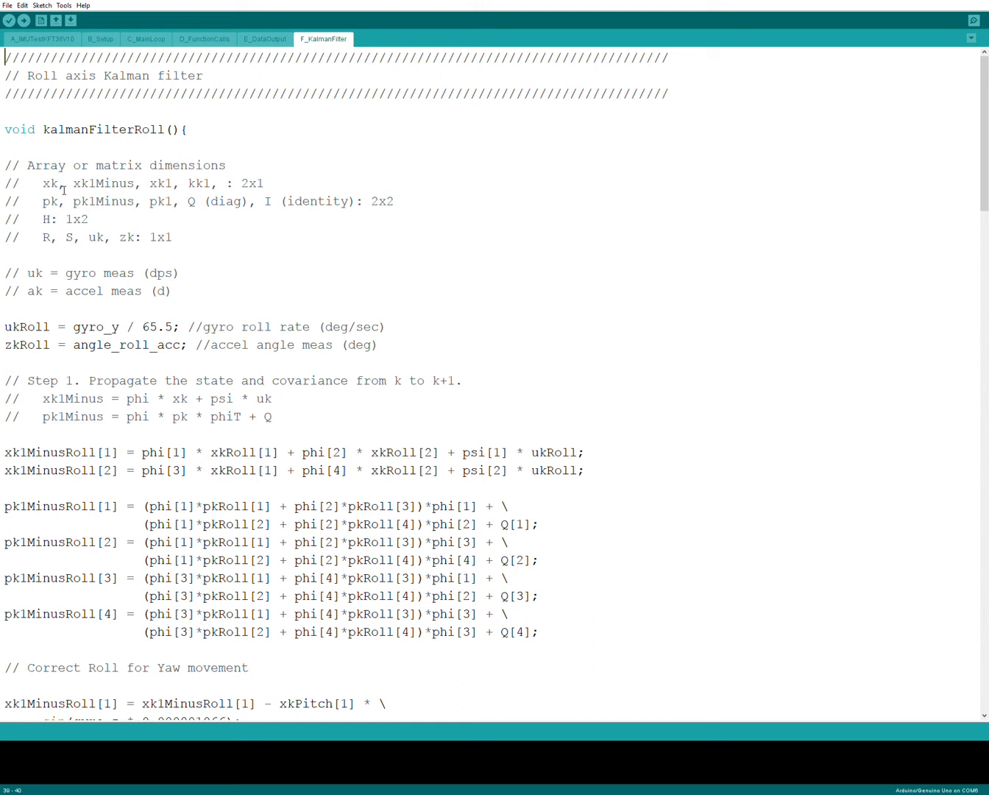
mouse_move(153, 328)
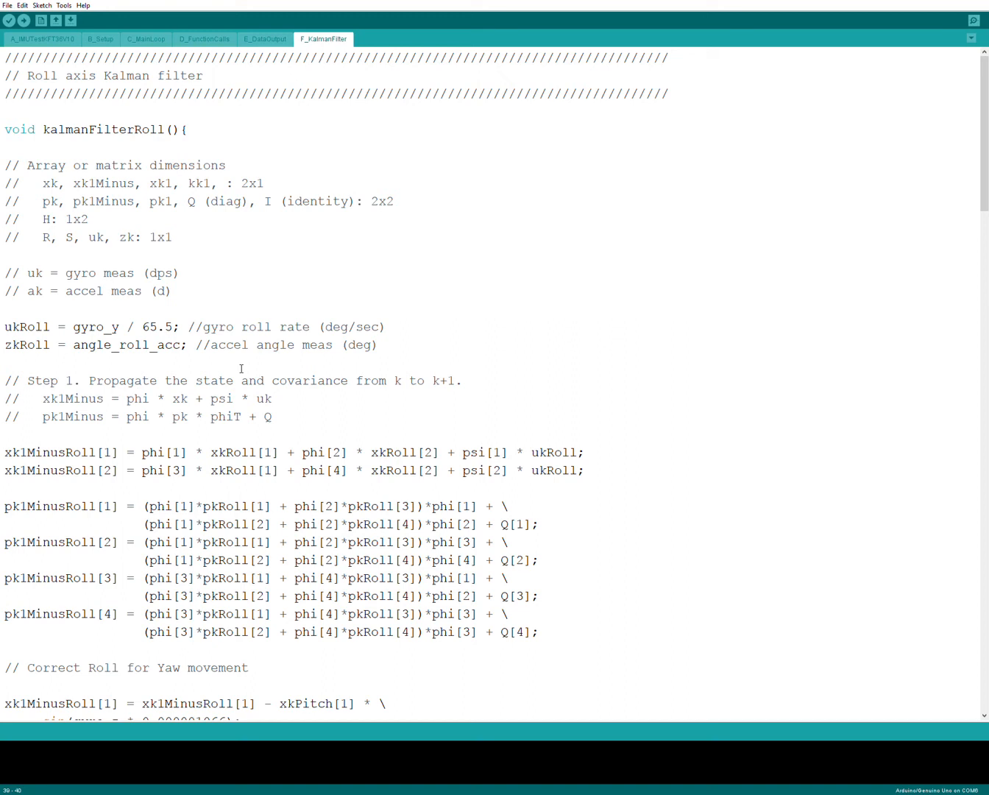
mouse_move(200, 458)
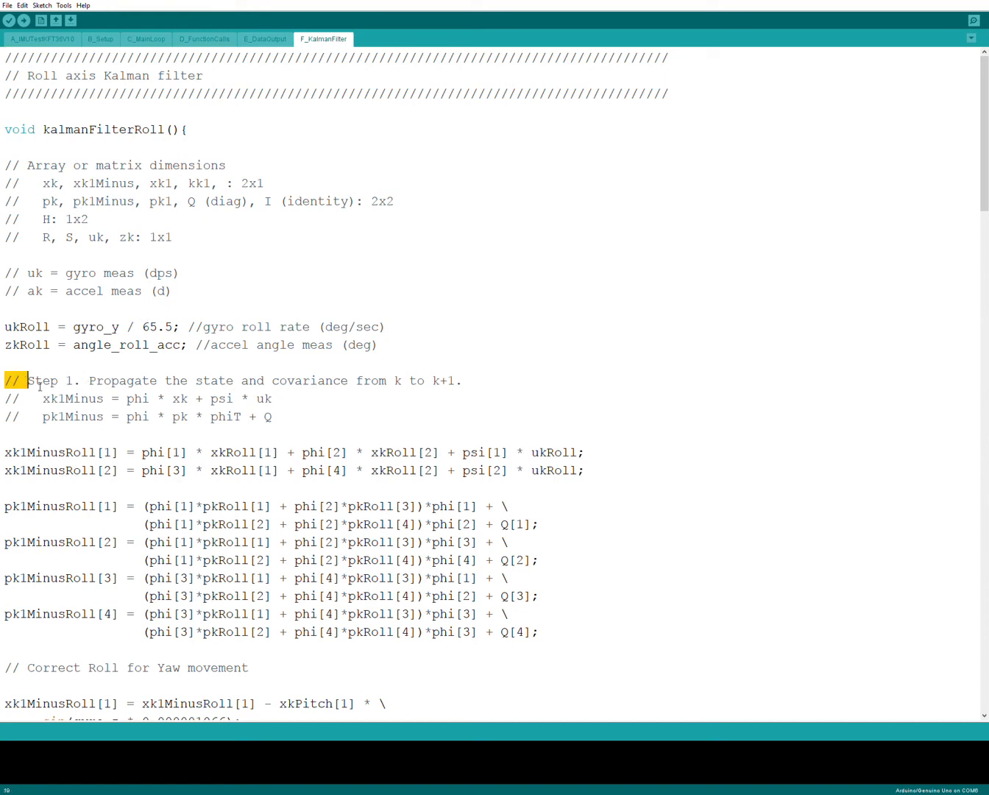
drag(23, 379, 274, 415)
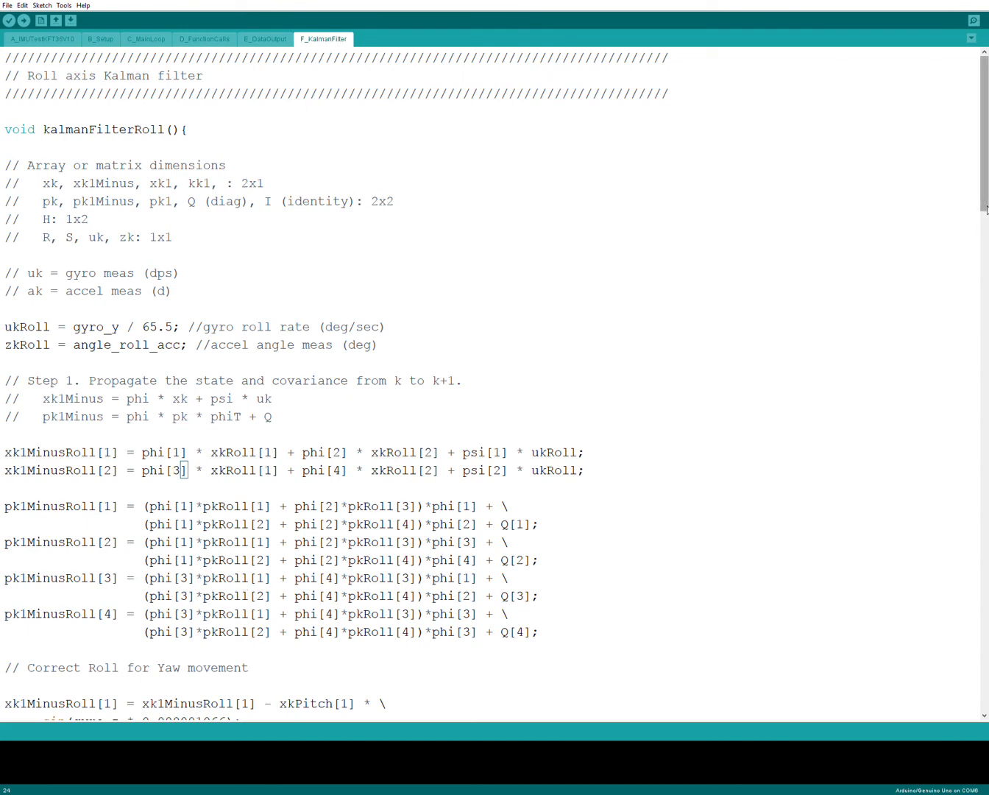
scroll(down, 3)
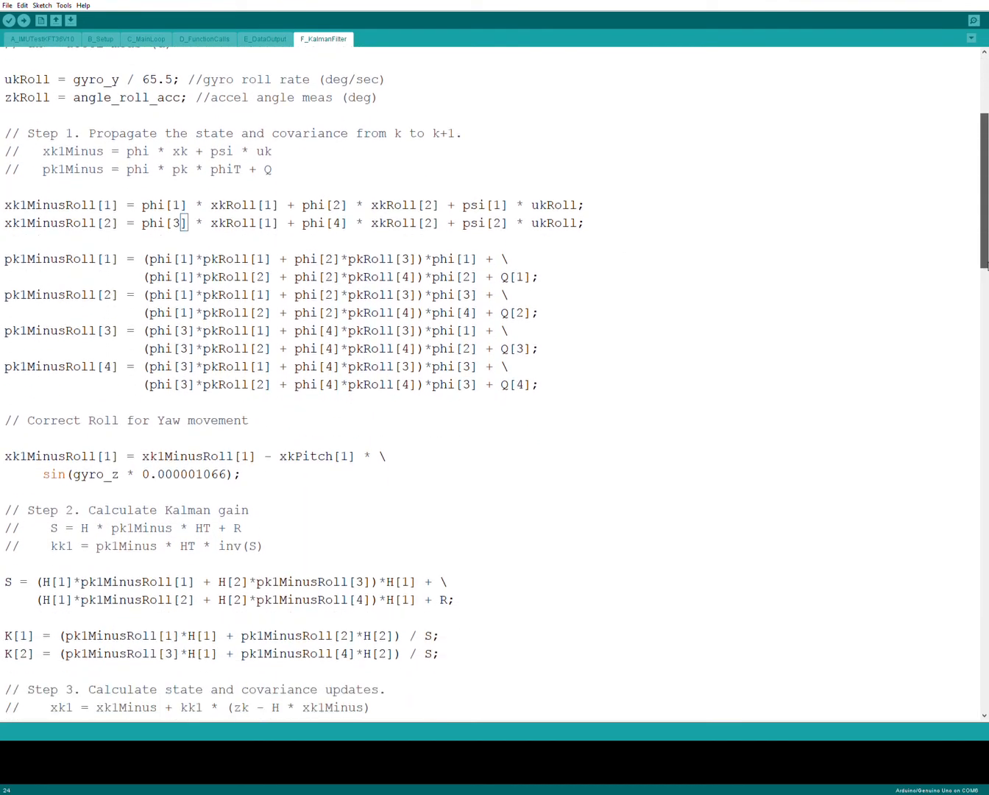
scroll(down, 3)
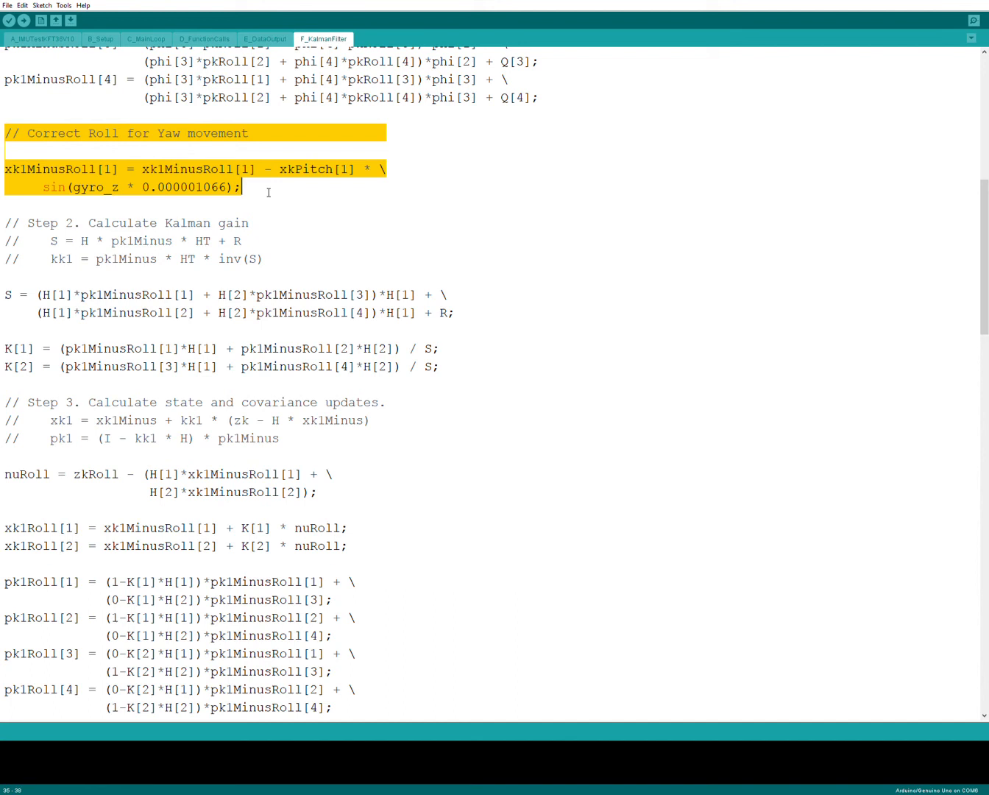
mouse_move(335, 242)
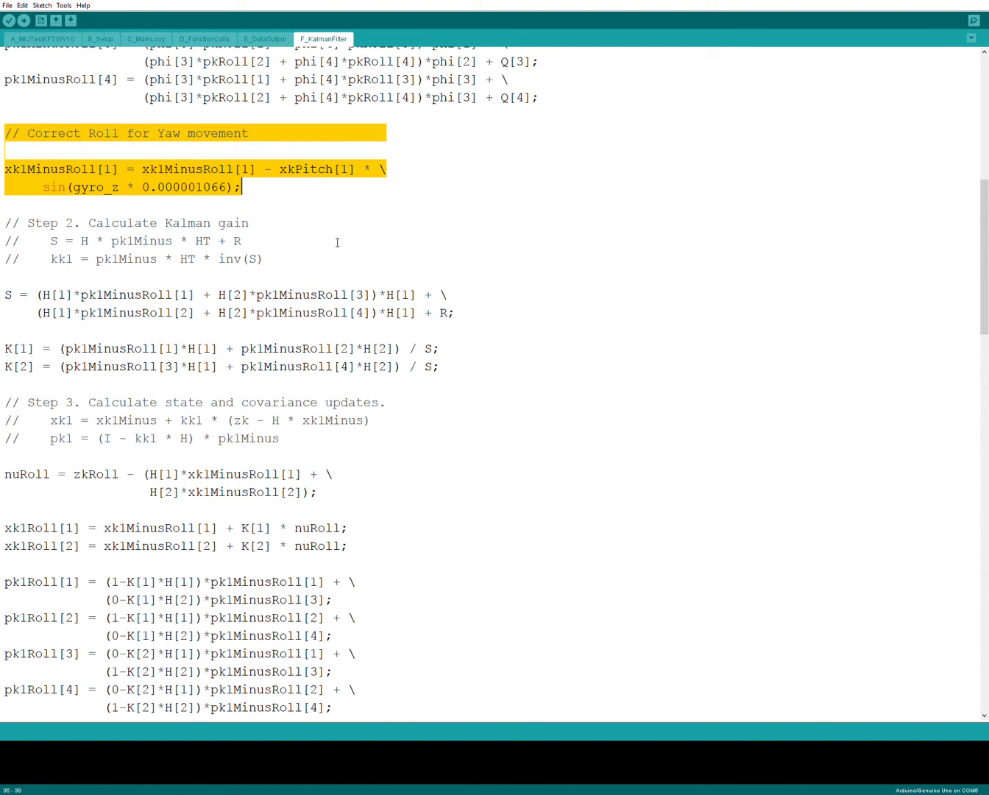
mouse_move(731, 194)
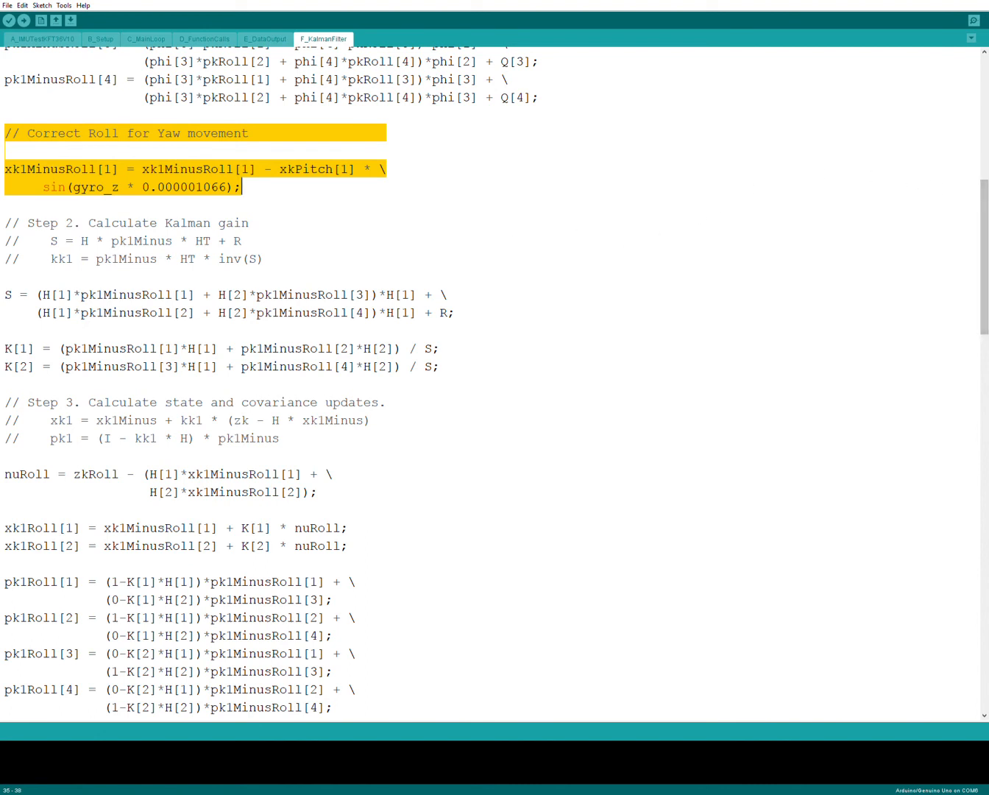
scroll(down, 3)
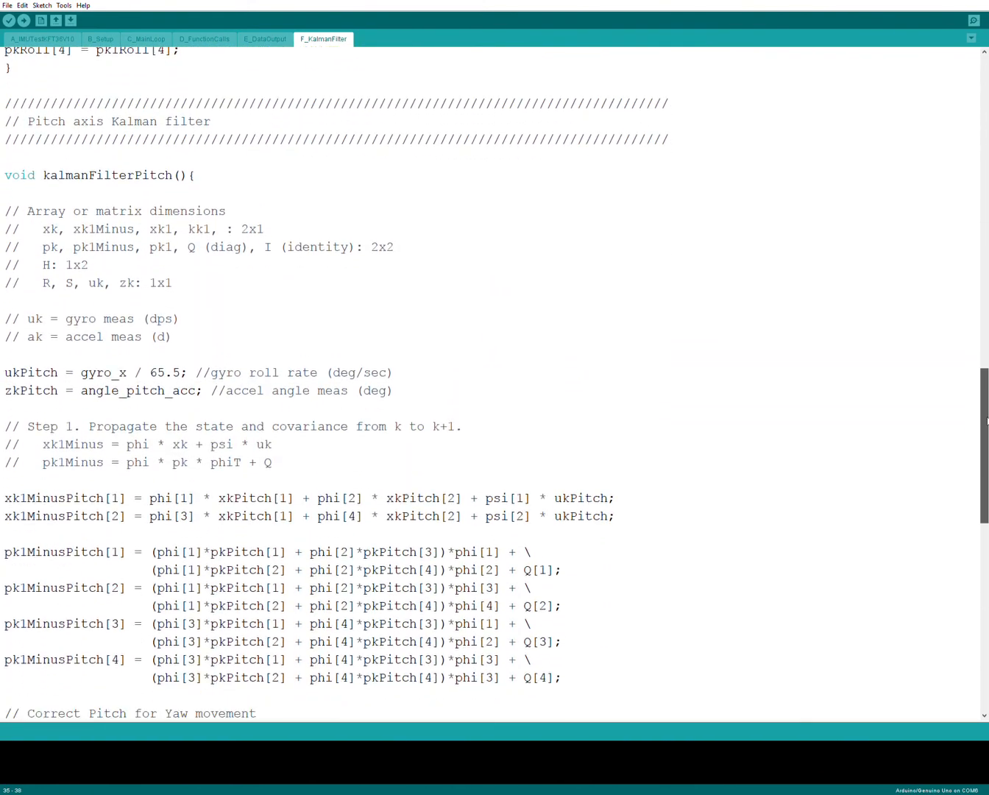
scroll(down, 3)
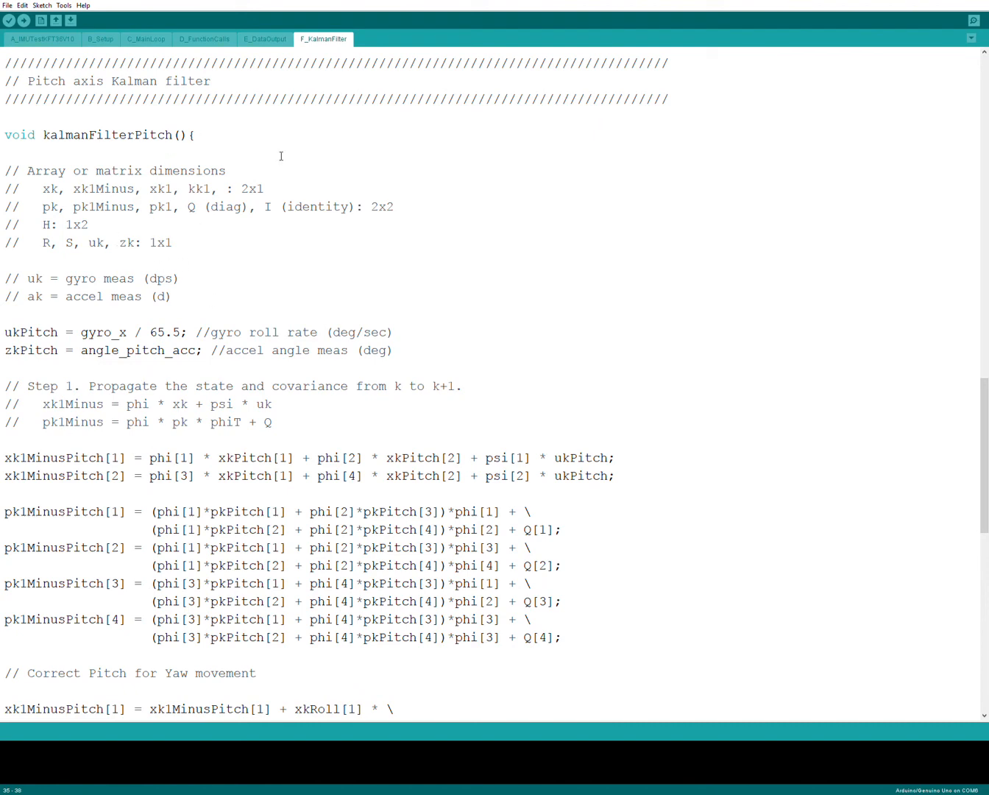
mouse_move(177, 339)
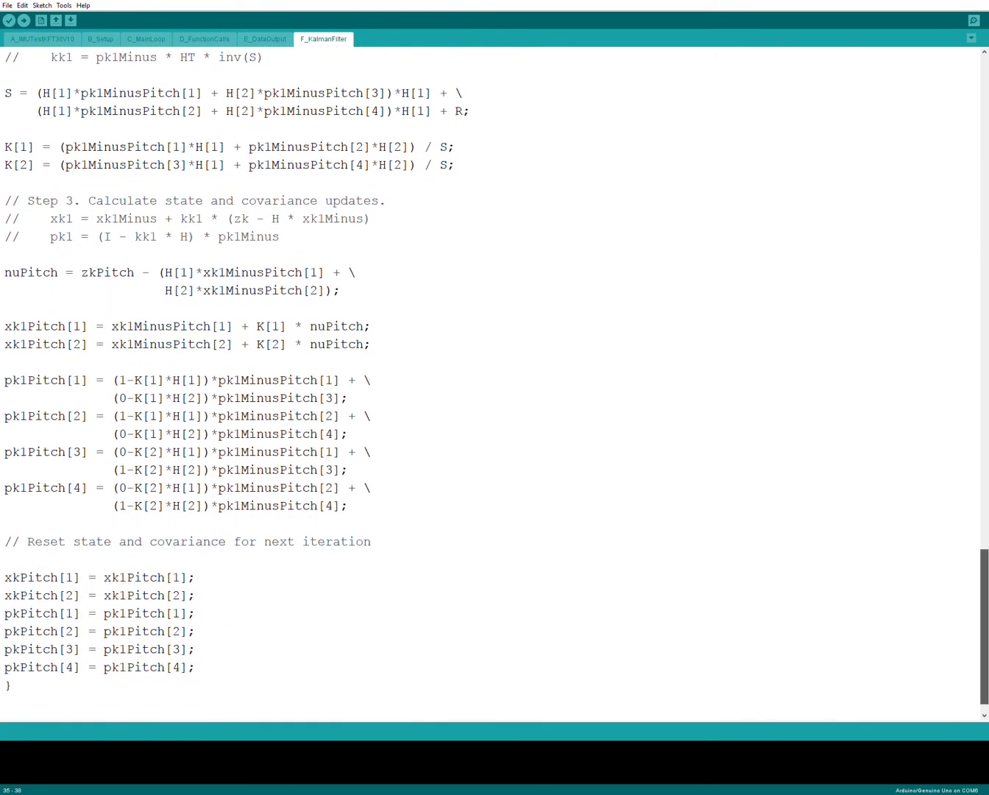
scroll(up, 3)
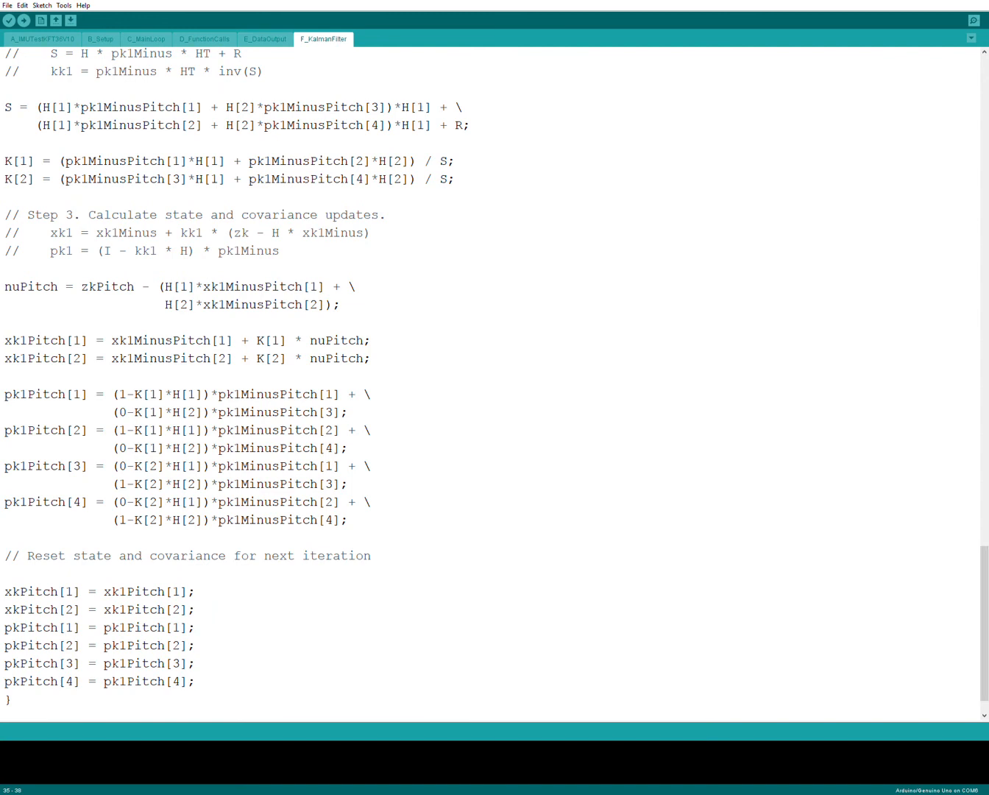
mouse_move(595, 530)
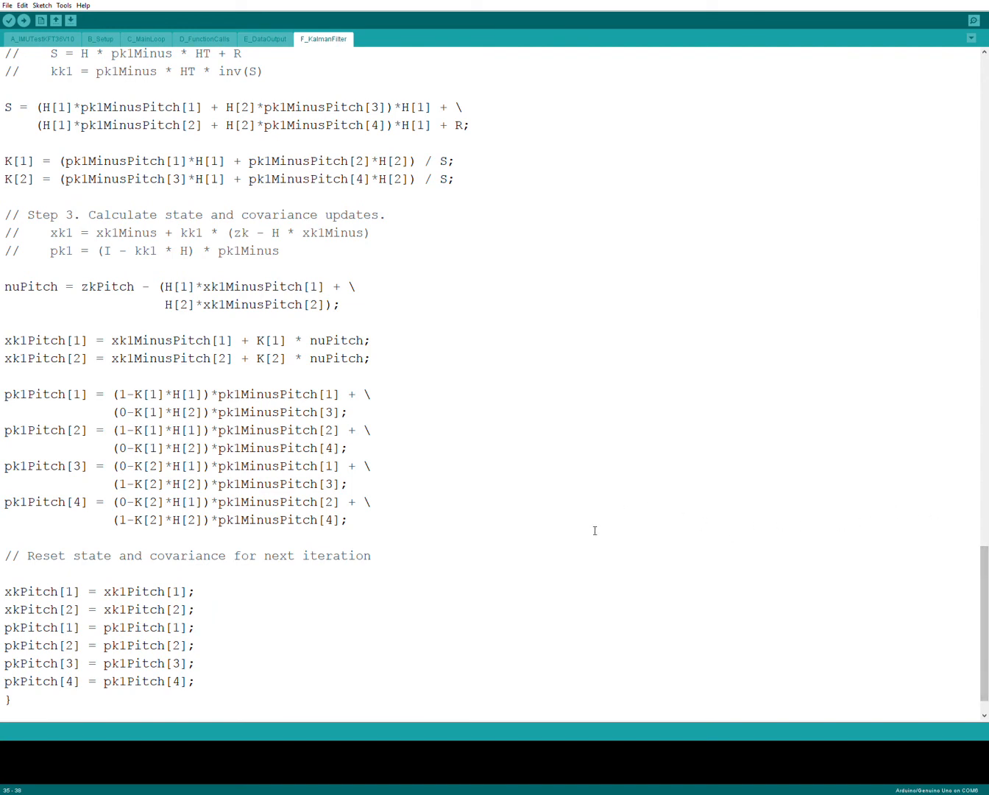
mouse_move(577, 328)
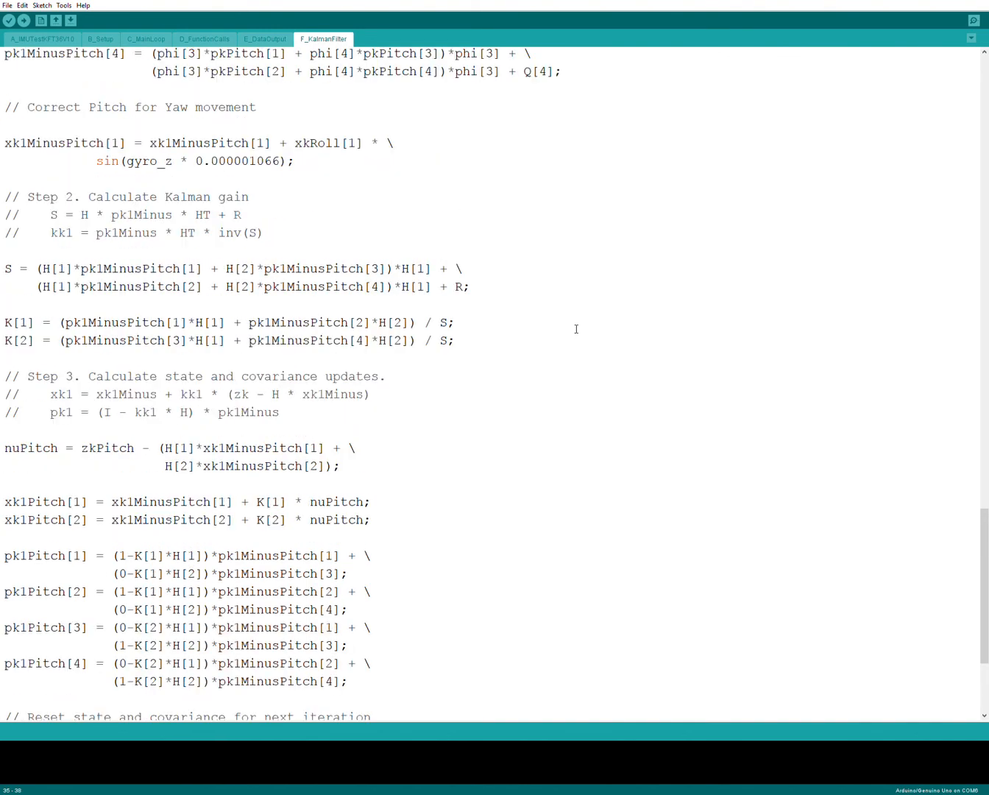
double_click(29, 108)
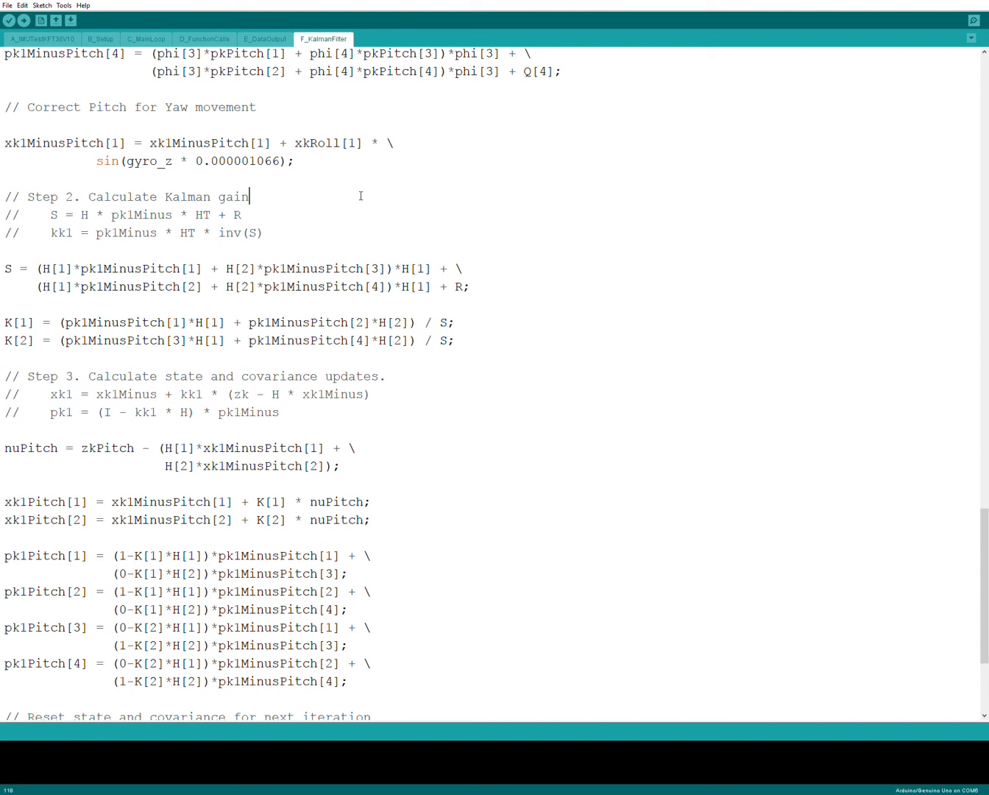
mouse_move(257, 44)
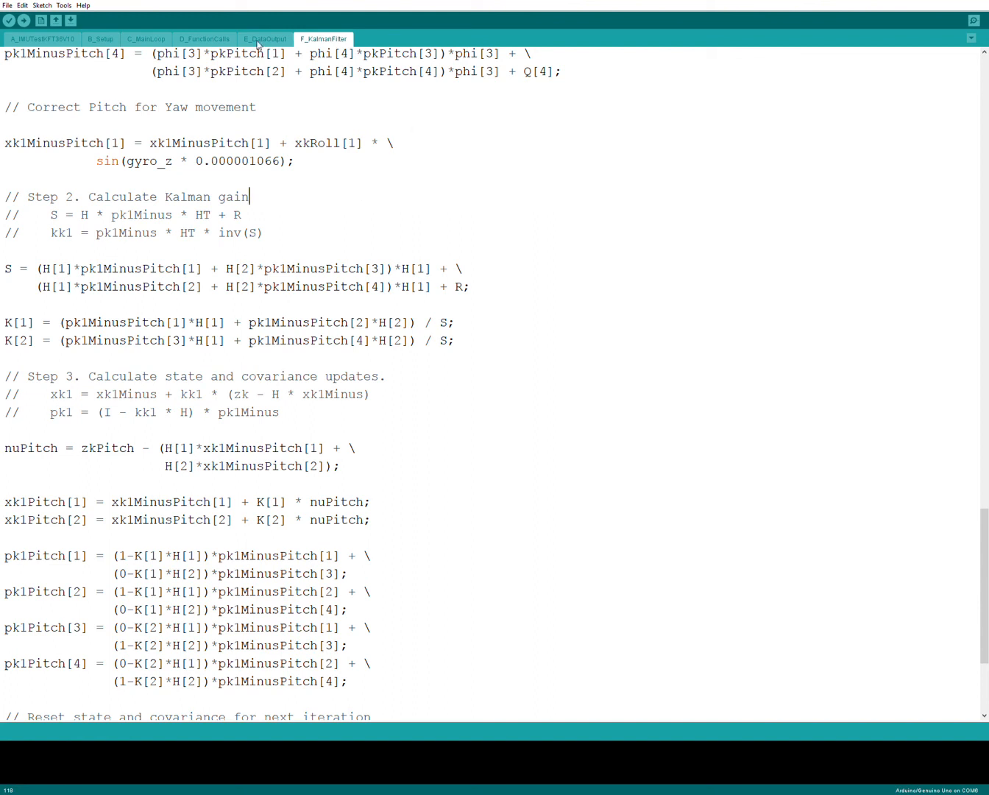
- Return to the main A_ file and clear the mark on the Kalman filter variable block
click(43, 35)
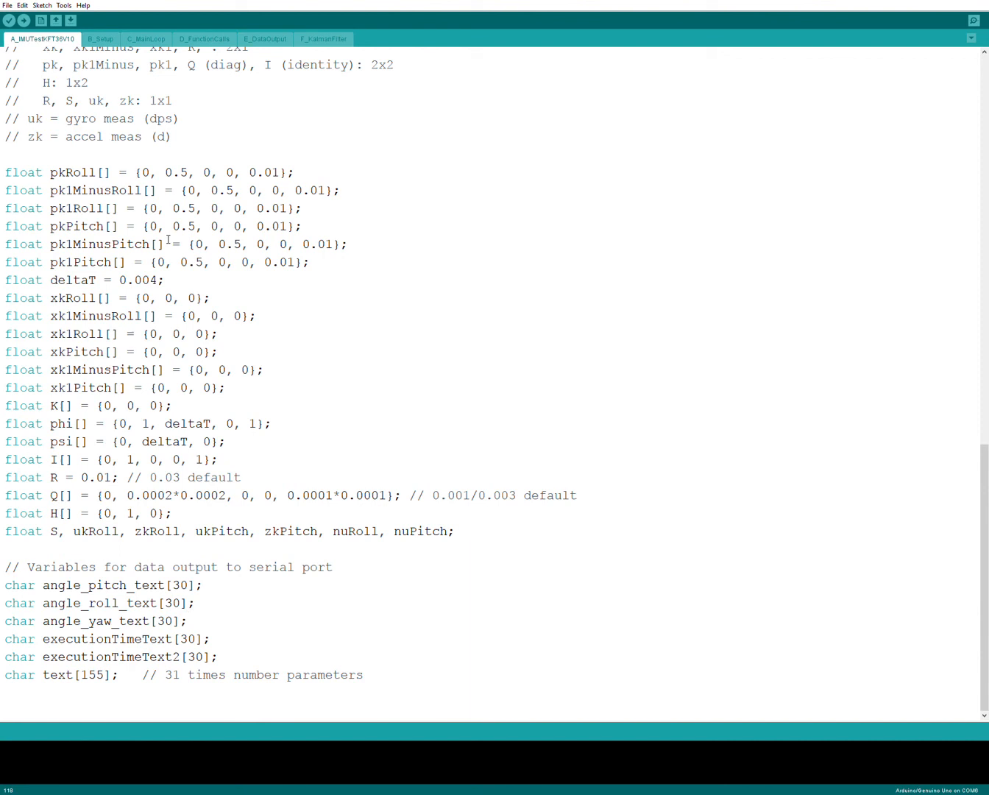
mouse_move(980, 456)
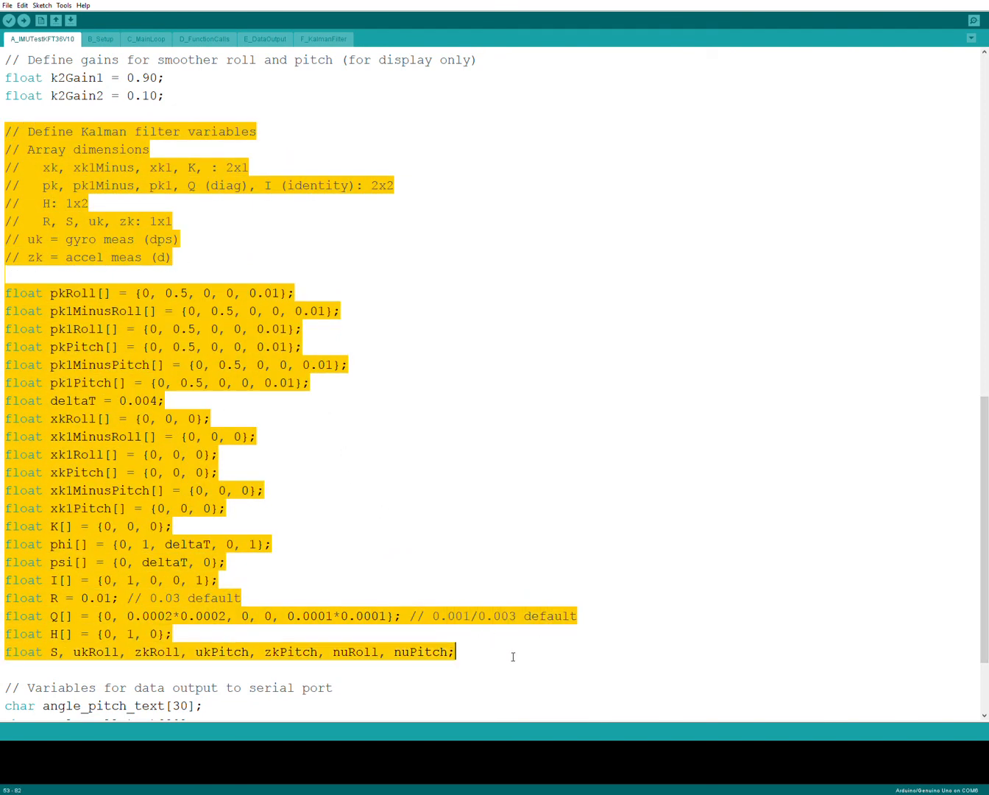
mouse_move(492, 477)
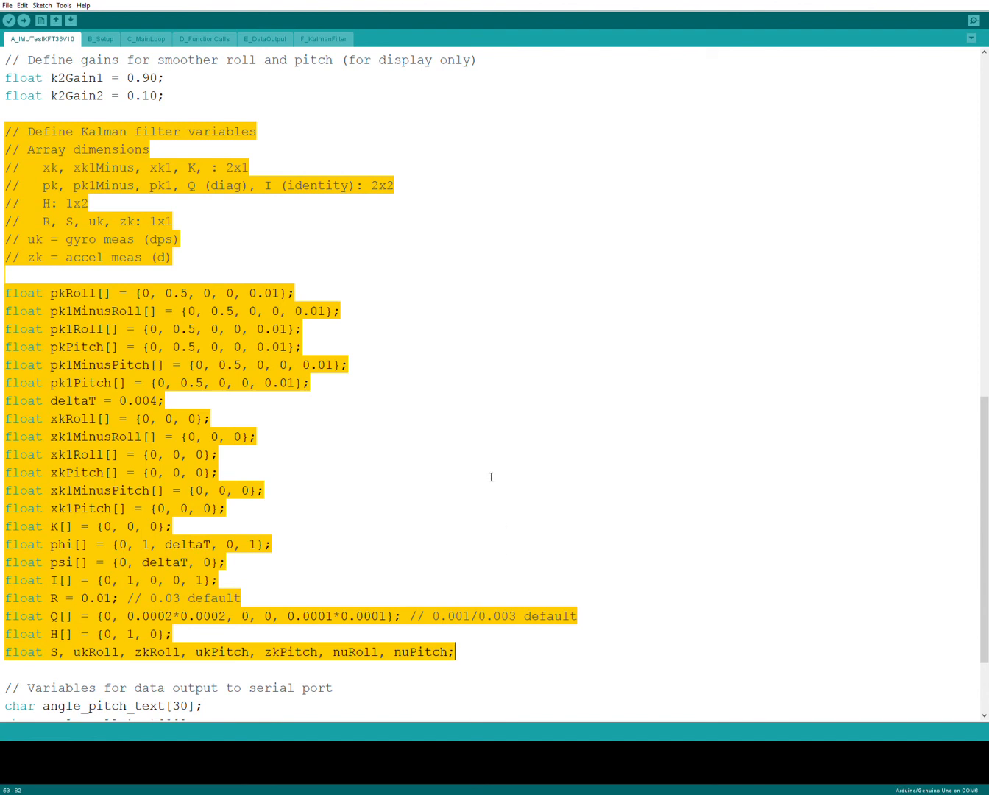
click(492, 477)
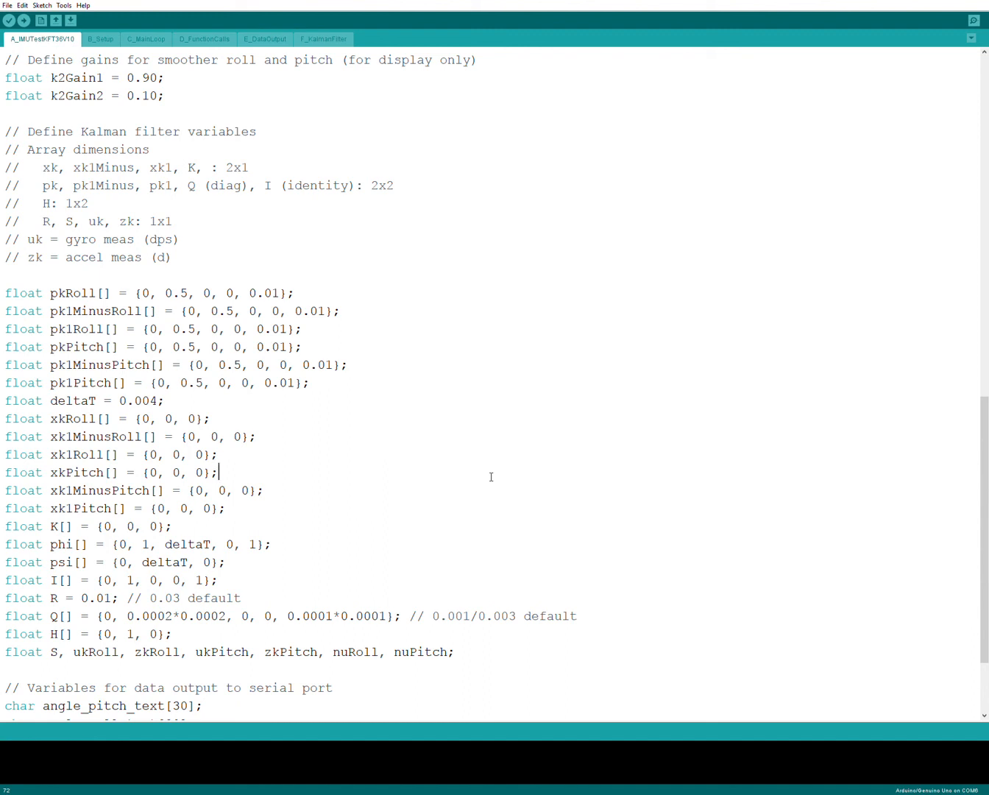
mouse_move(483, 403)
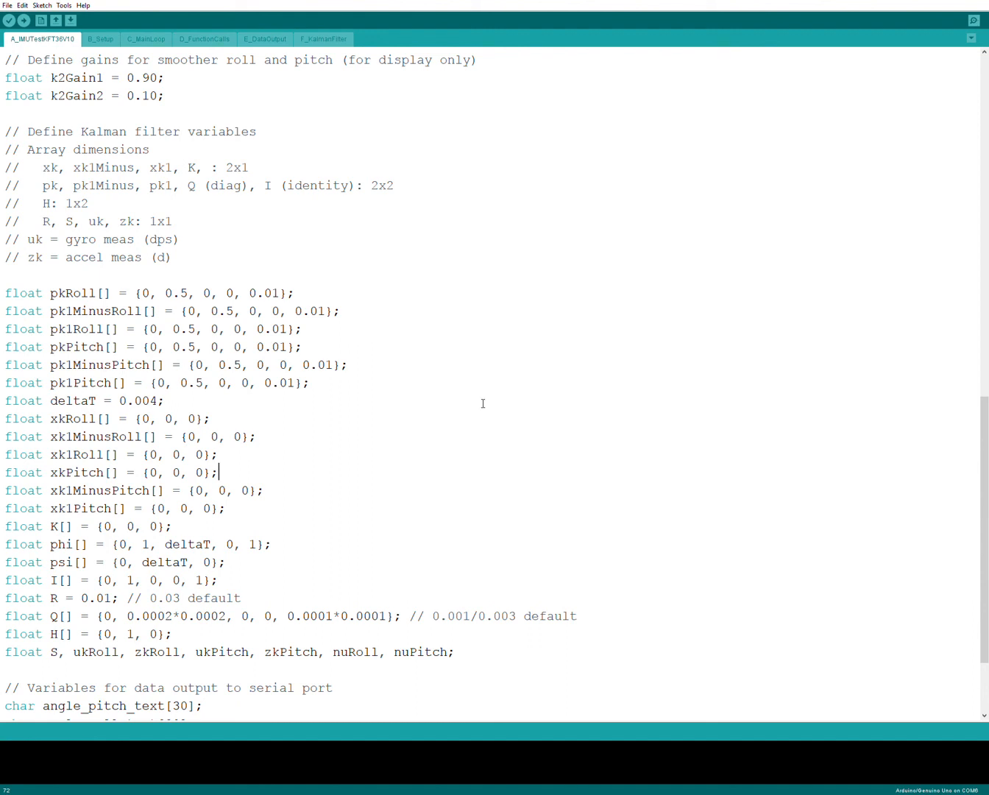
mouse_move(683, 551)
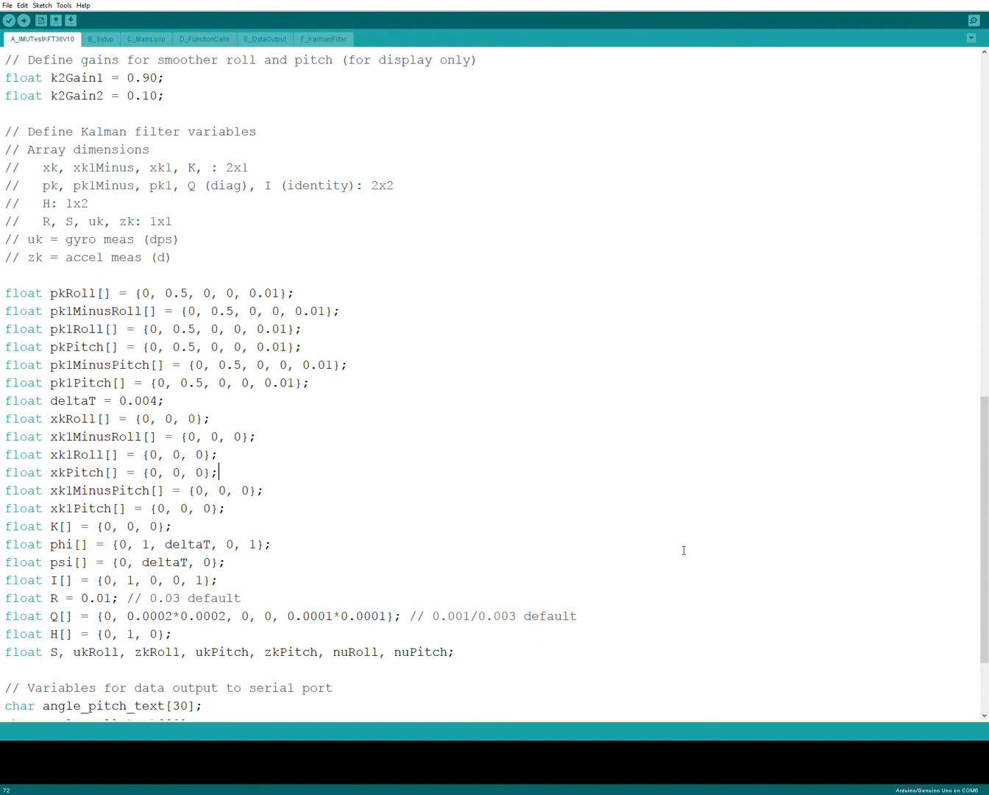